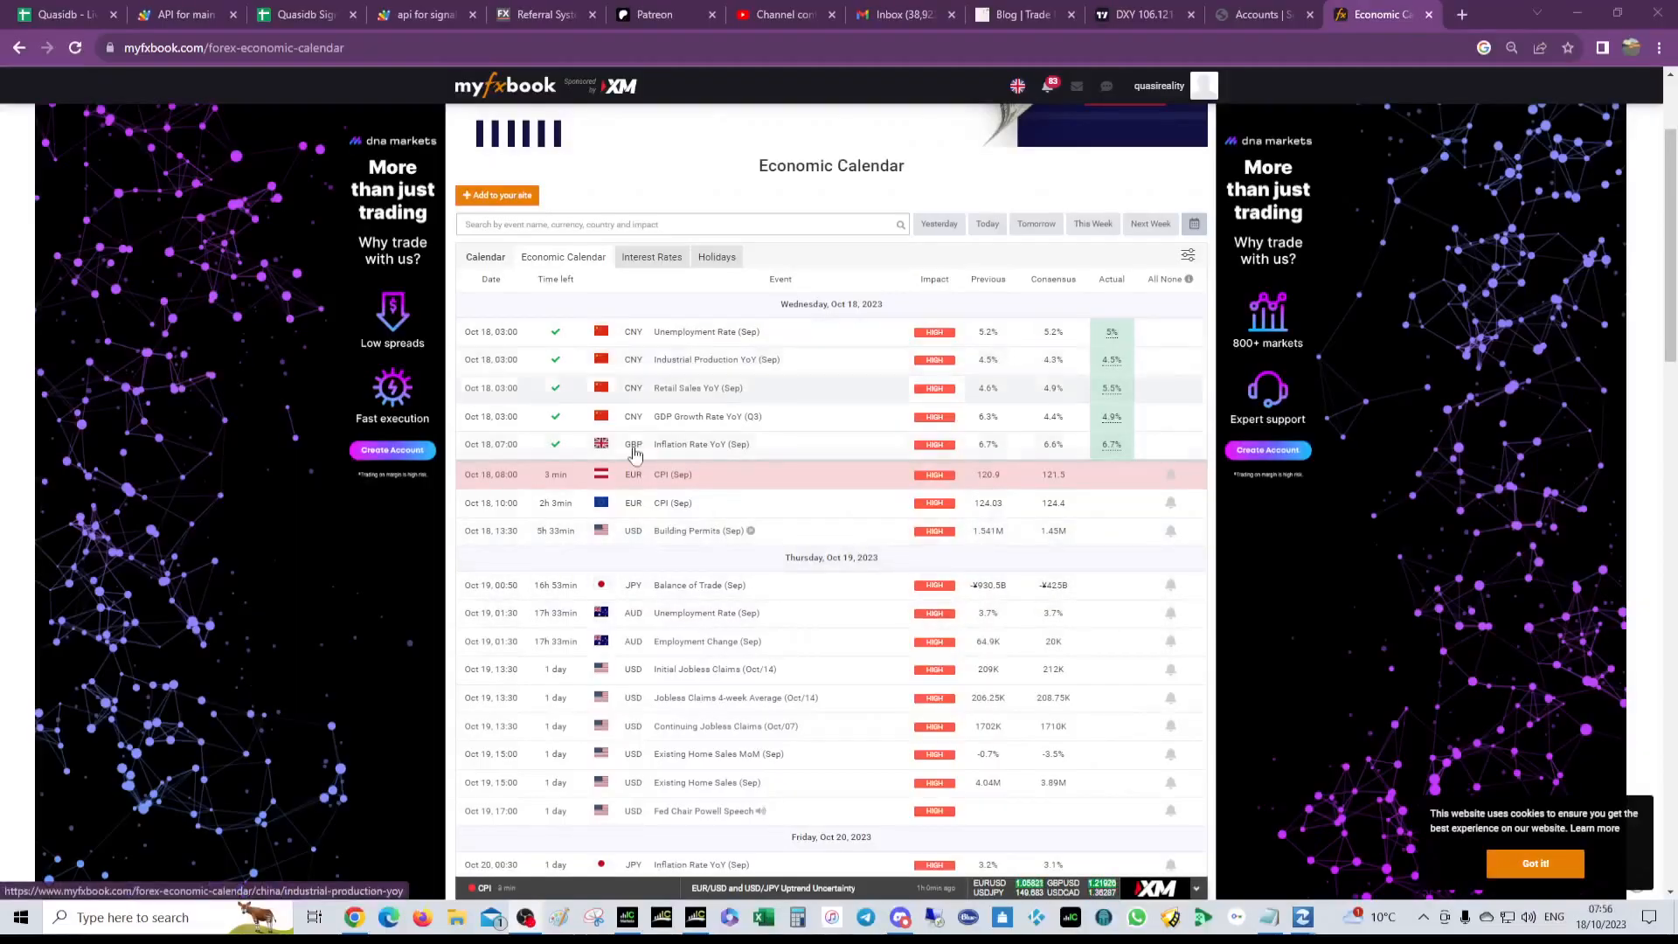
mouse_move(689, 444)
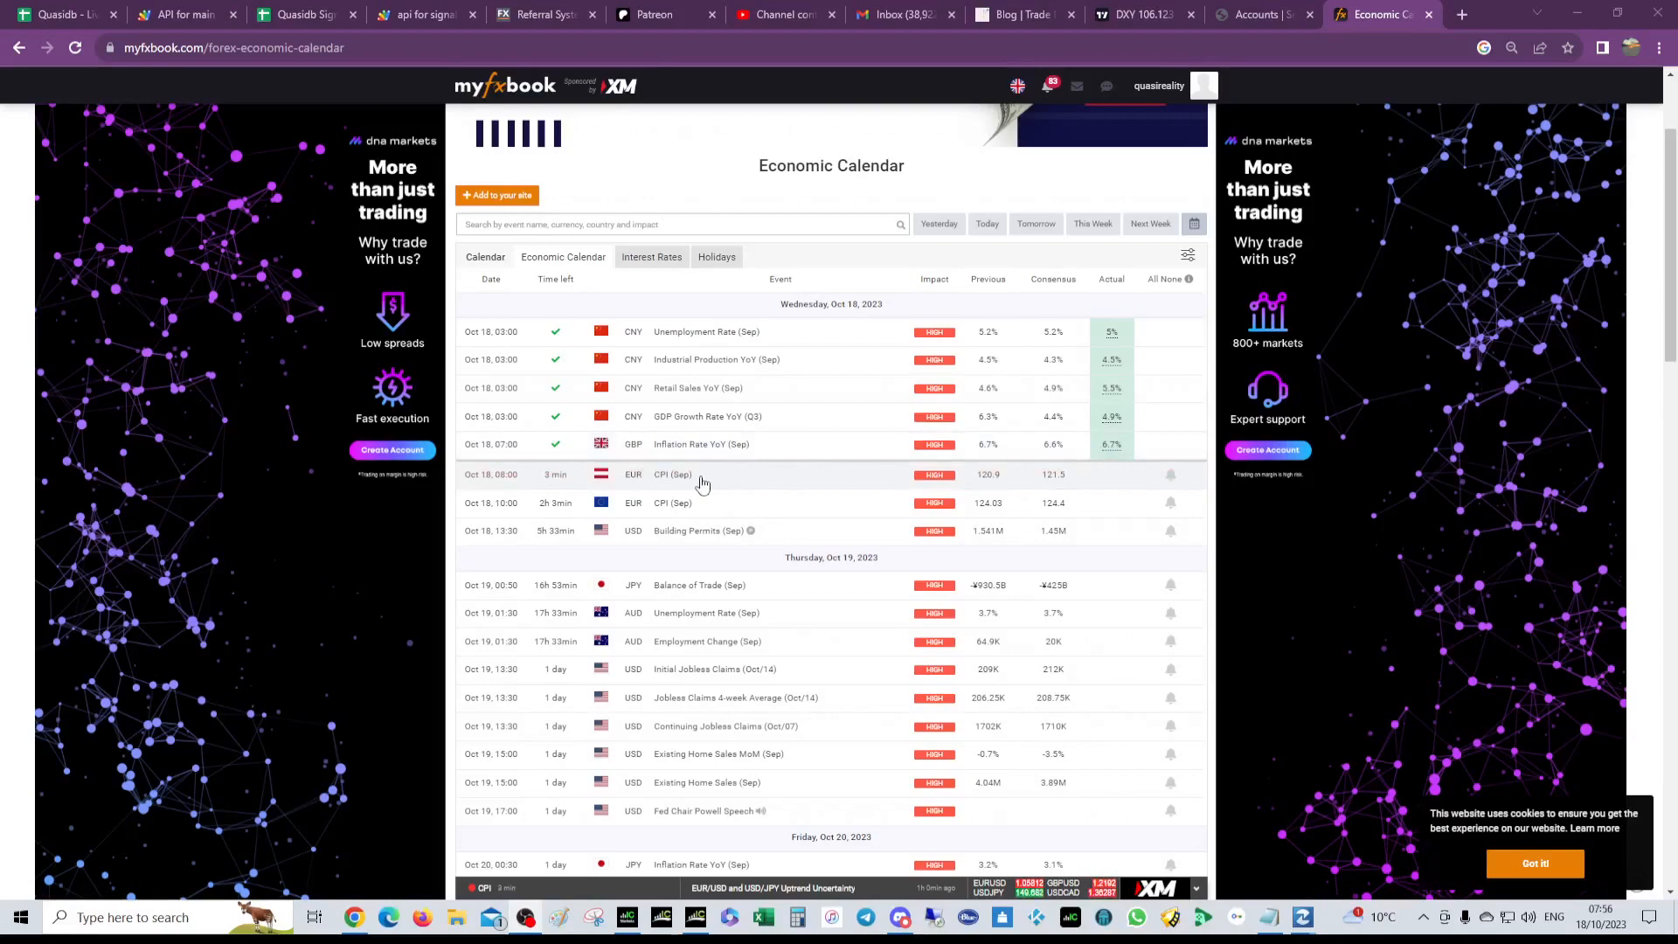
mouse_move(601, 473)
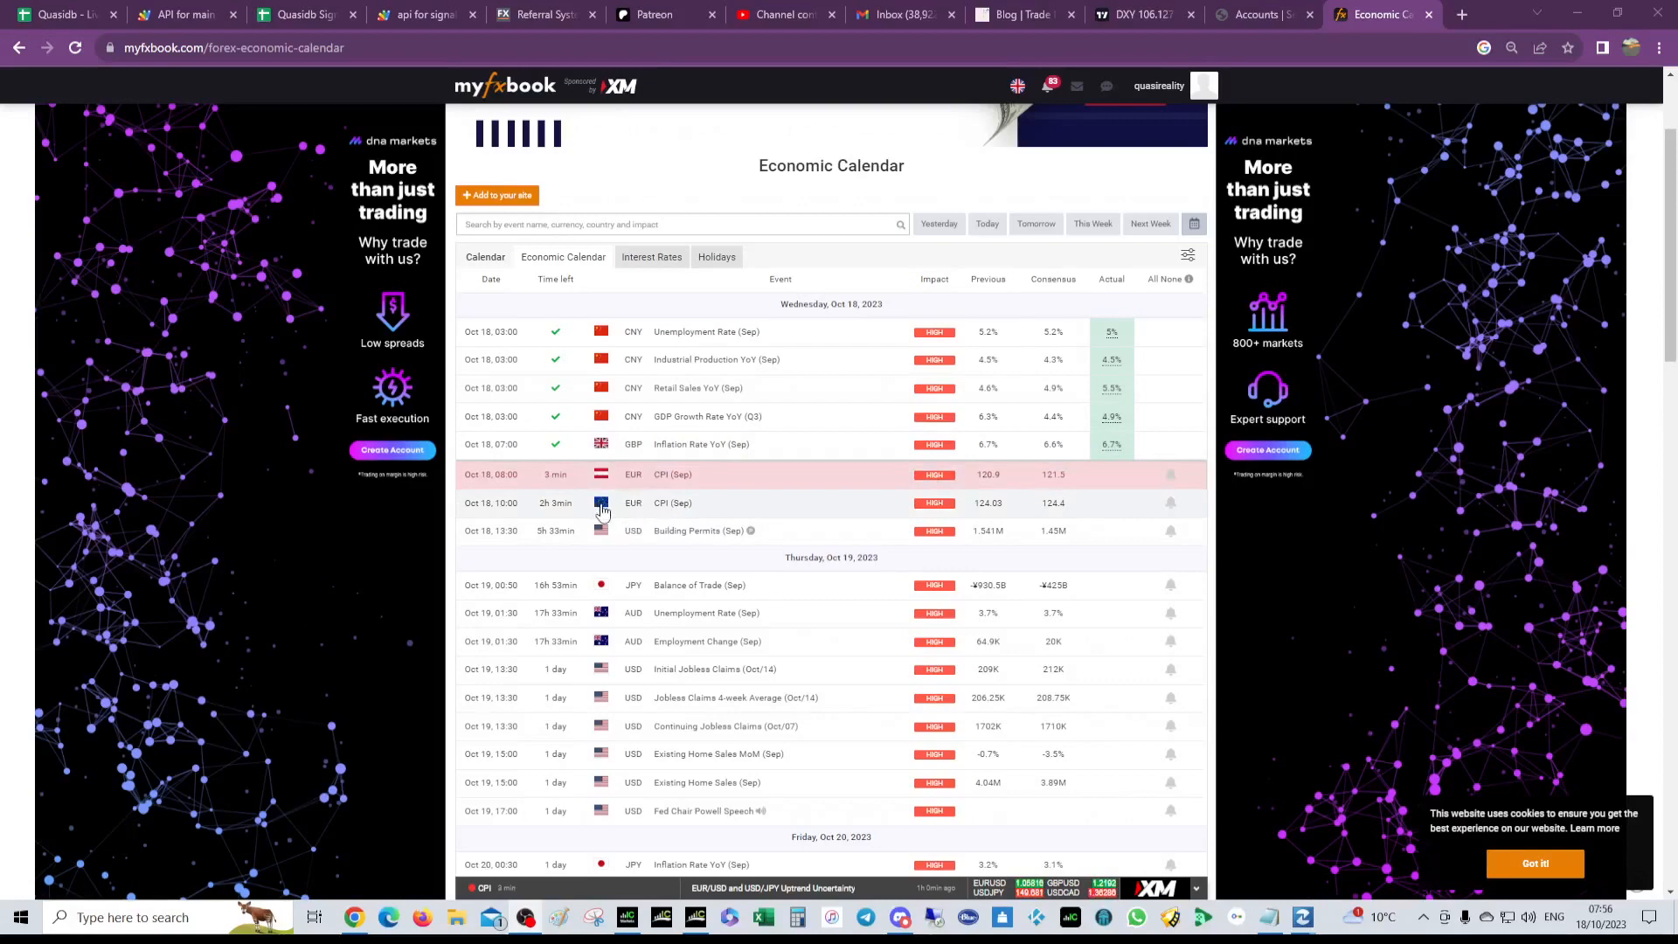
mouse_move(749, 792)
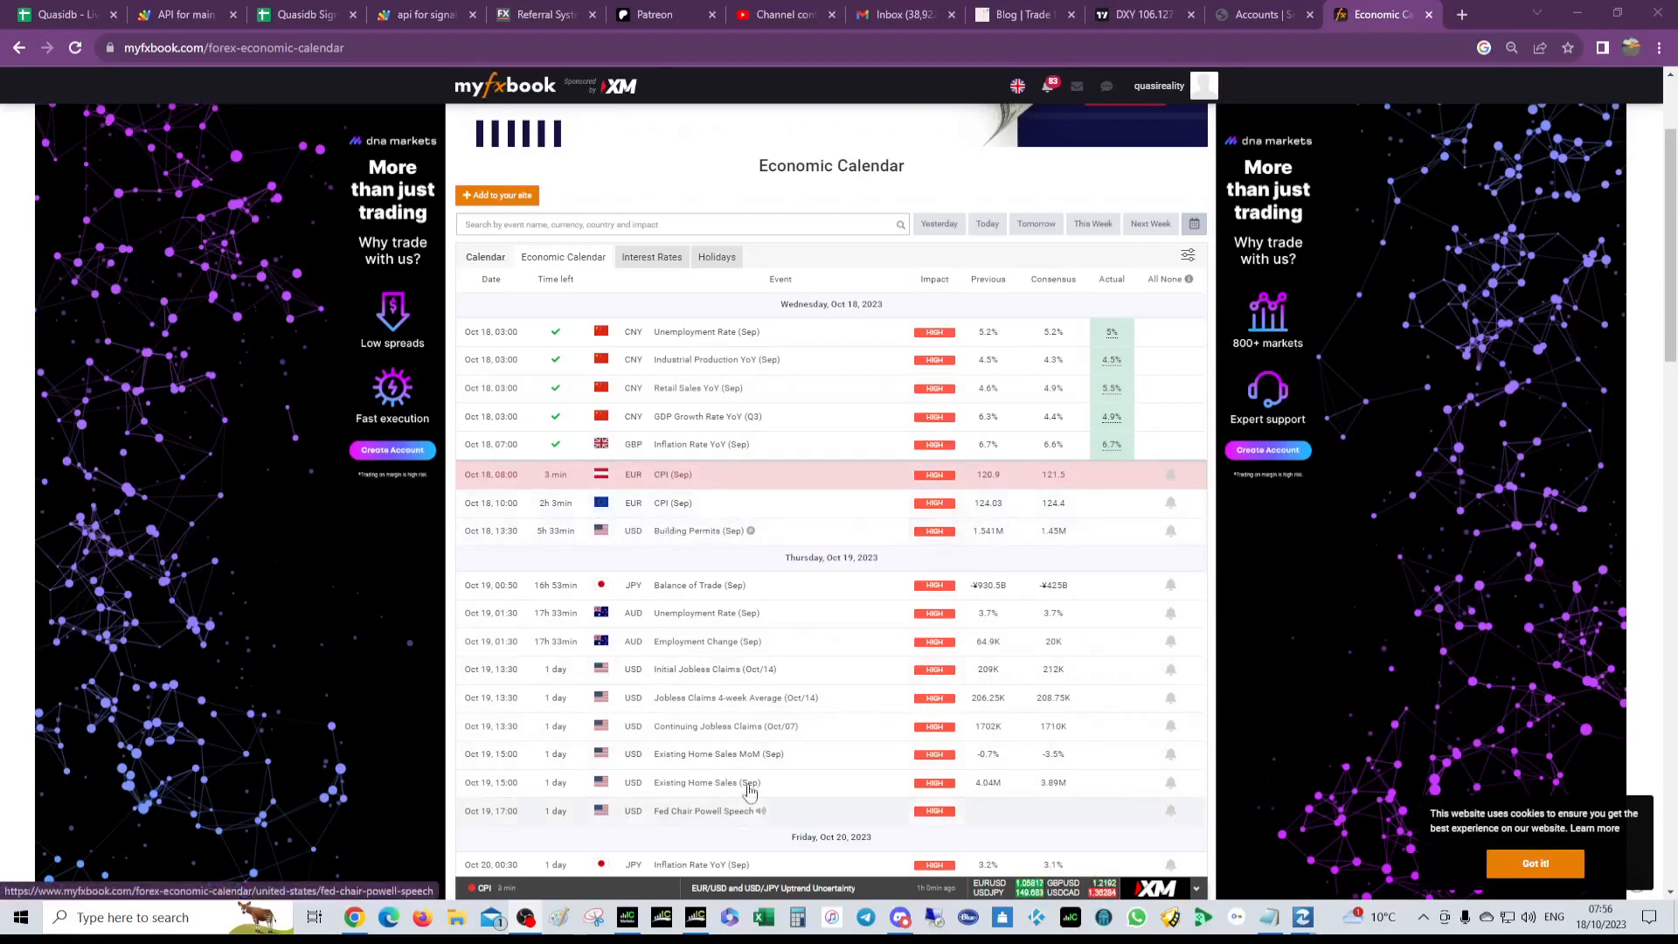
mouse_move(703, 809)
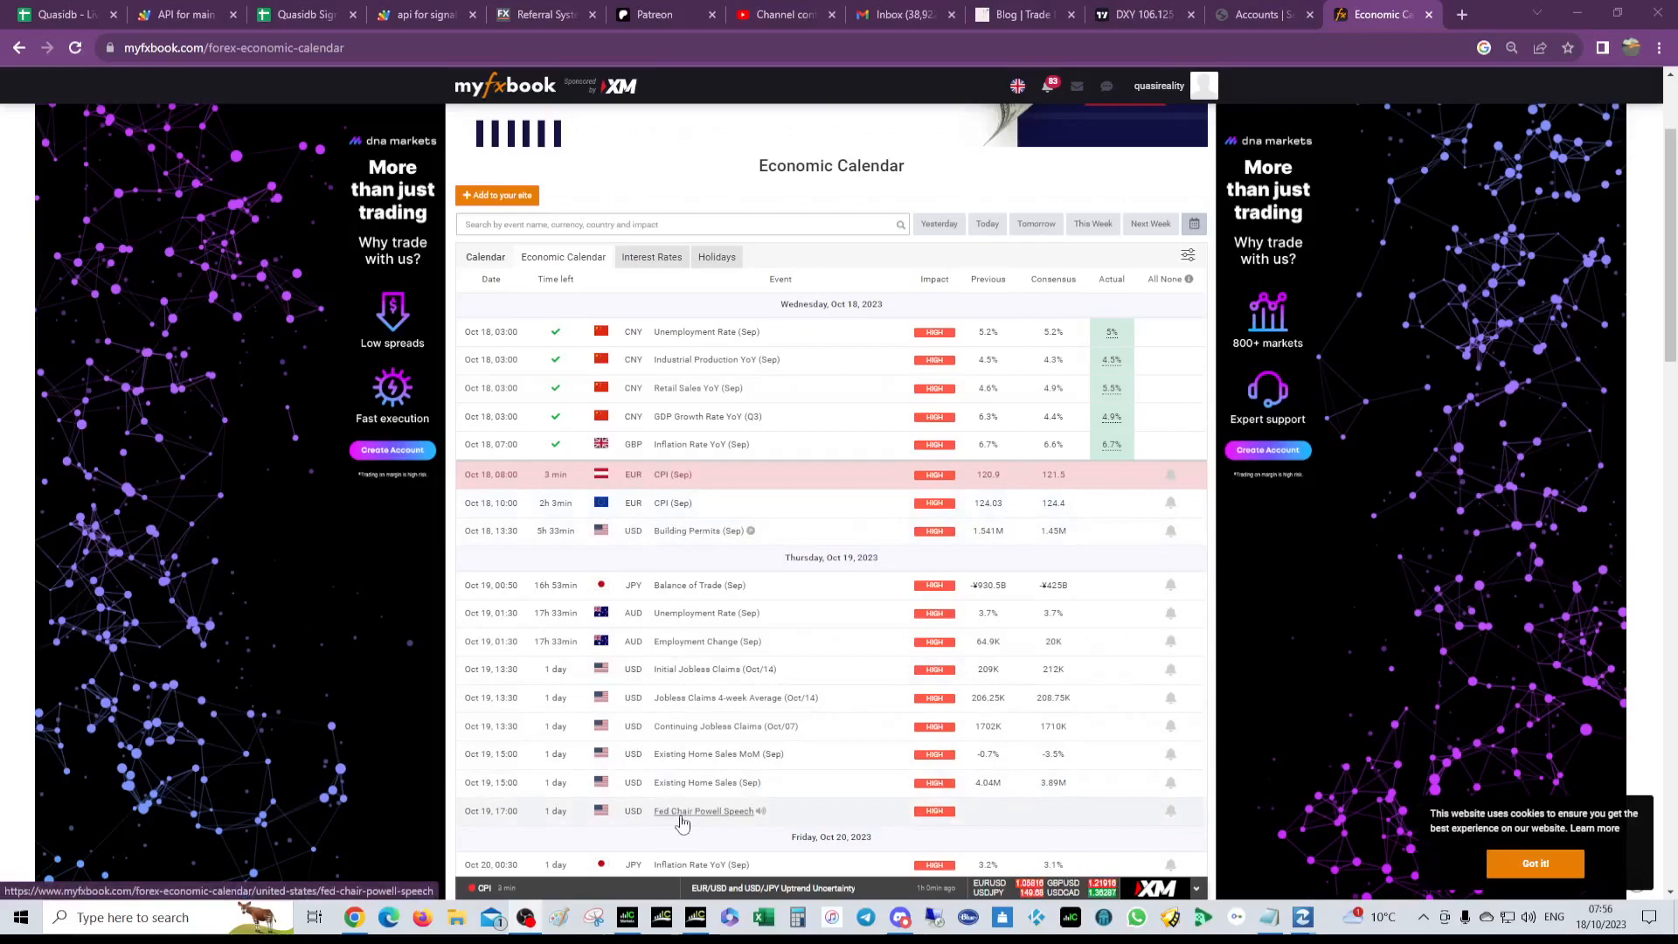
mouse_move(483, 498)
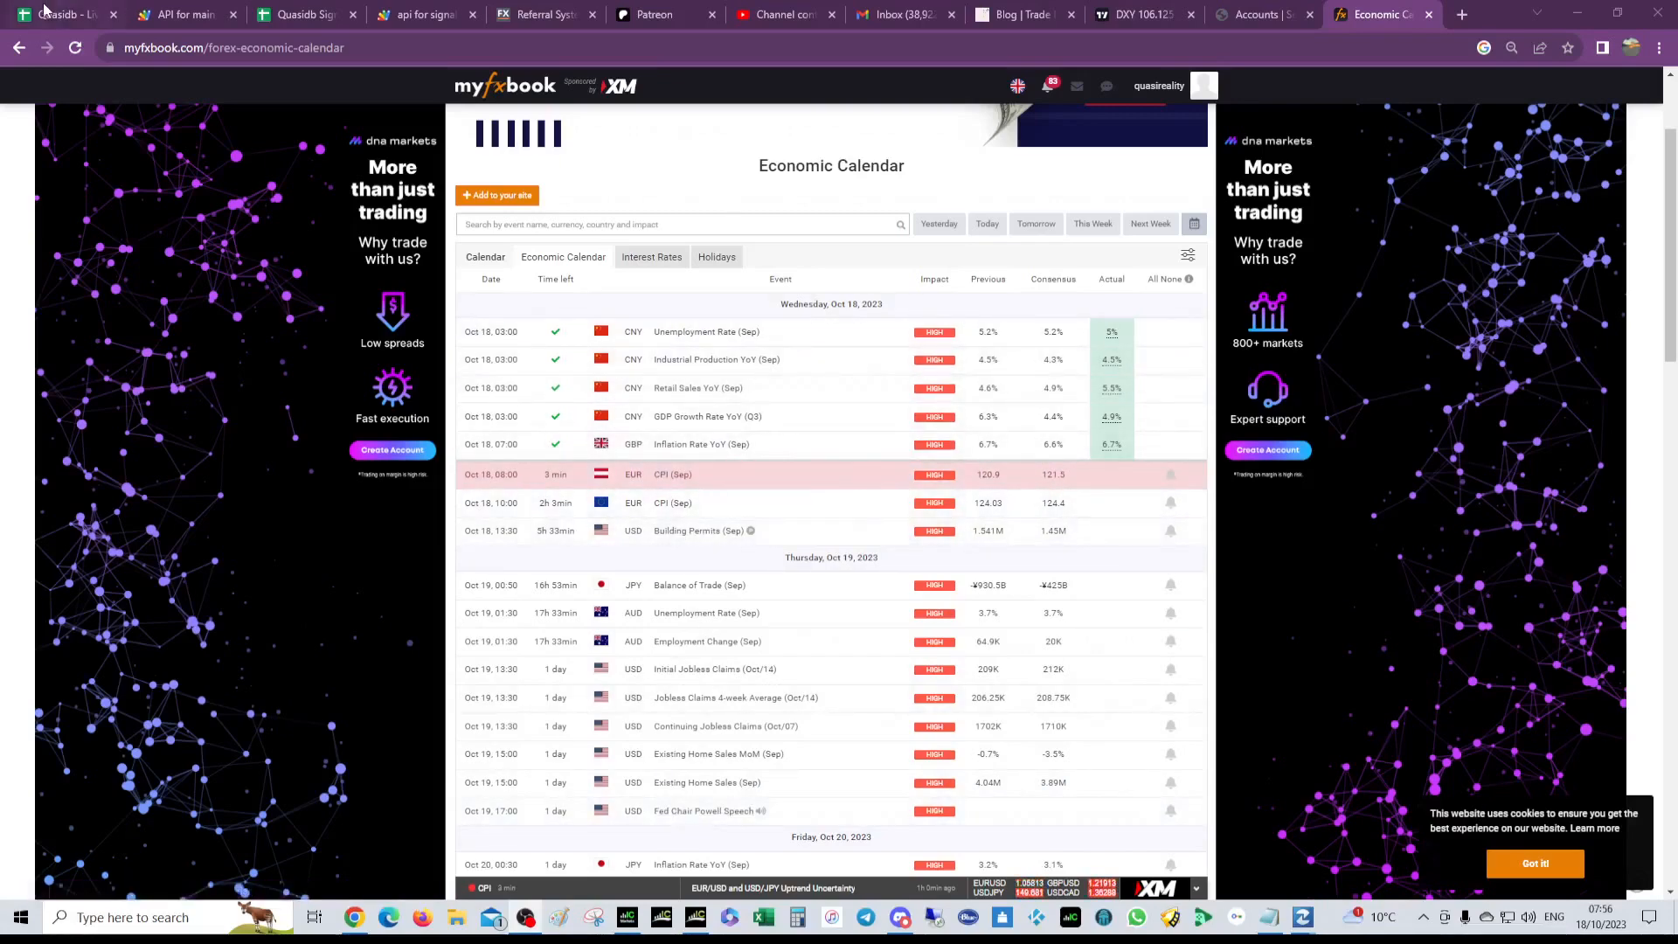
Step: Review the risk figure formulas: technical current, old and 24-hour difference, plus retail sentiment current and difference
click(64, 14)
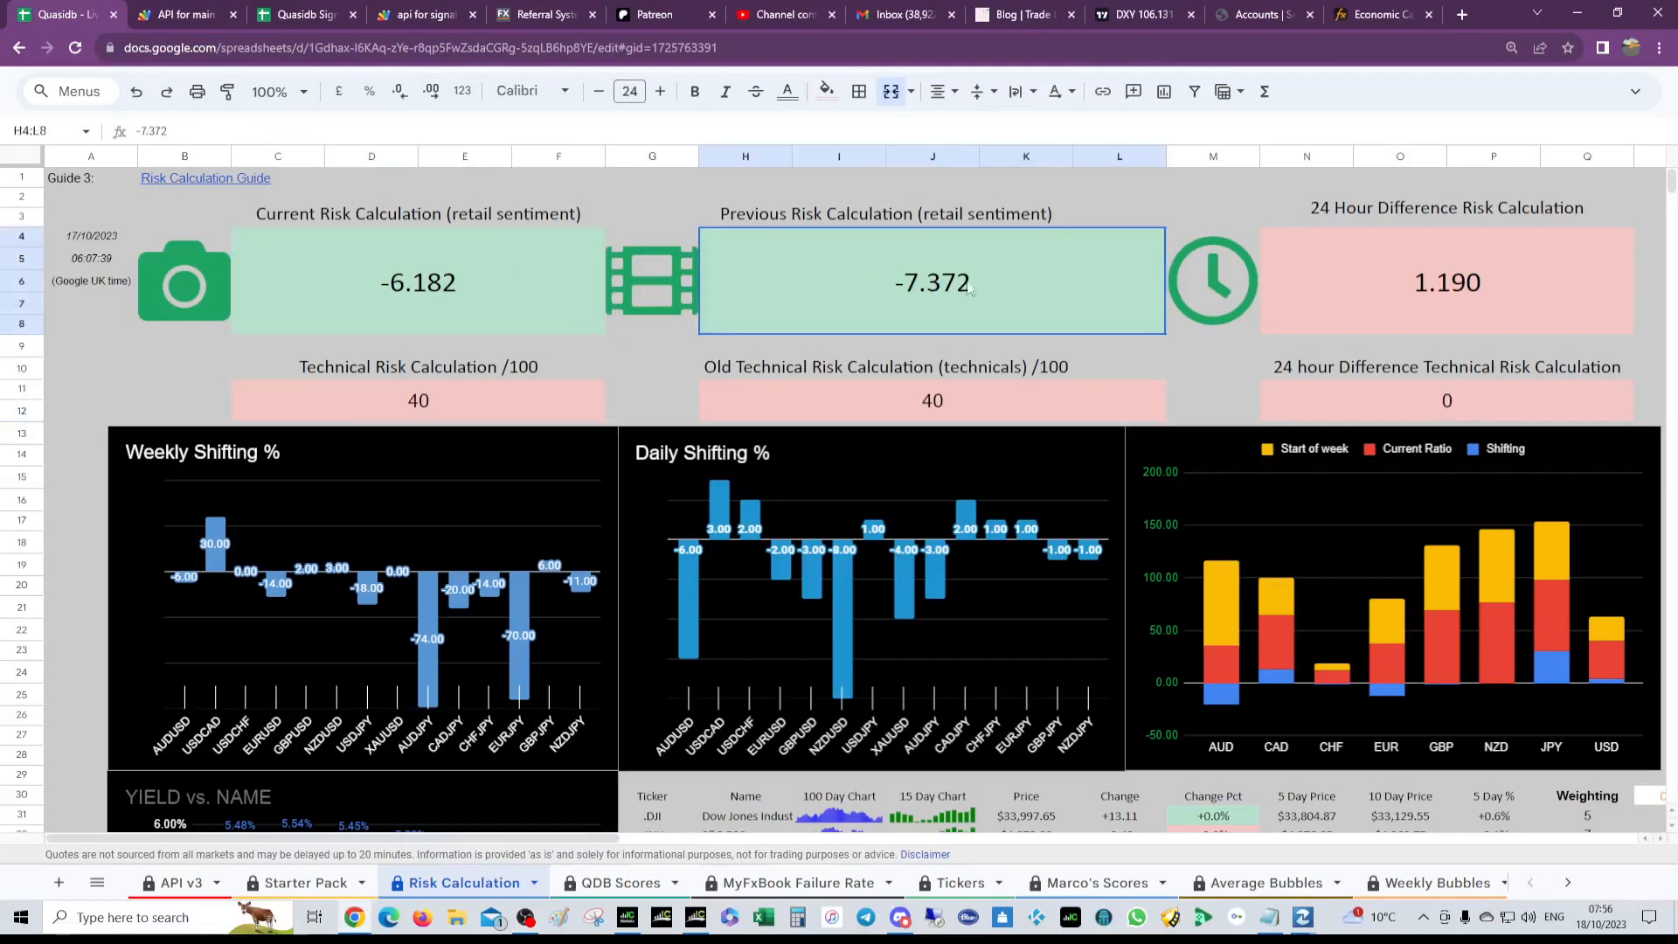
click(1446, 398)
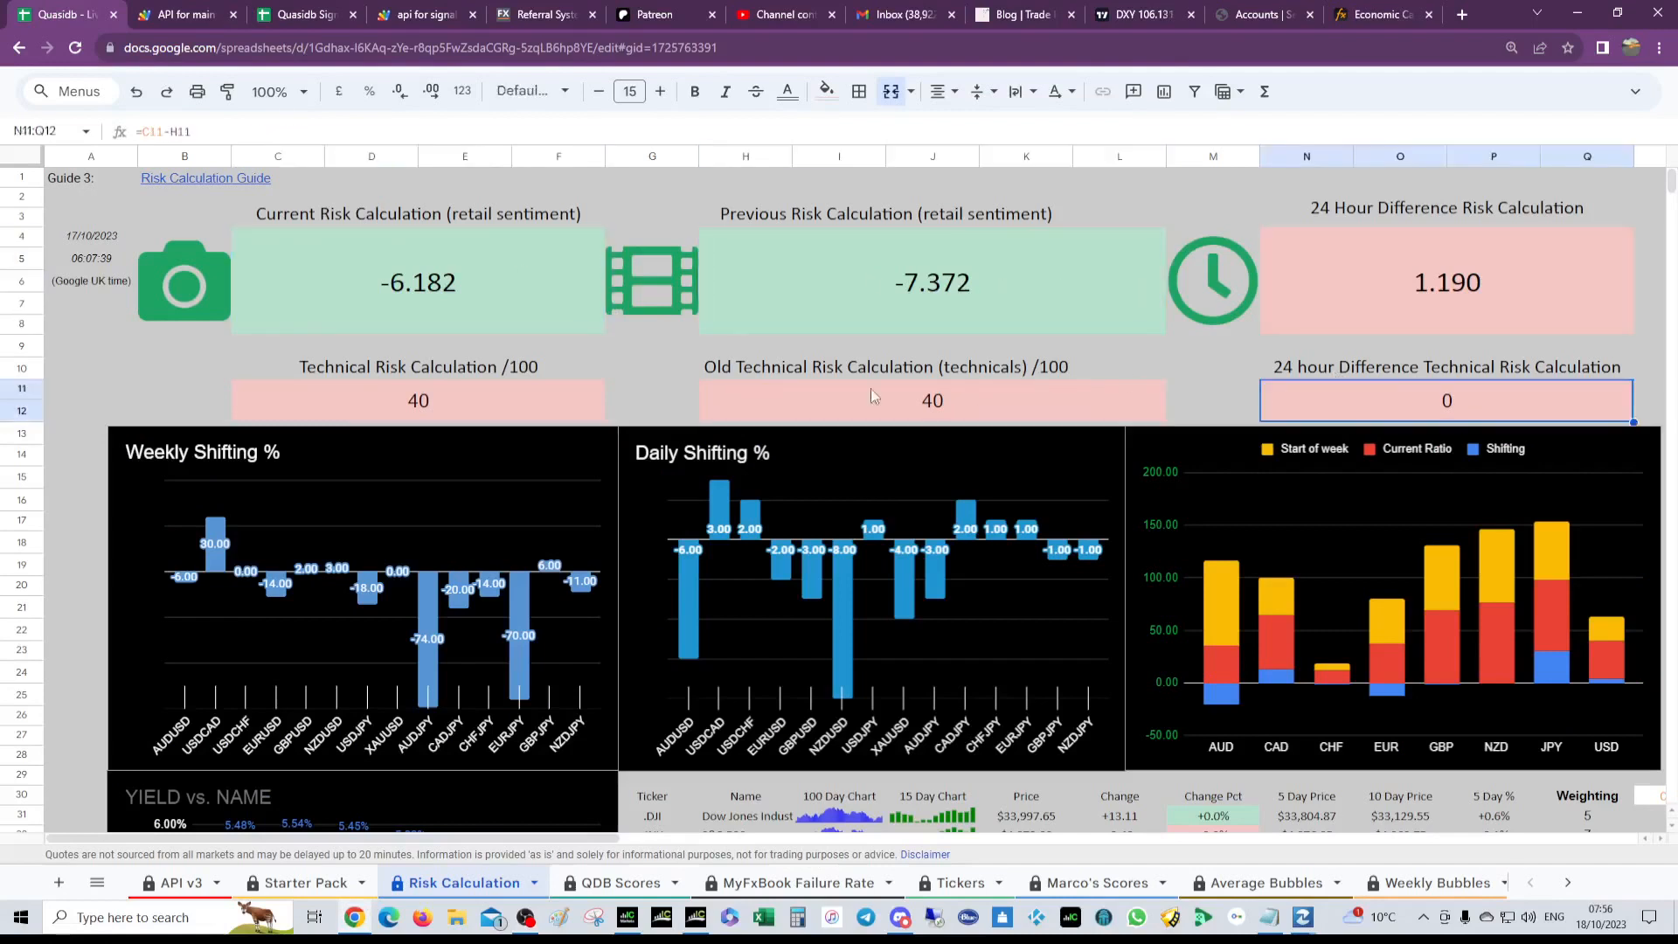
click(932, 400)
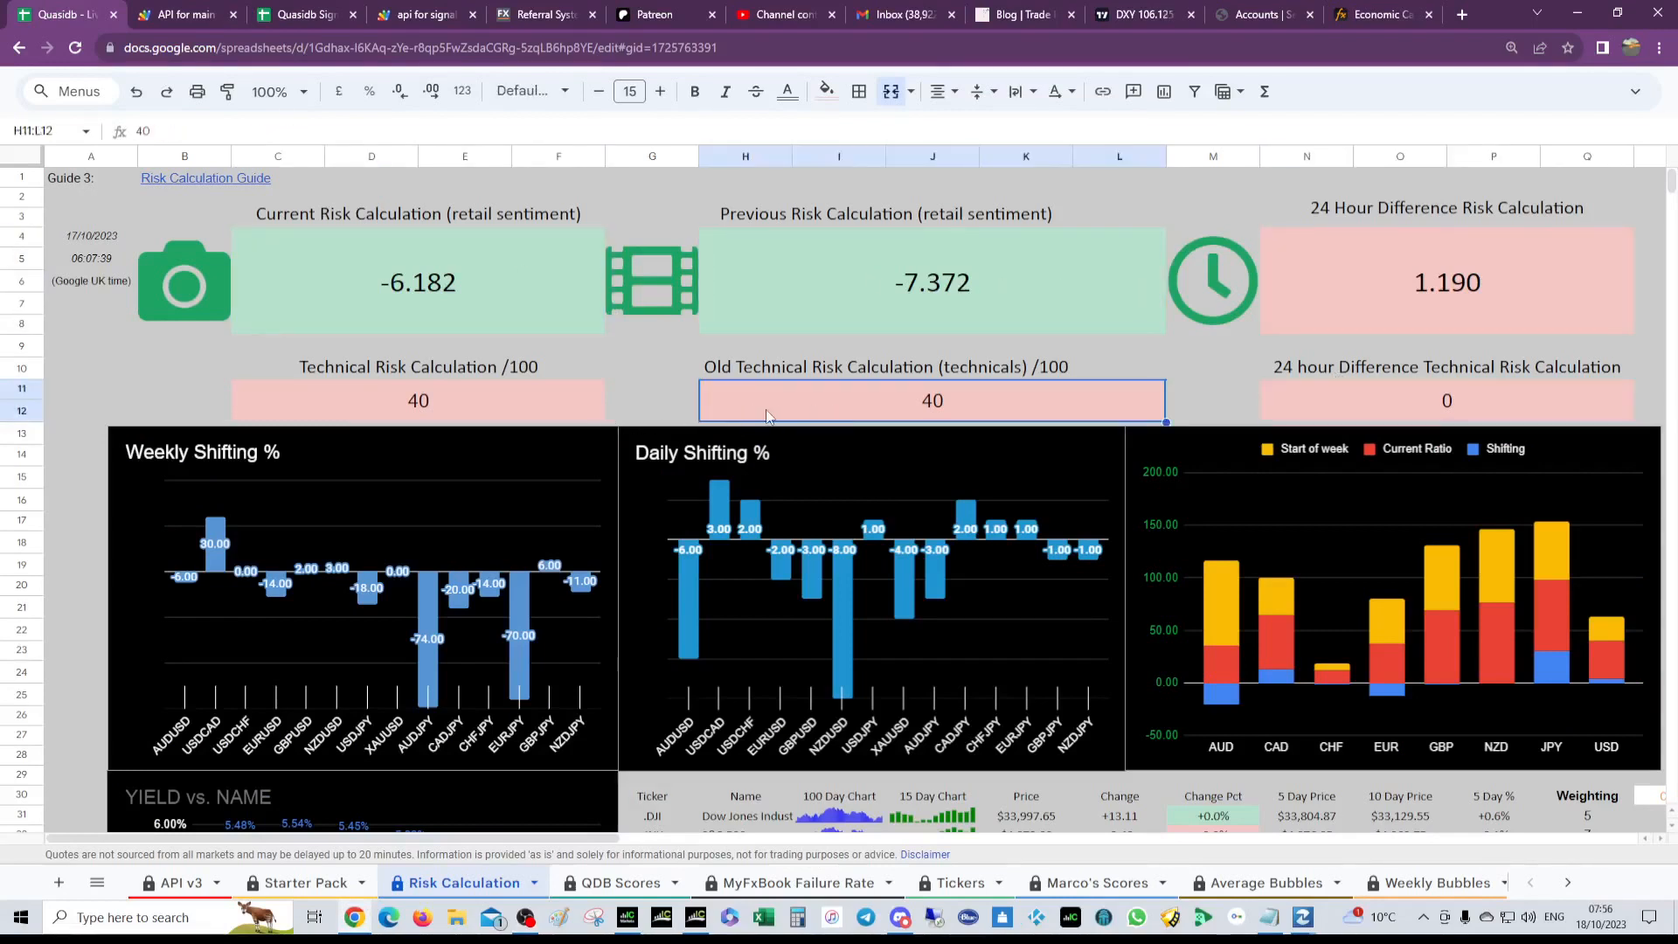
click(417, 400)
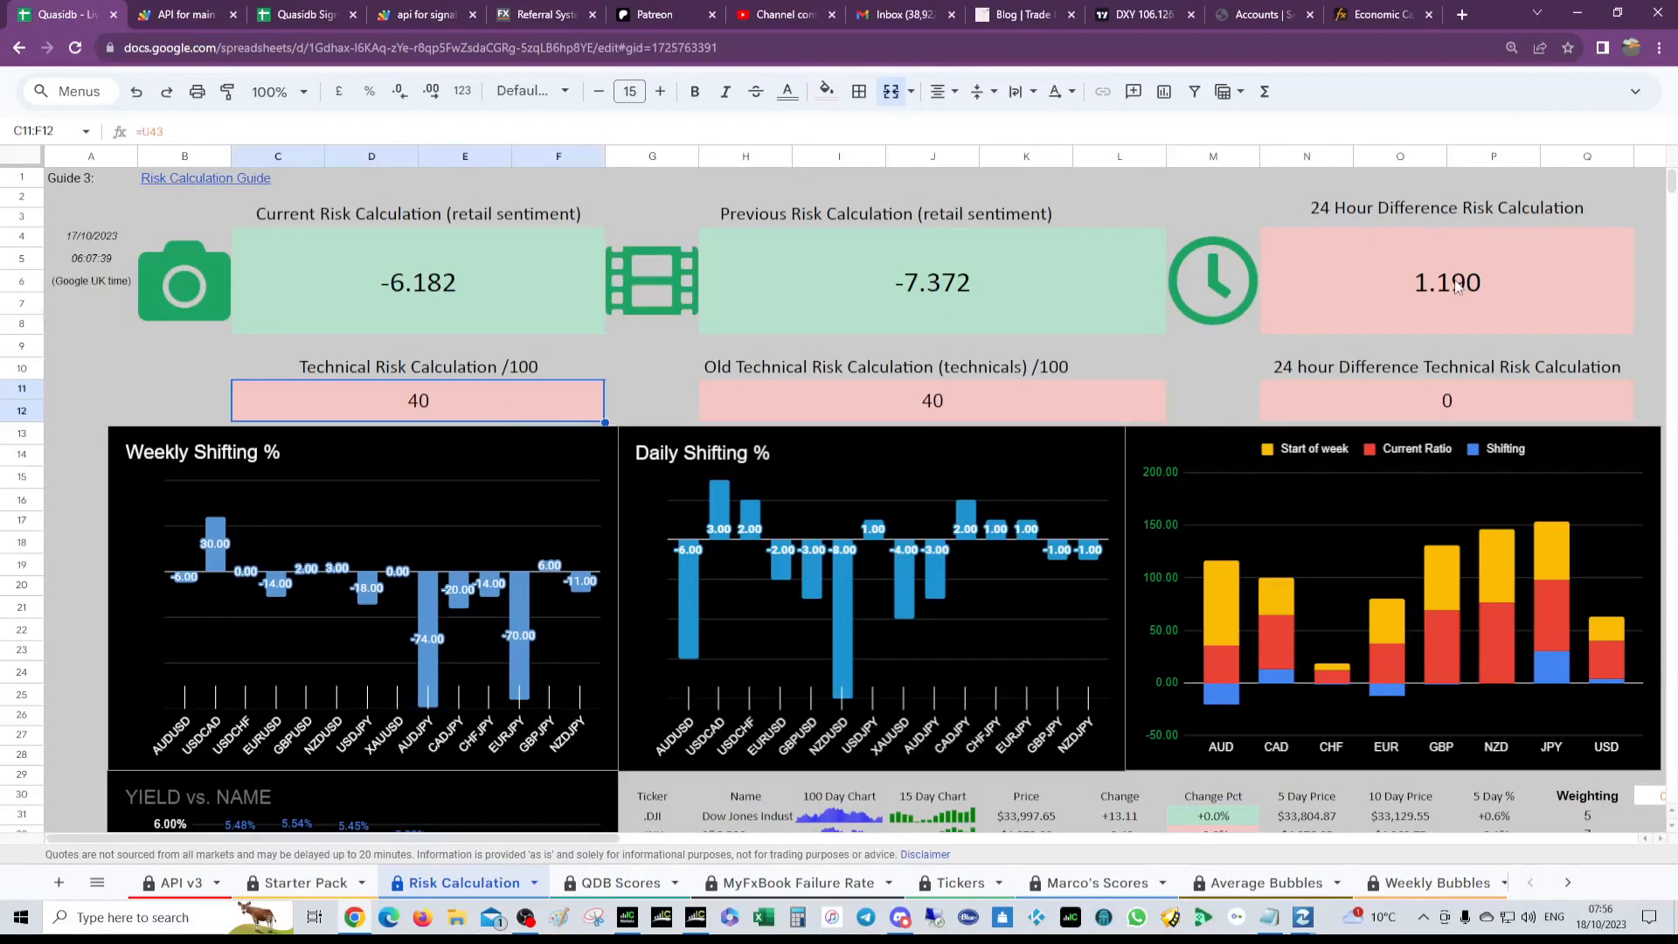
click(1445, 281)
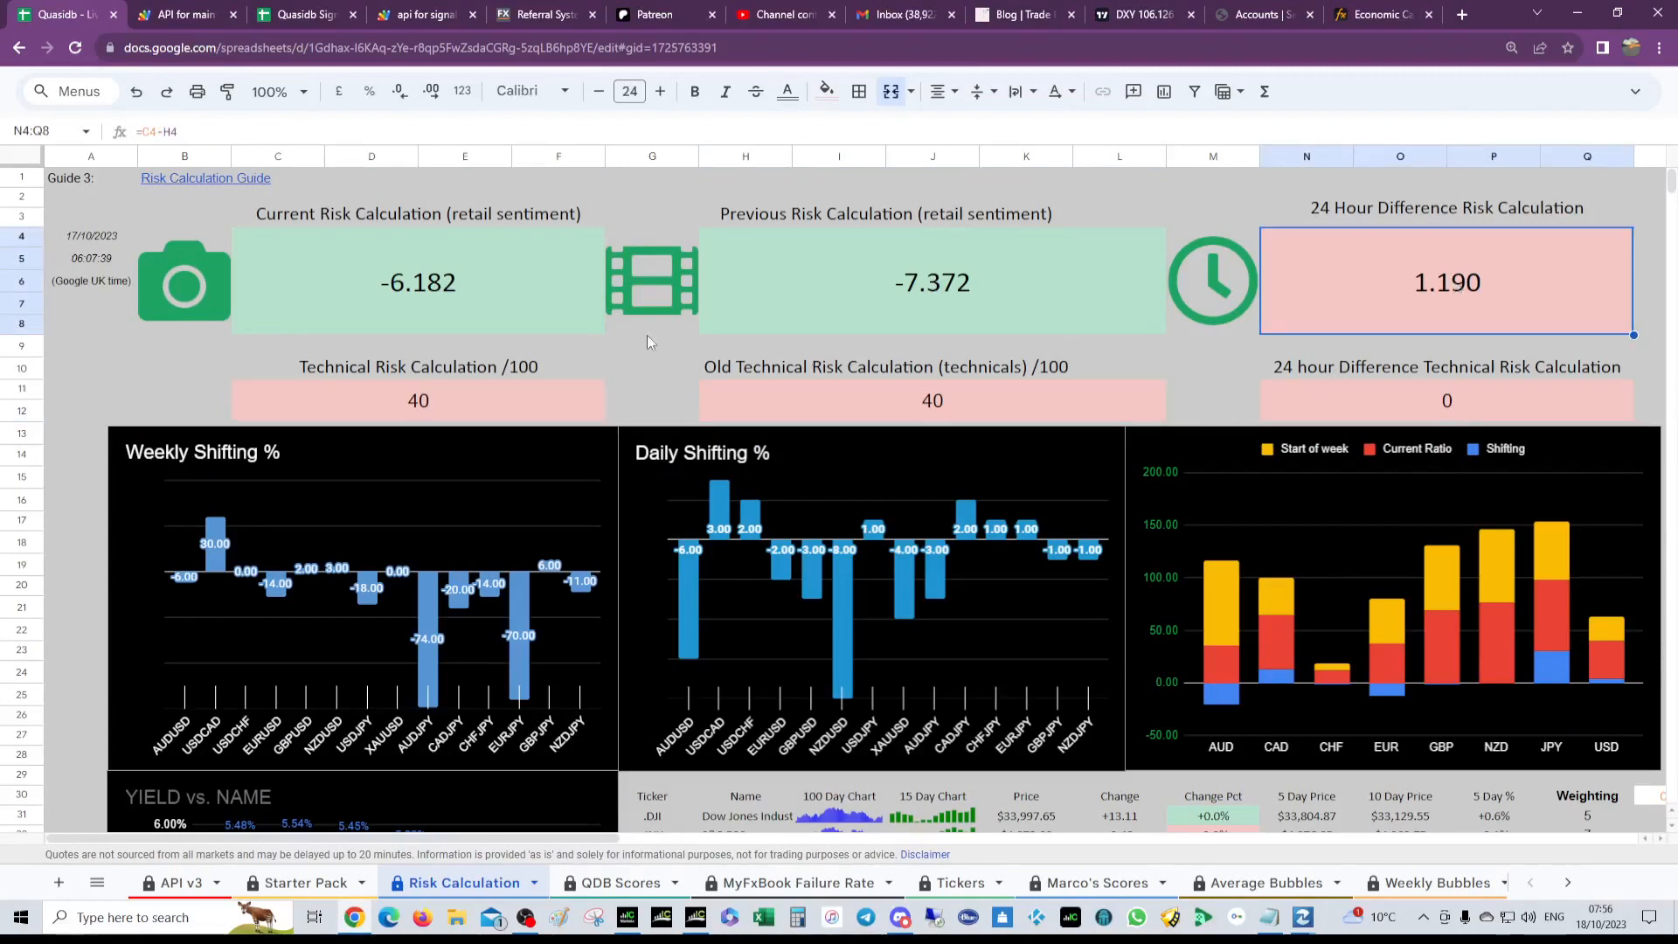
click(418, 281)
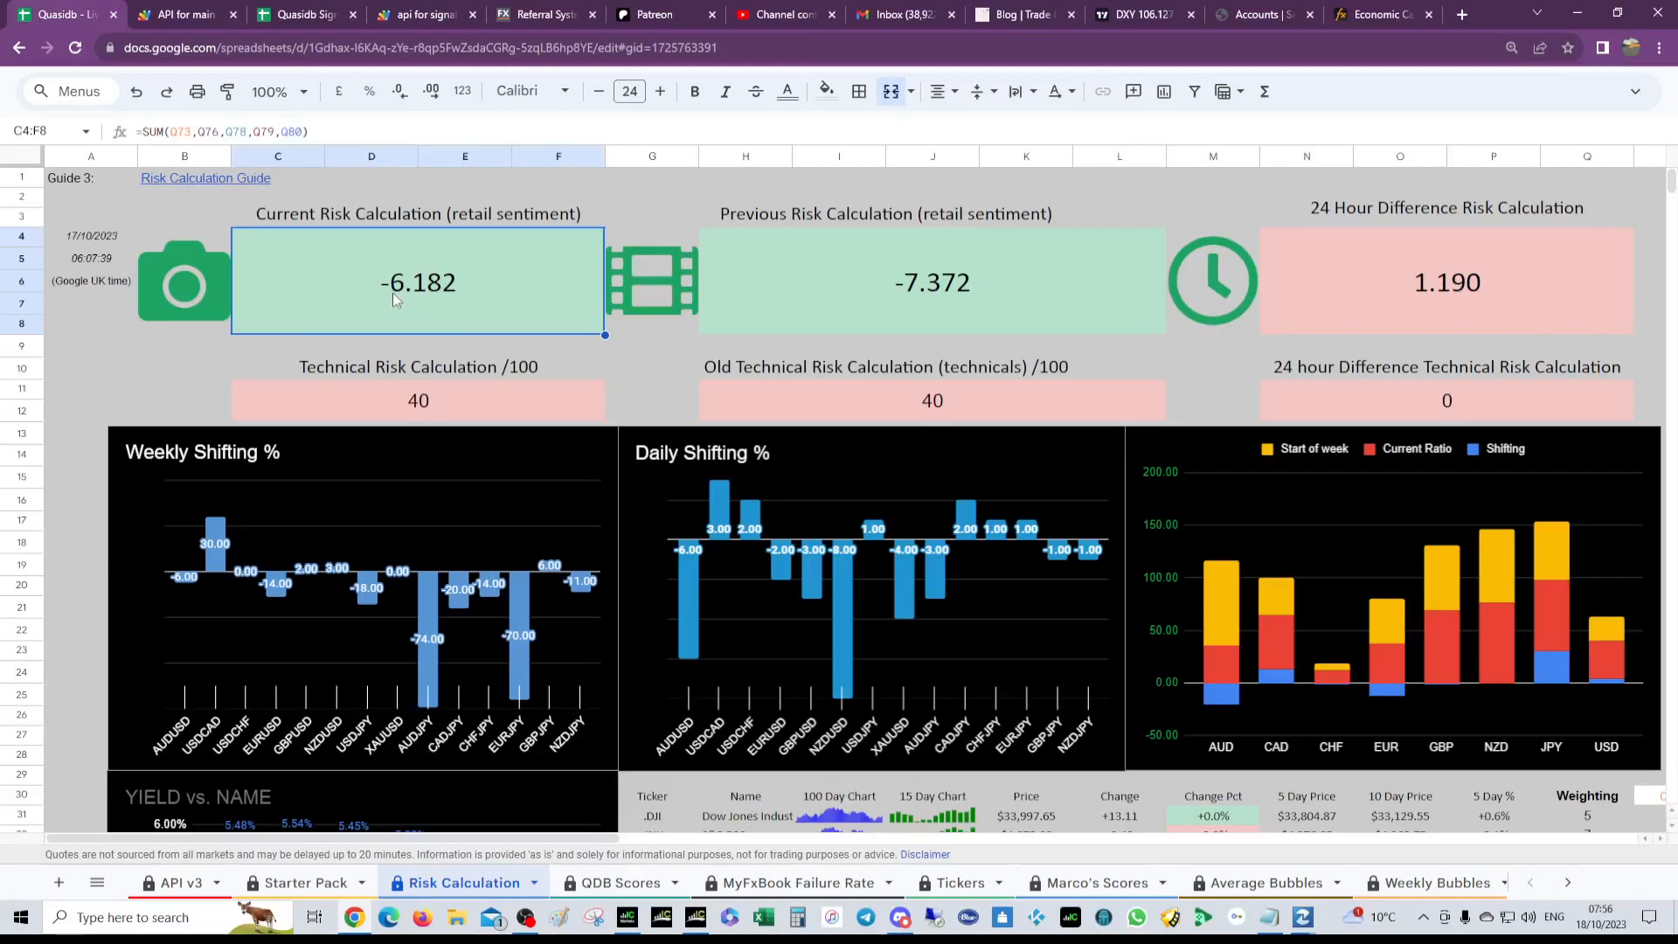
mouse_move(404, 305)
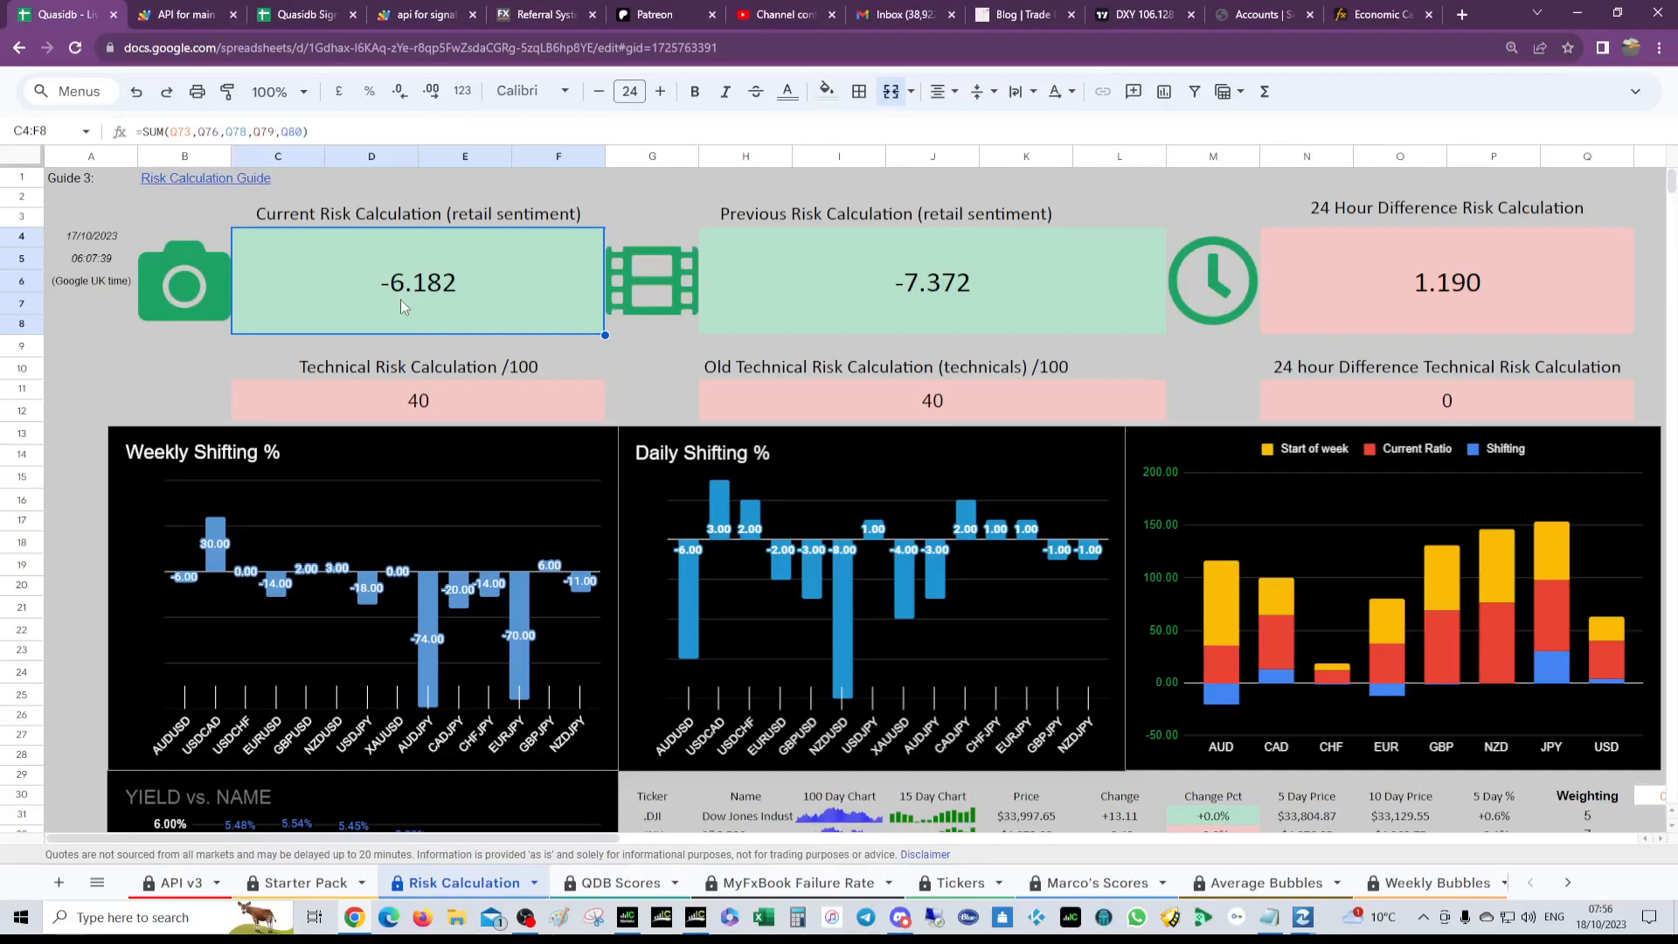
mouse_move(998, 353)
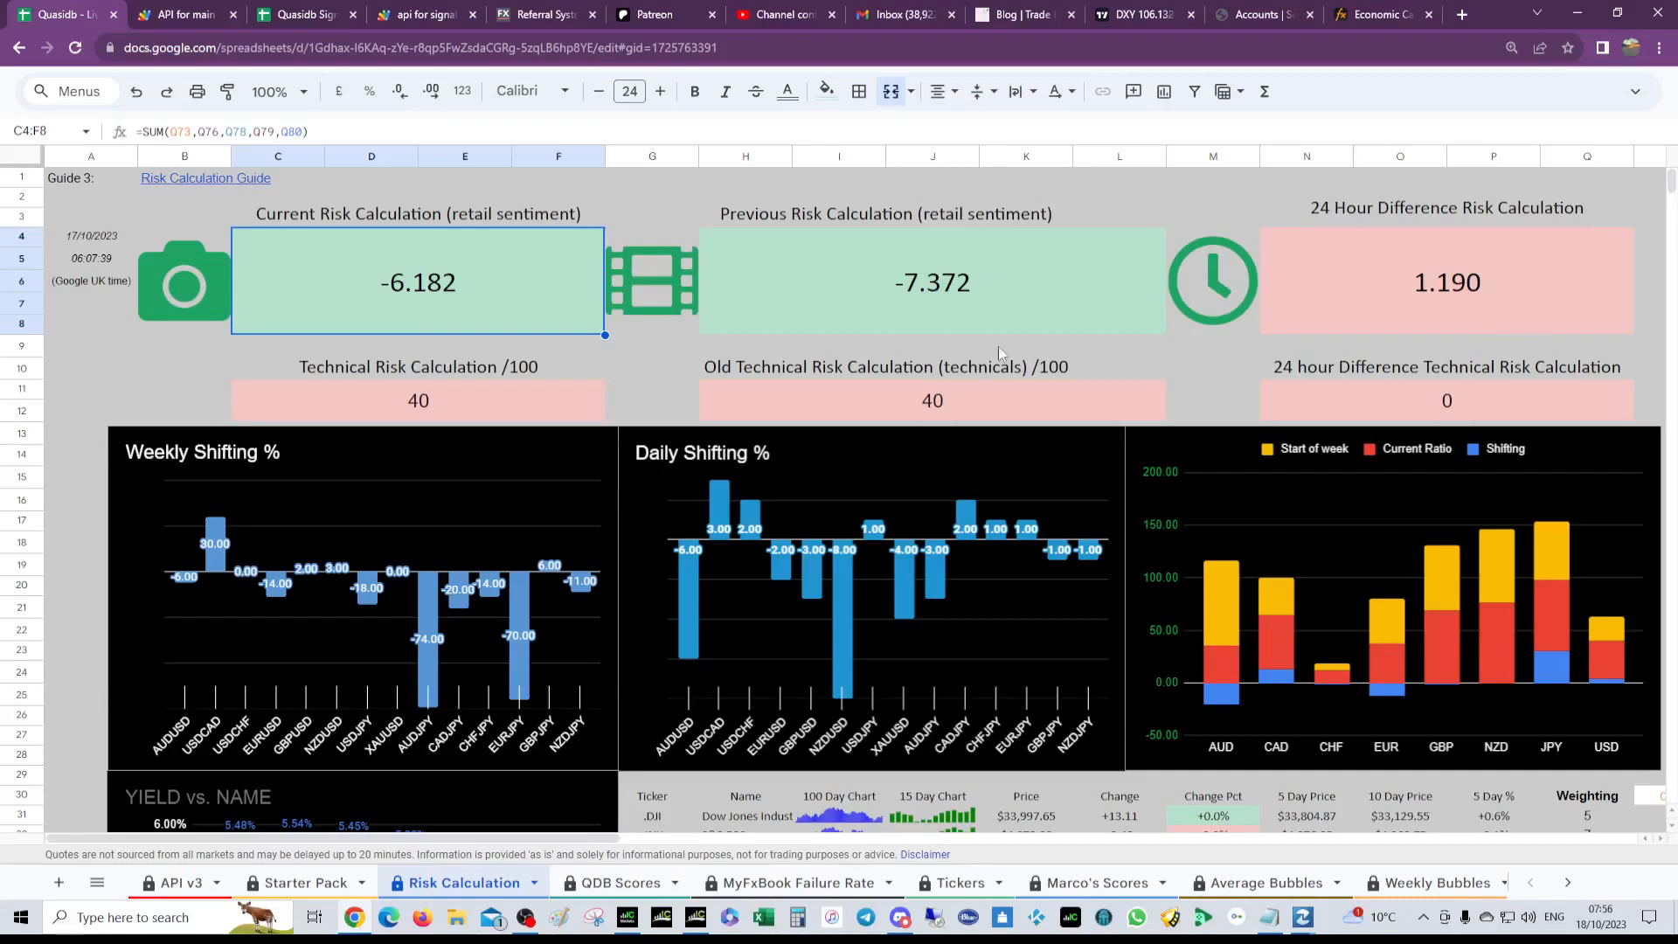
Step: Scroll to the ticker table and check the VIX change percentage and Treasury yield index entry
scroll(down, 3)
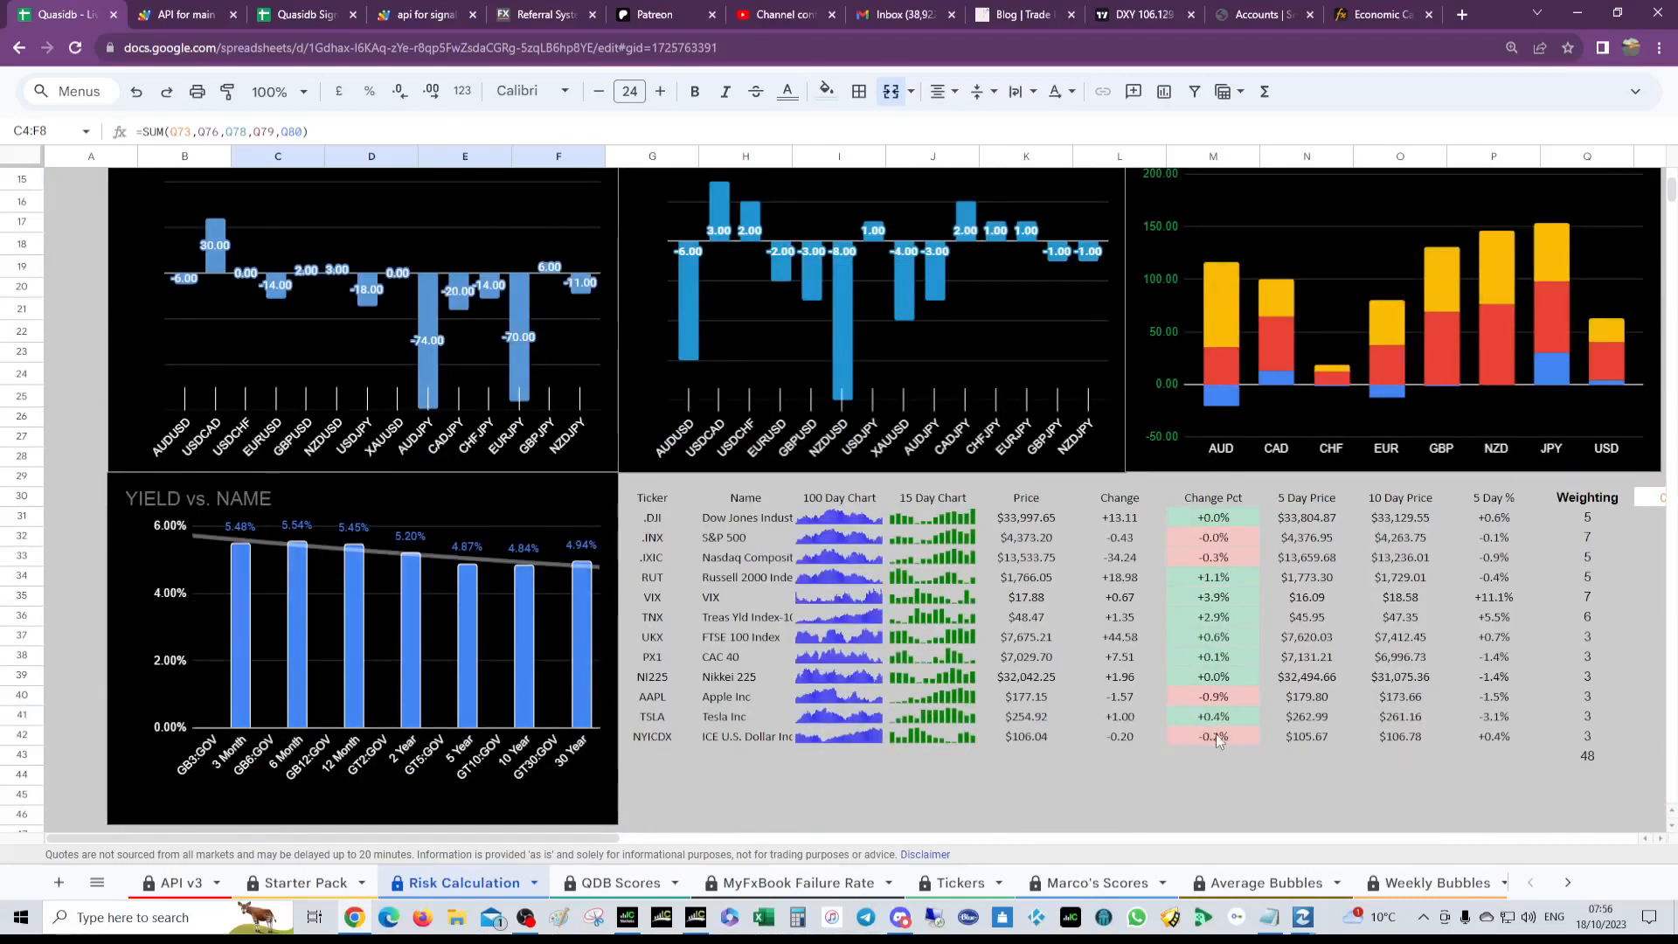
click(1213, 597)
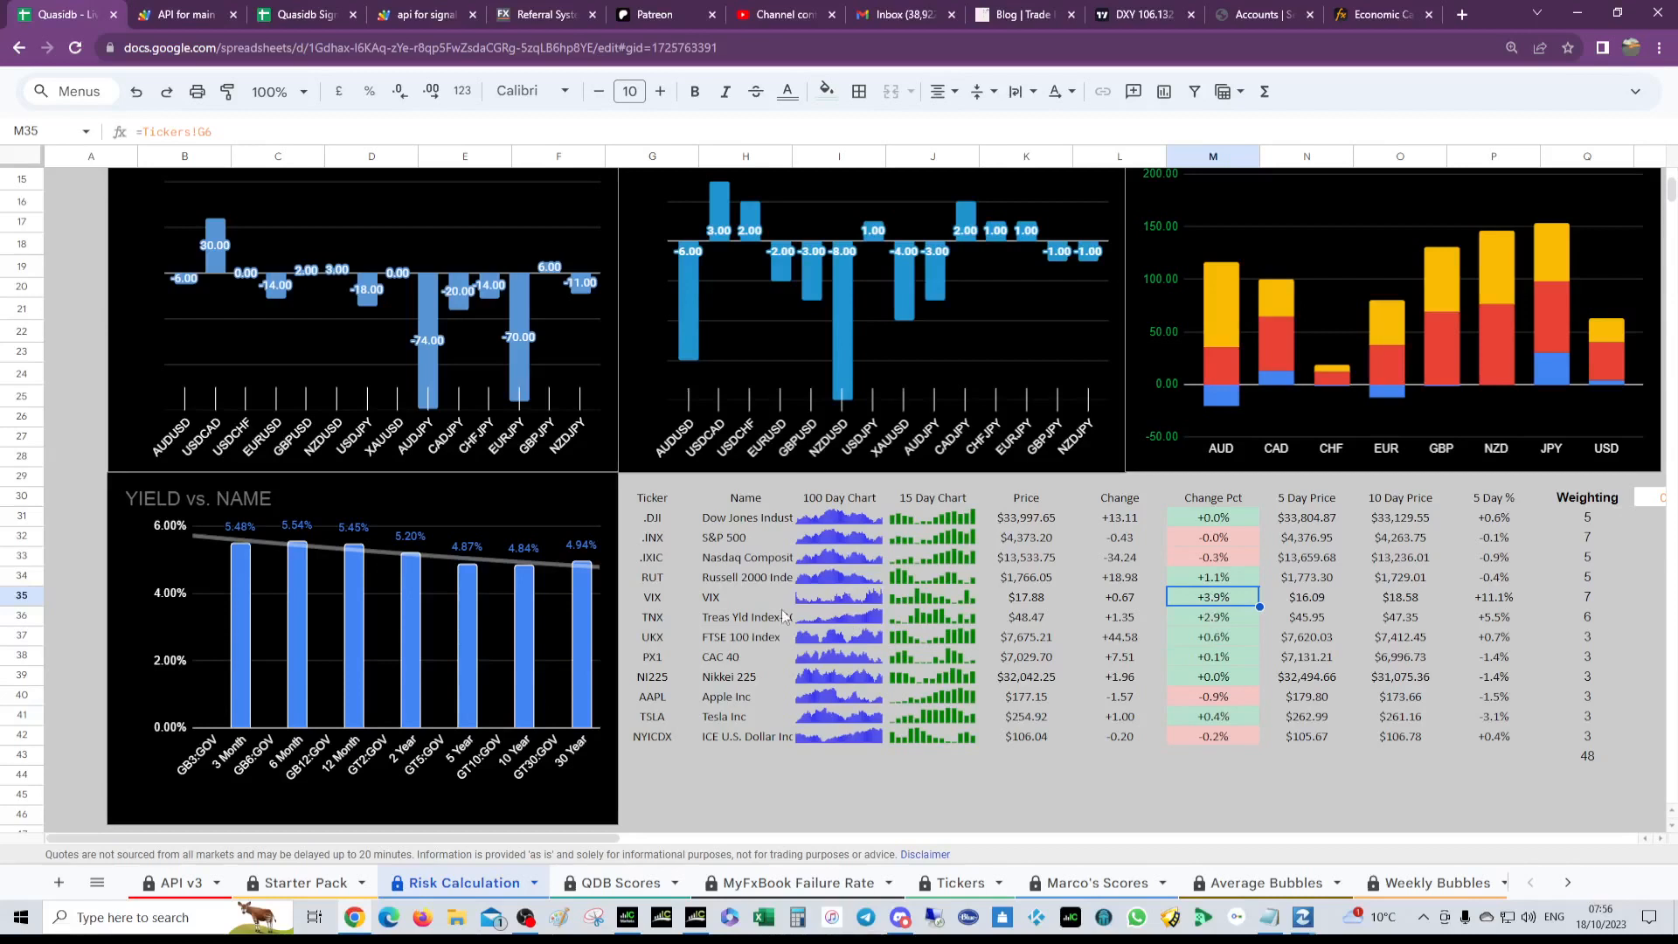
click(745, 617)
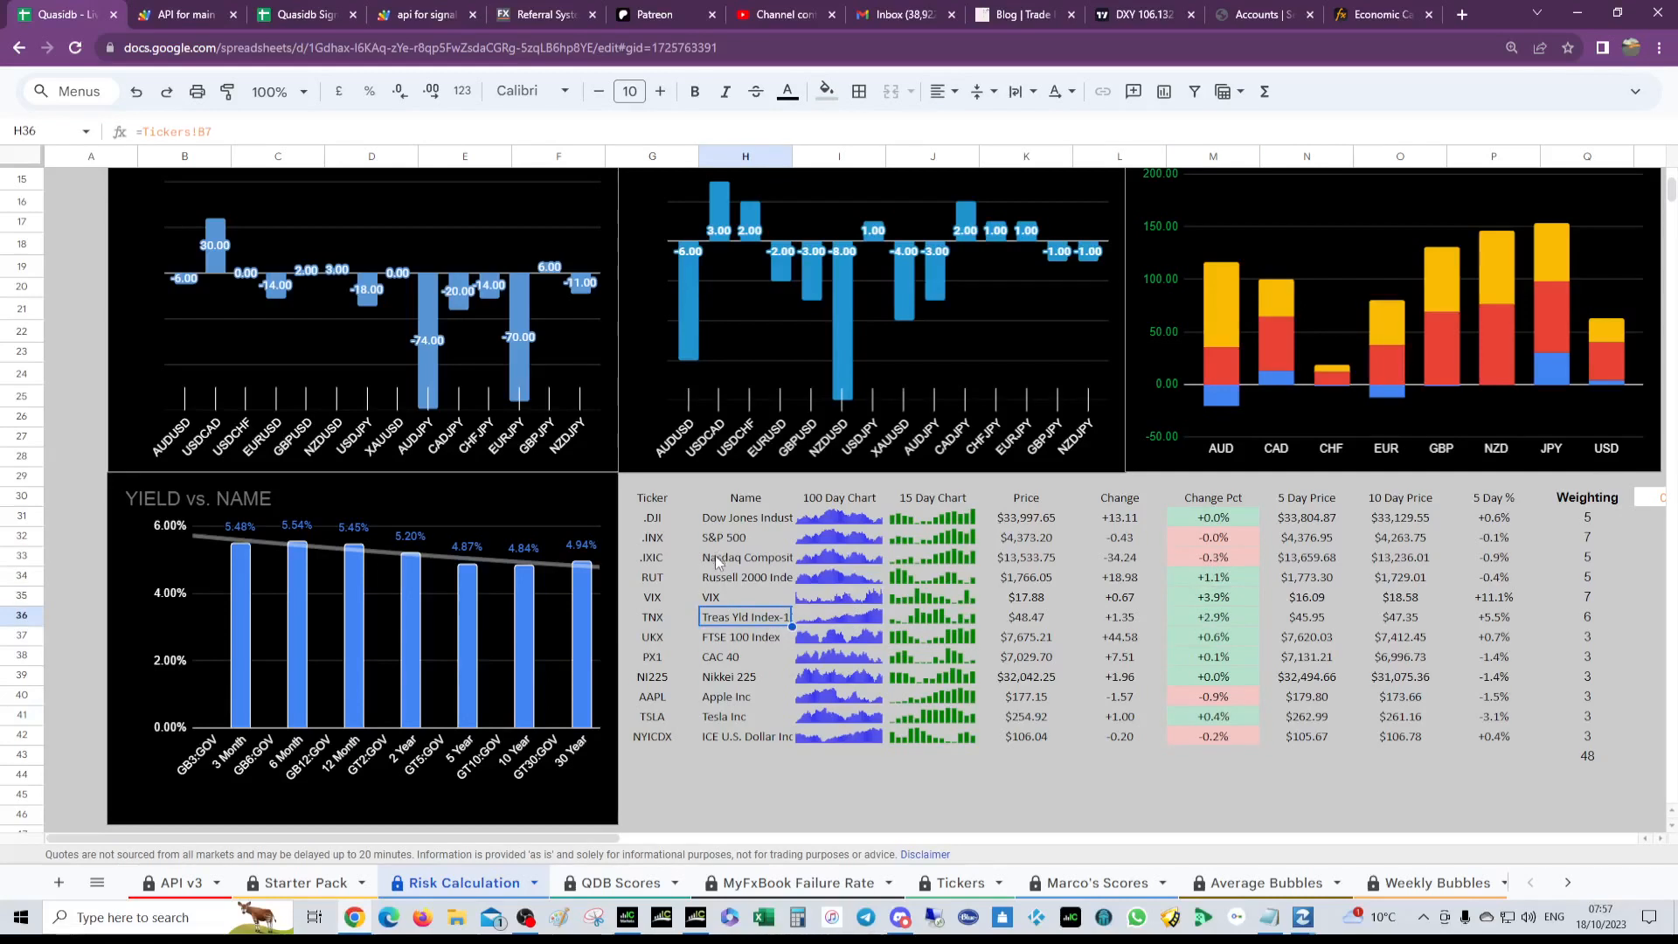
mouse_move(718, 565)
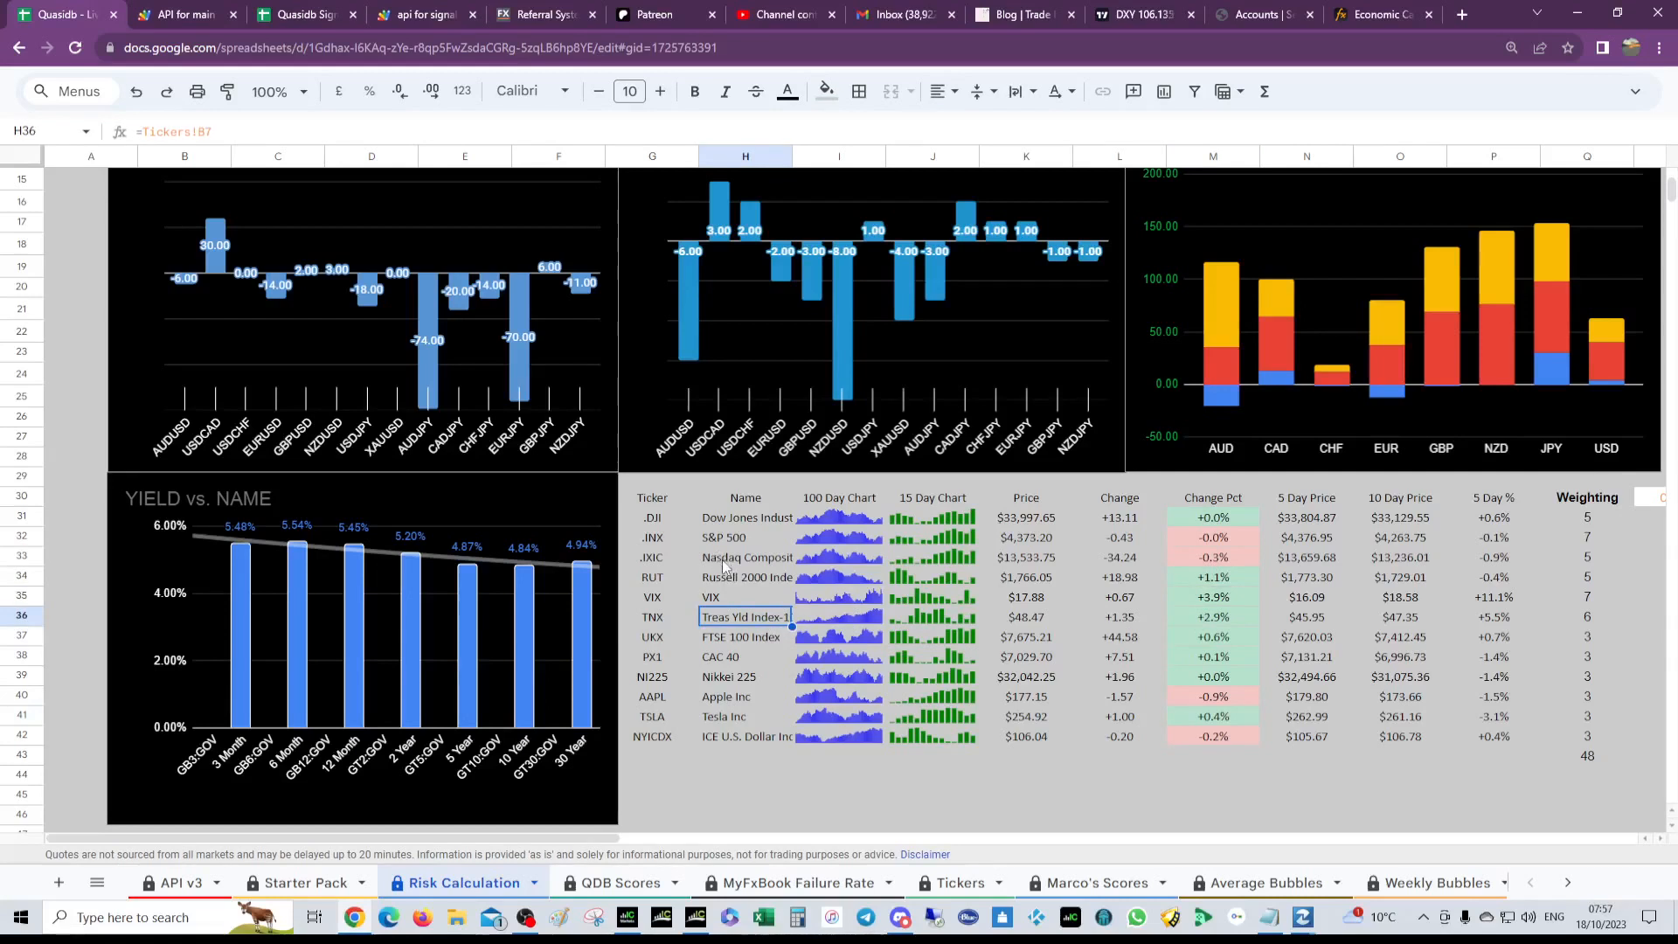
mouse_move(1205, 573)
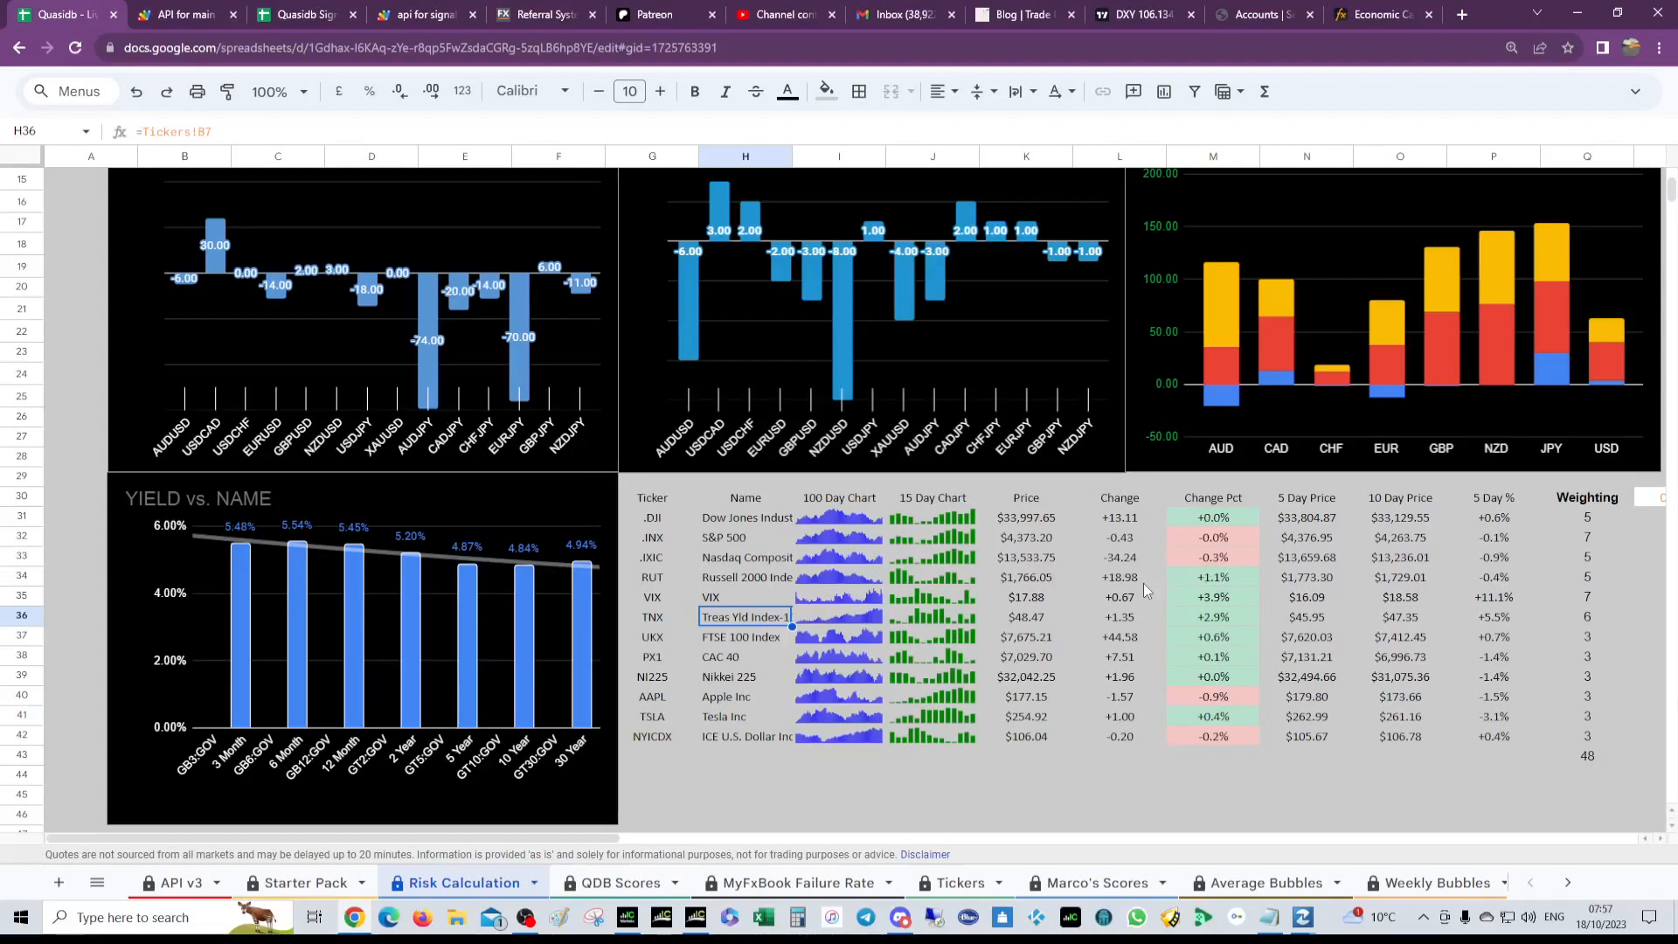
mouse_move(717, 566)
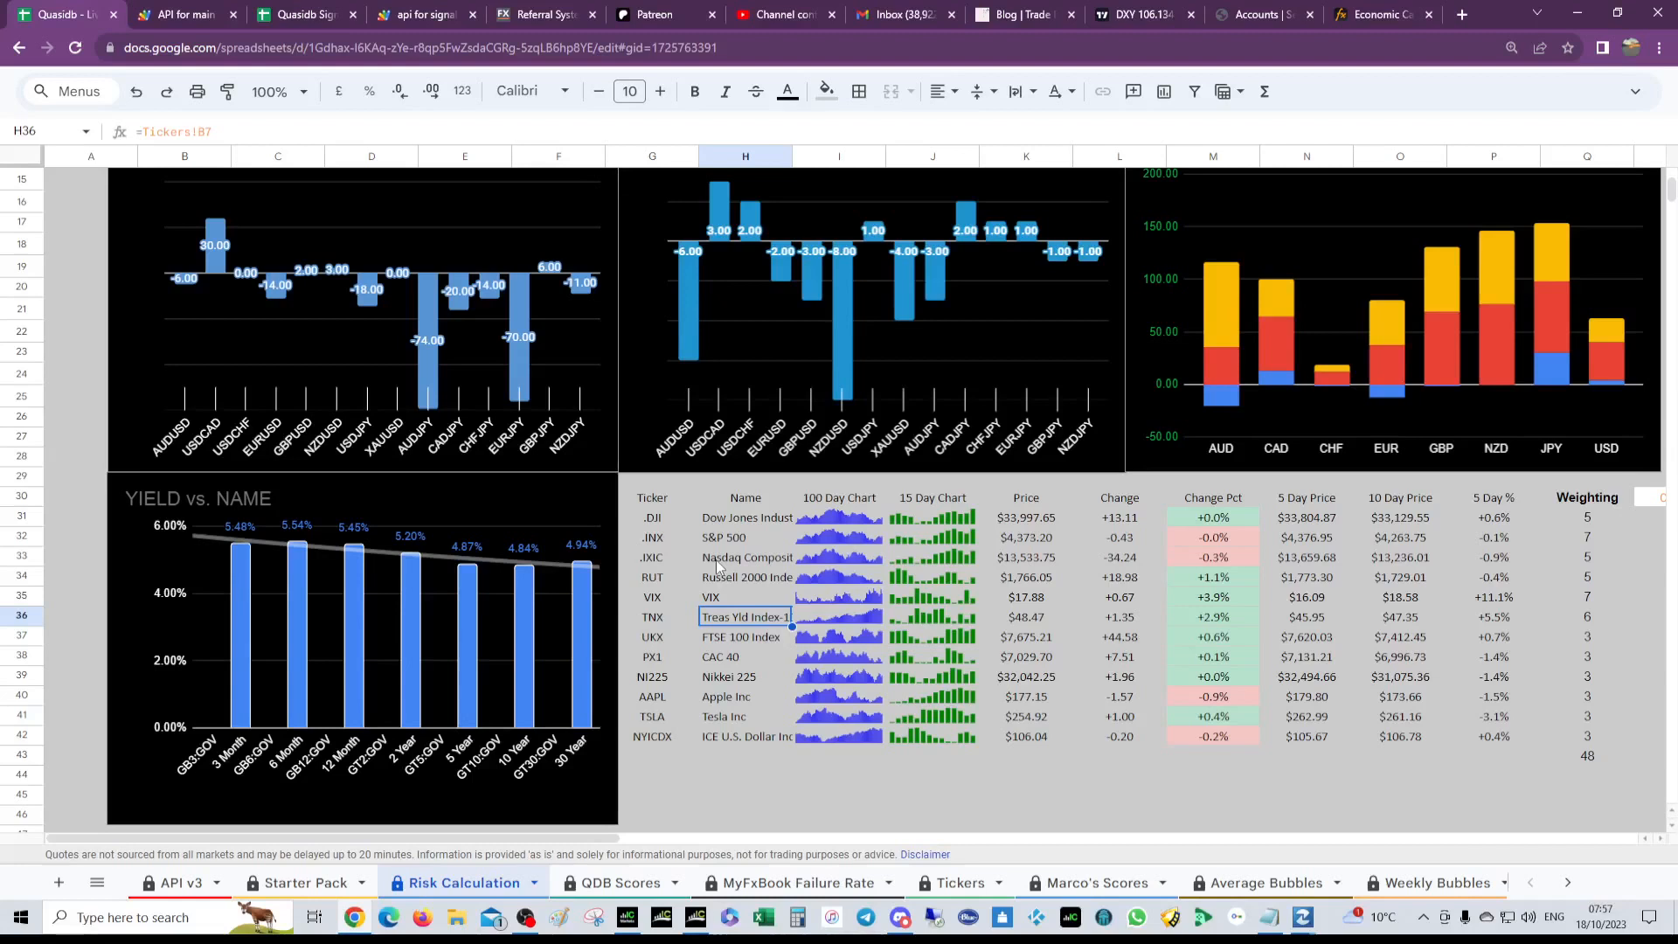
mouse_move(966, 328)
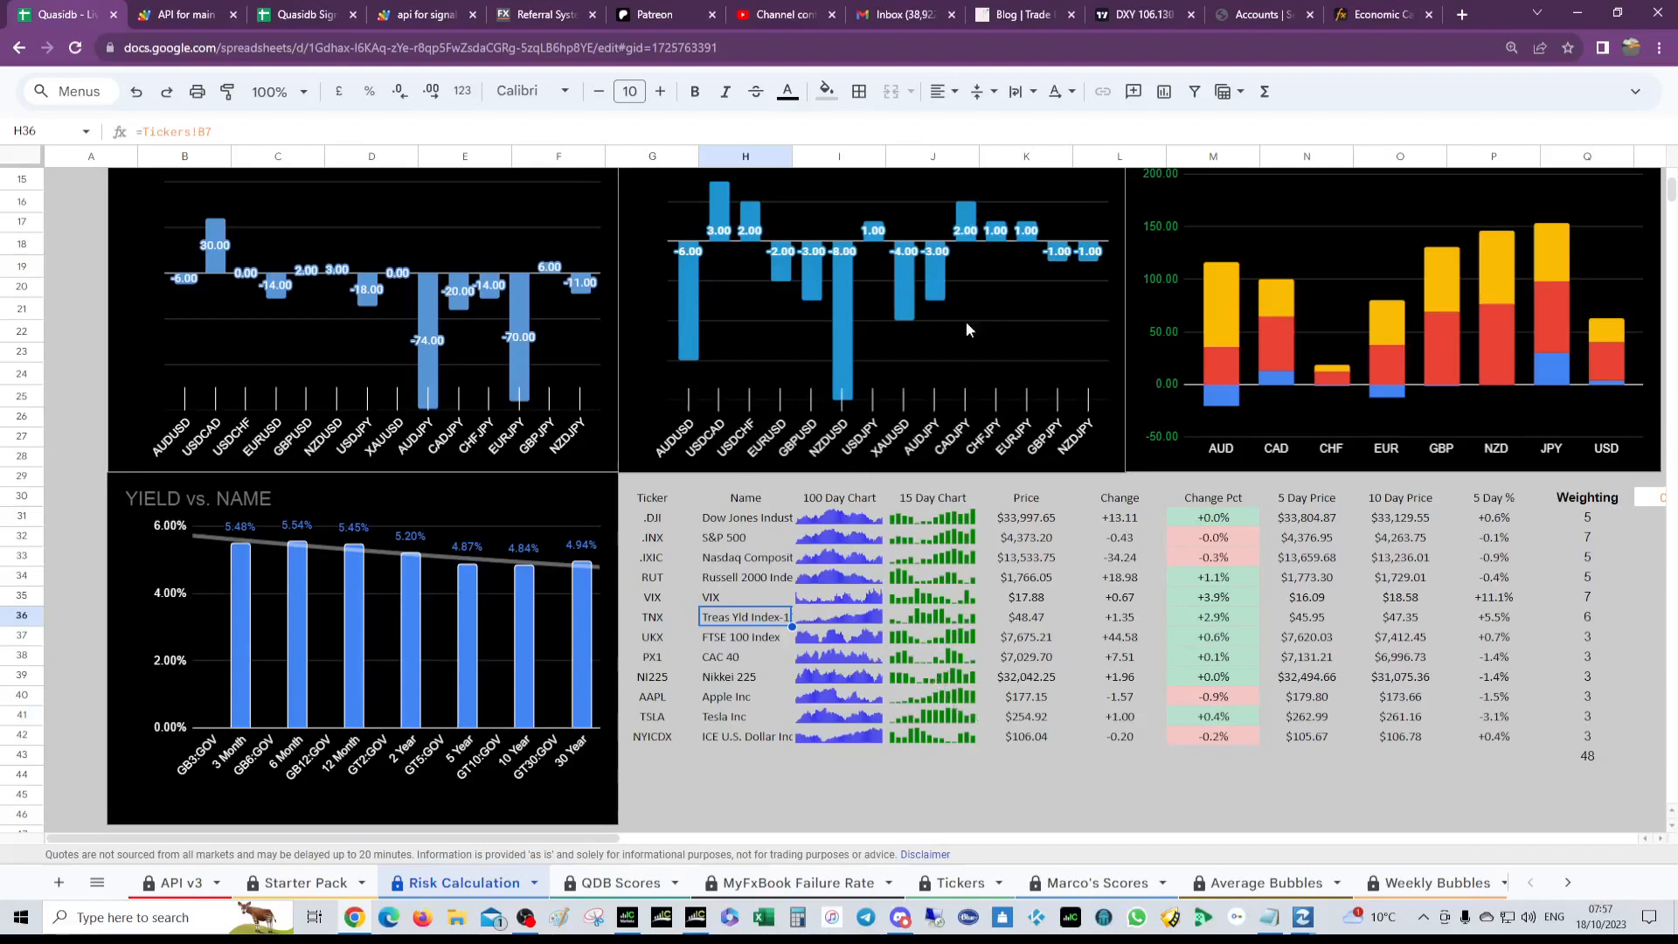
mouse_move(707, 564)
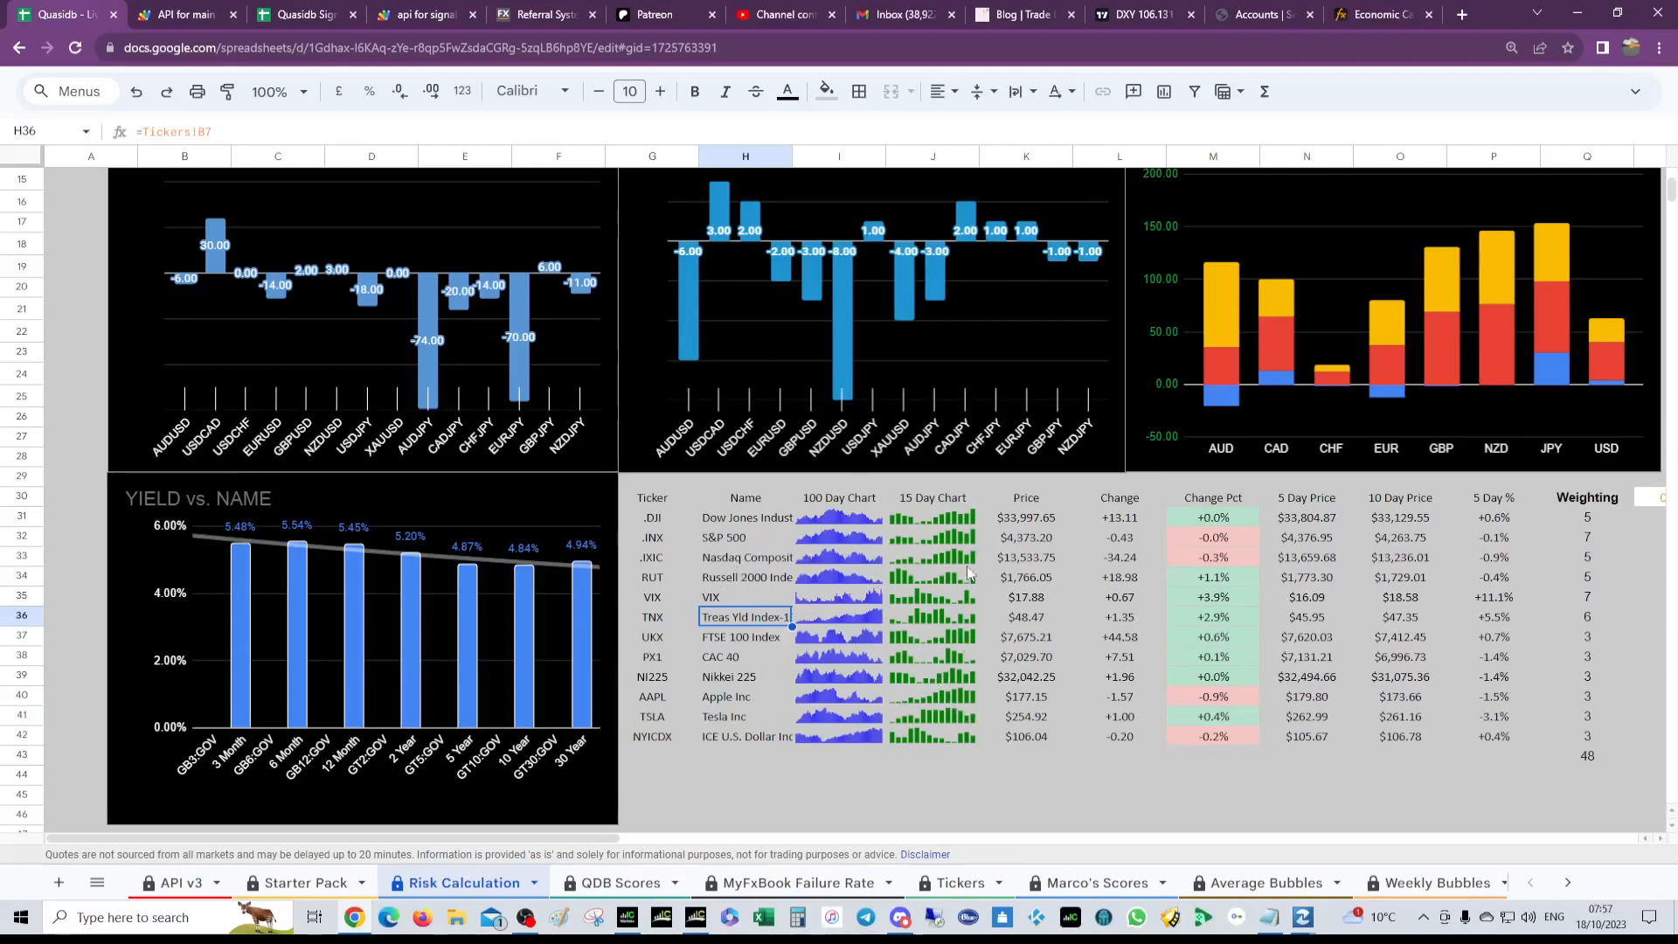
mouse_move(1183, 652)
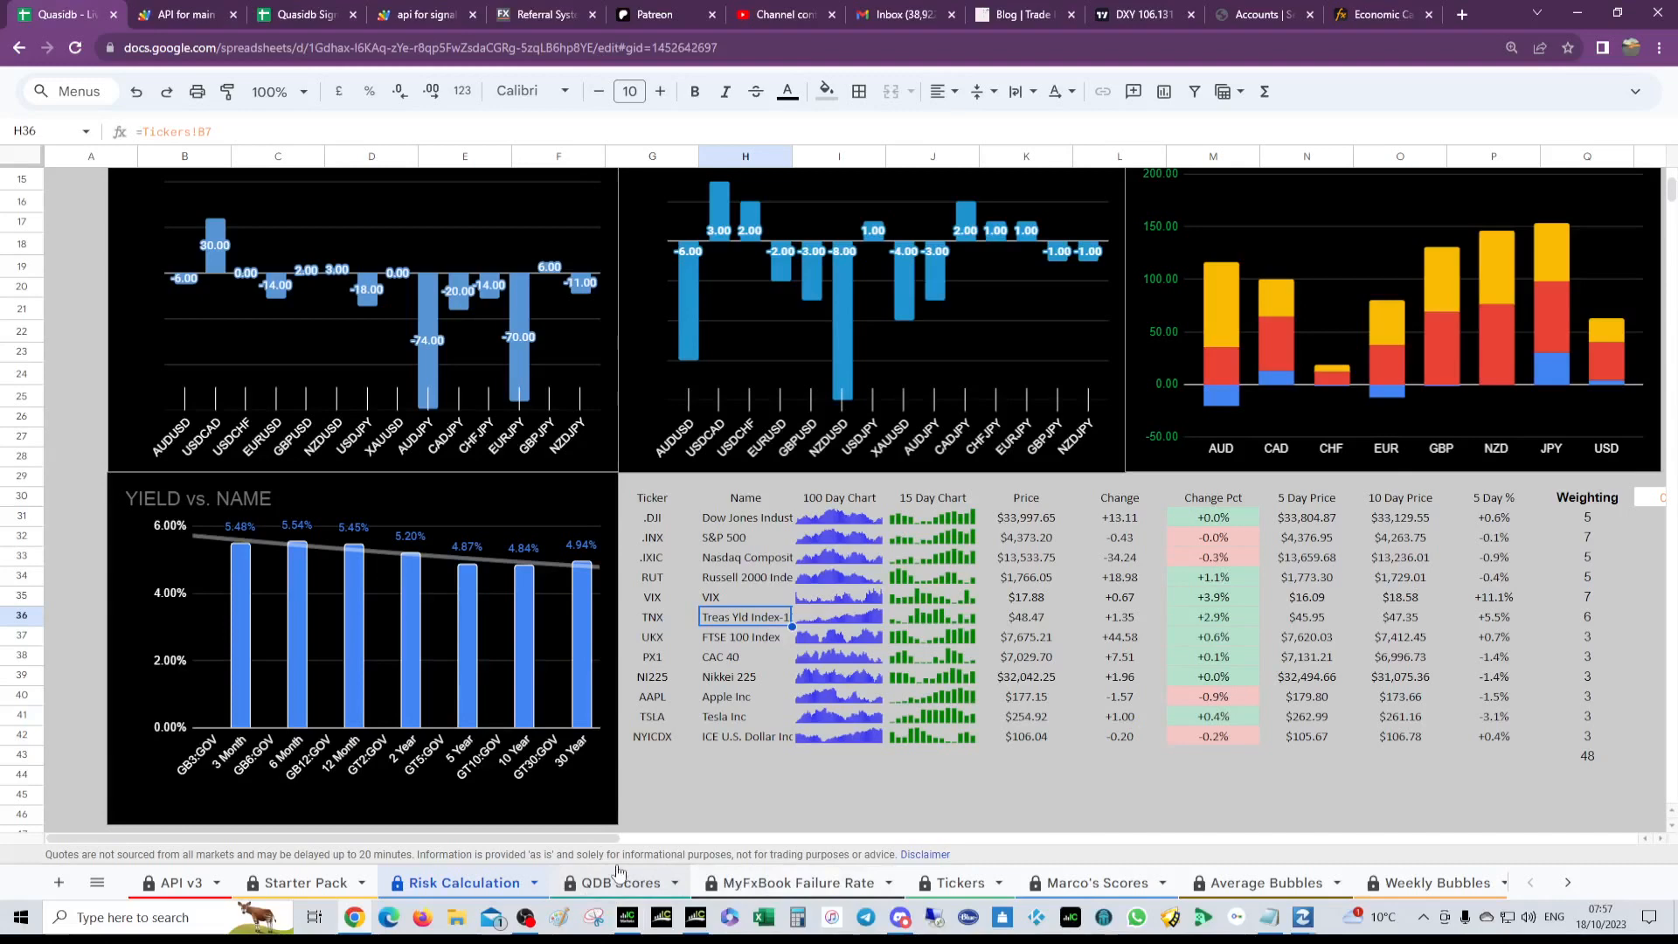
Step: Check the EURGBP percent change formula on QDB Scores, then return to Risk Calculation
click(614, 883)
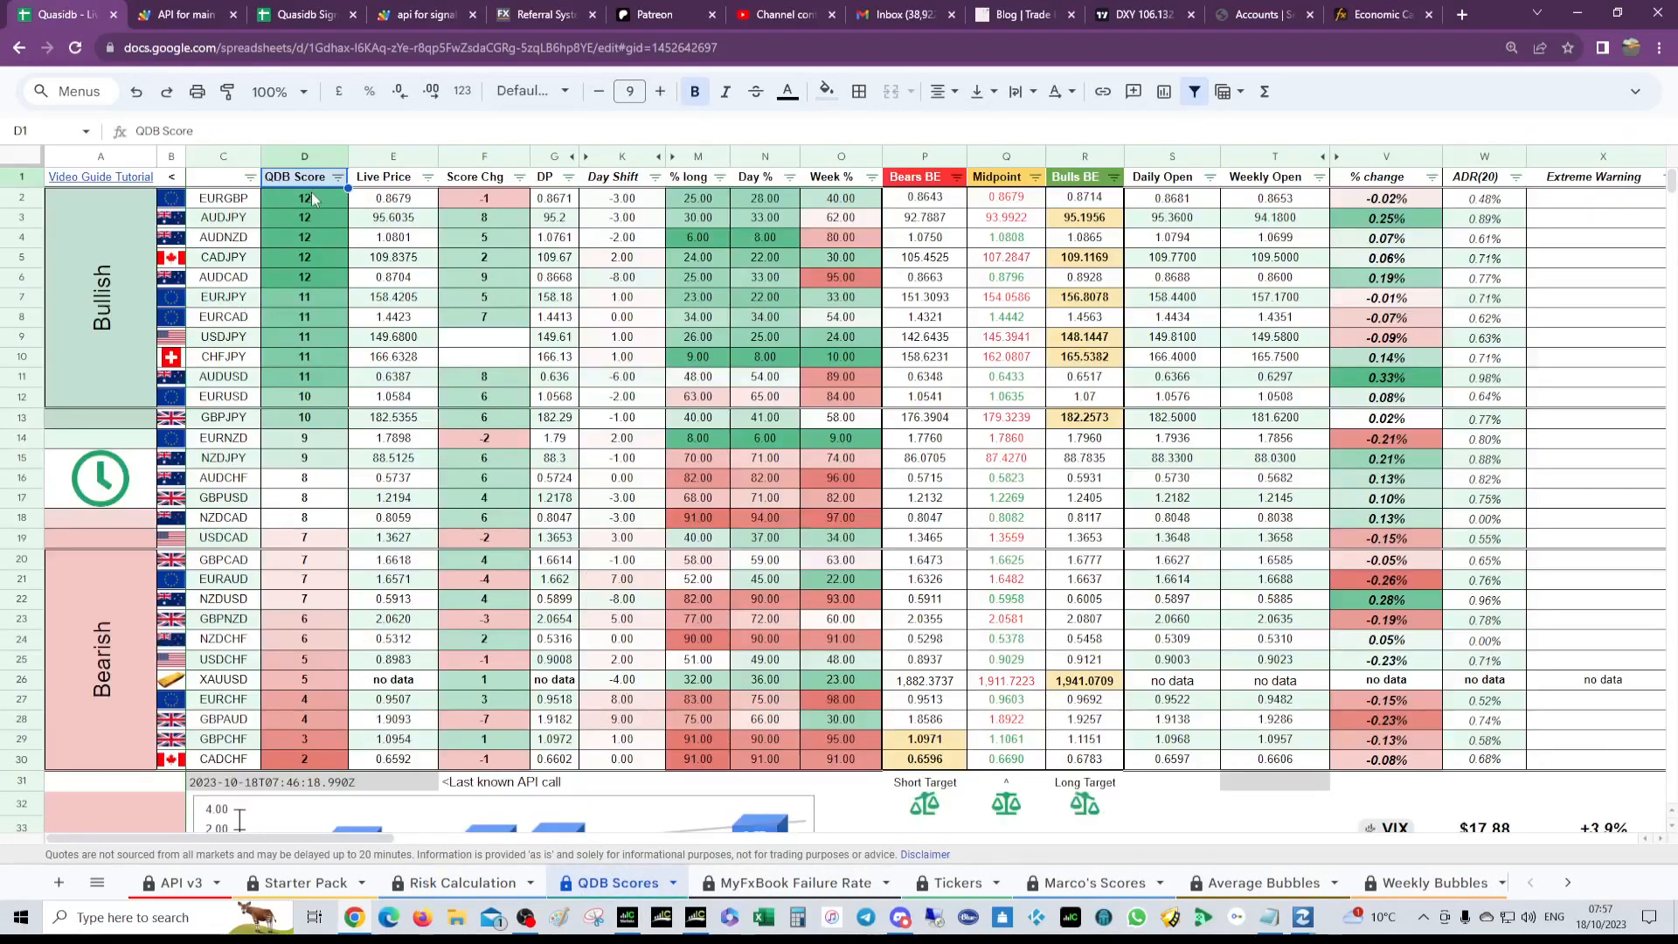
click(1386, 197)
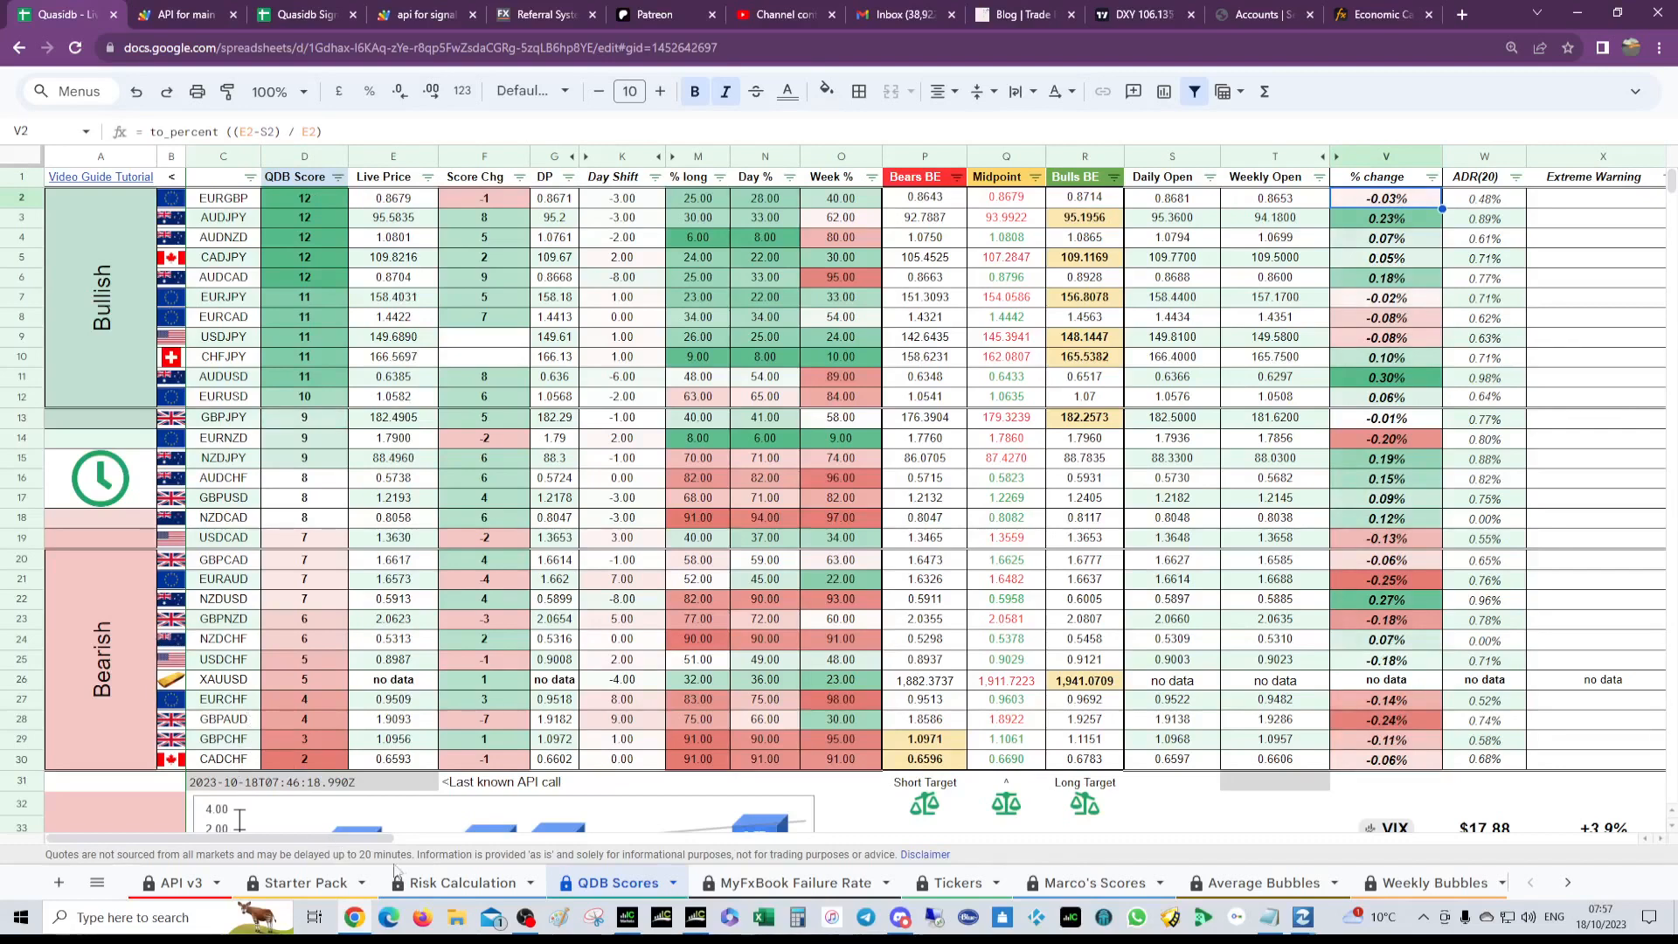
click(462, 881)
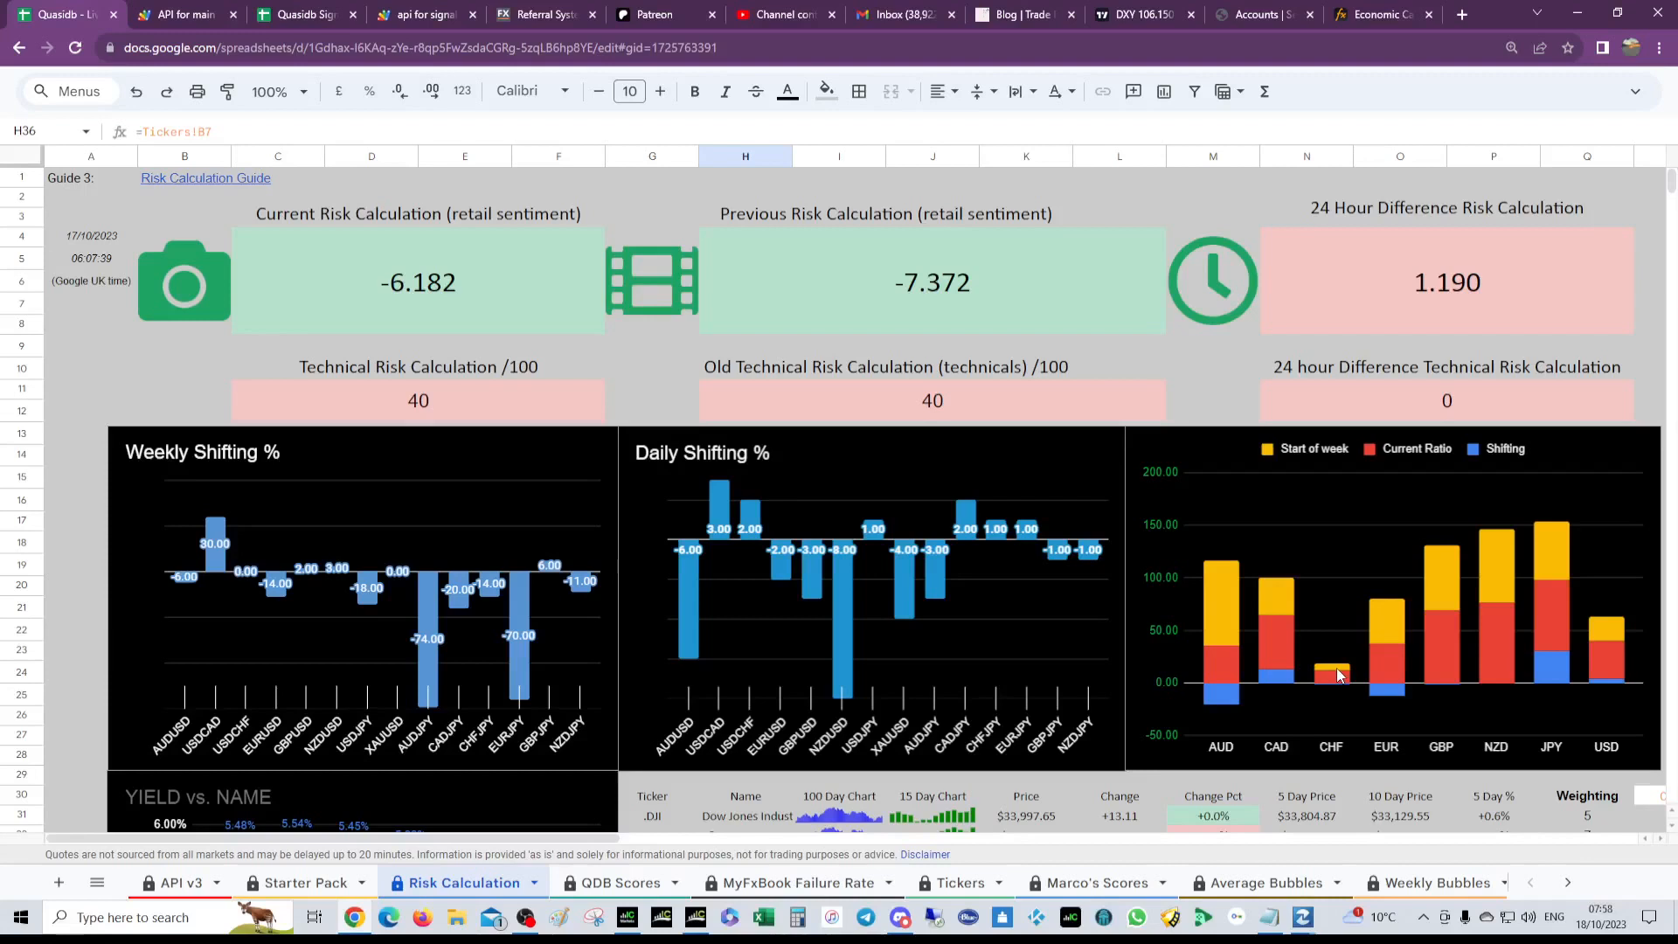
mouse_move(1407, 703)
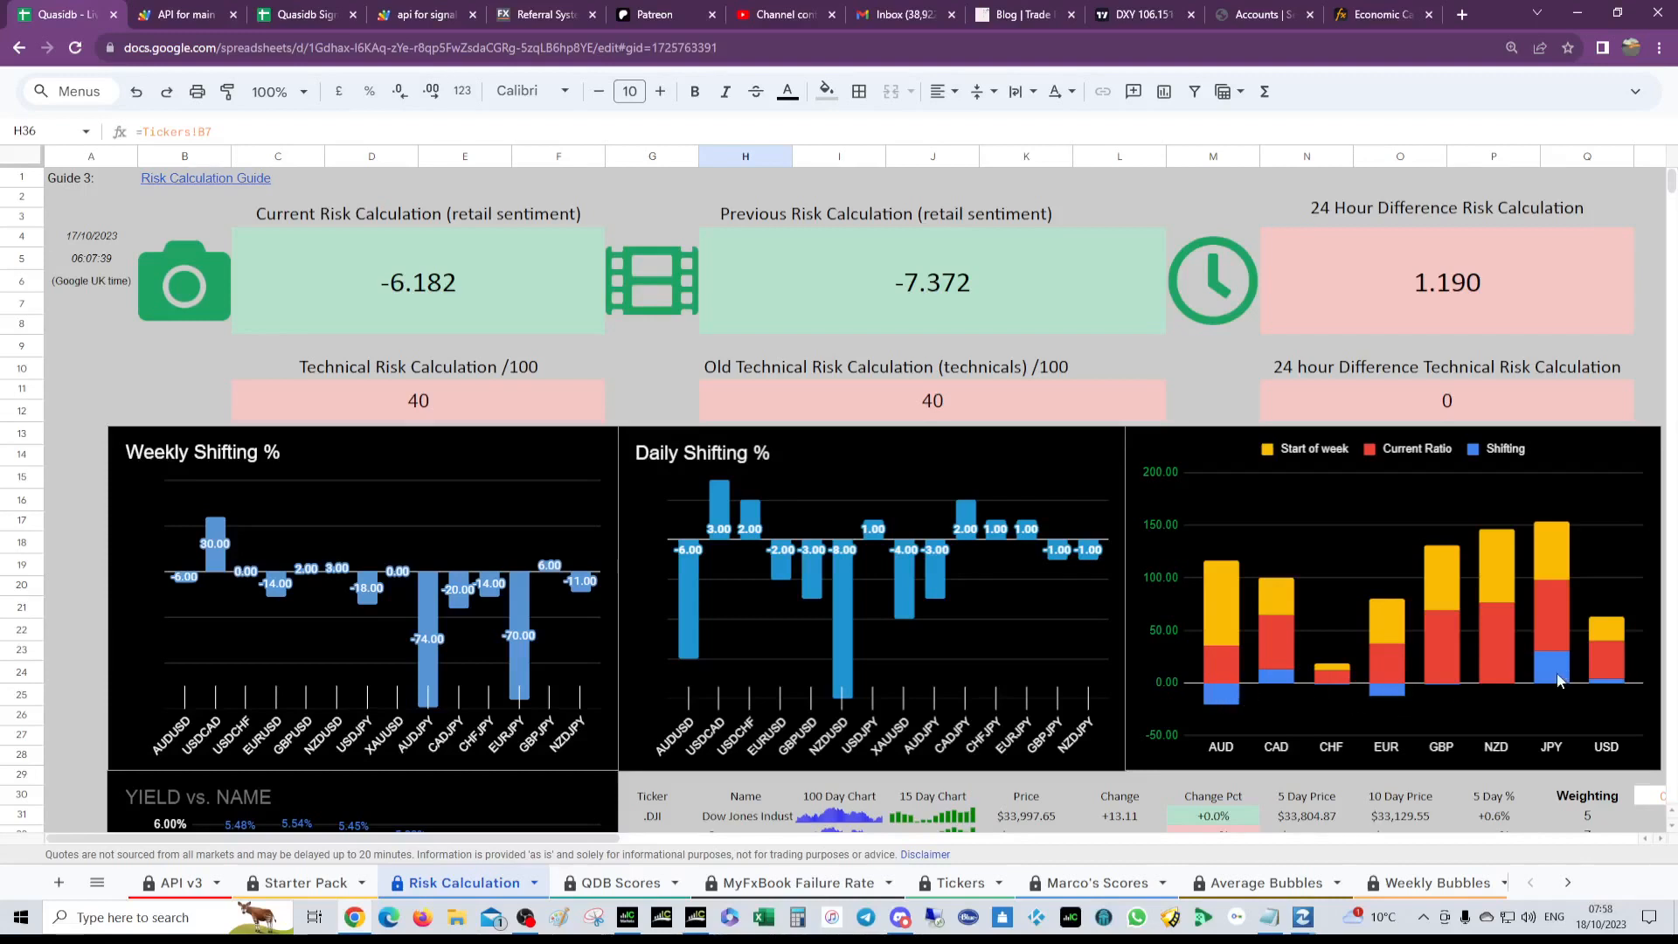
mouse_move(1609, 689)
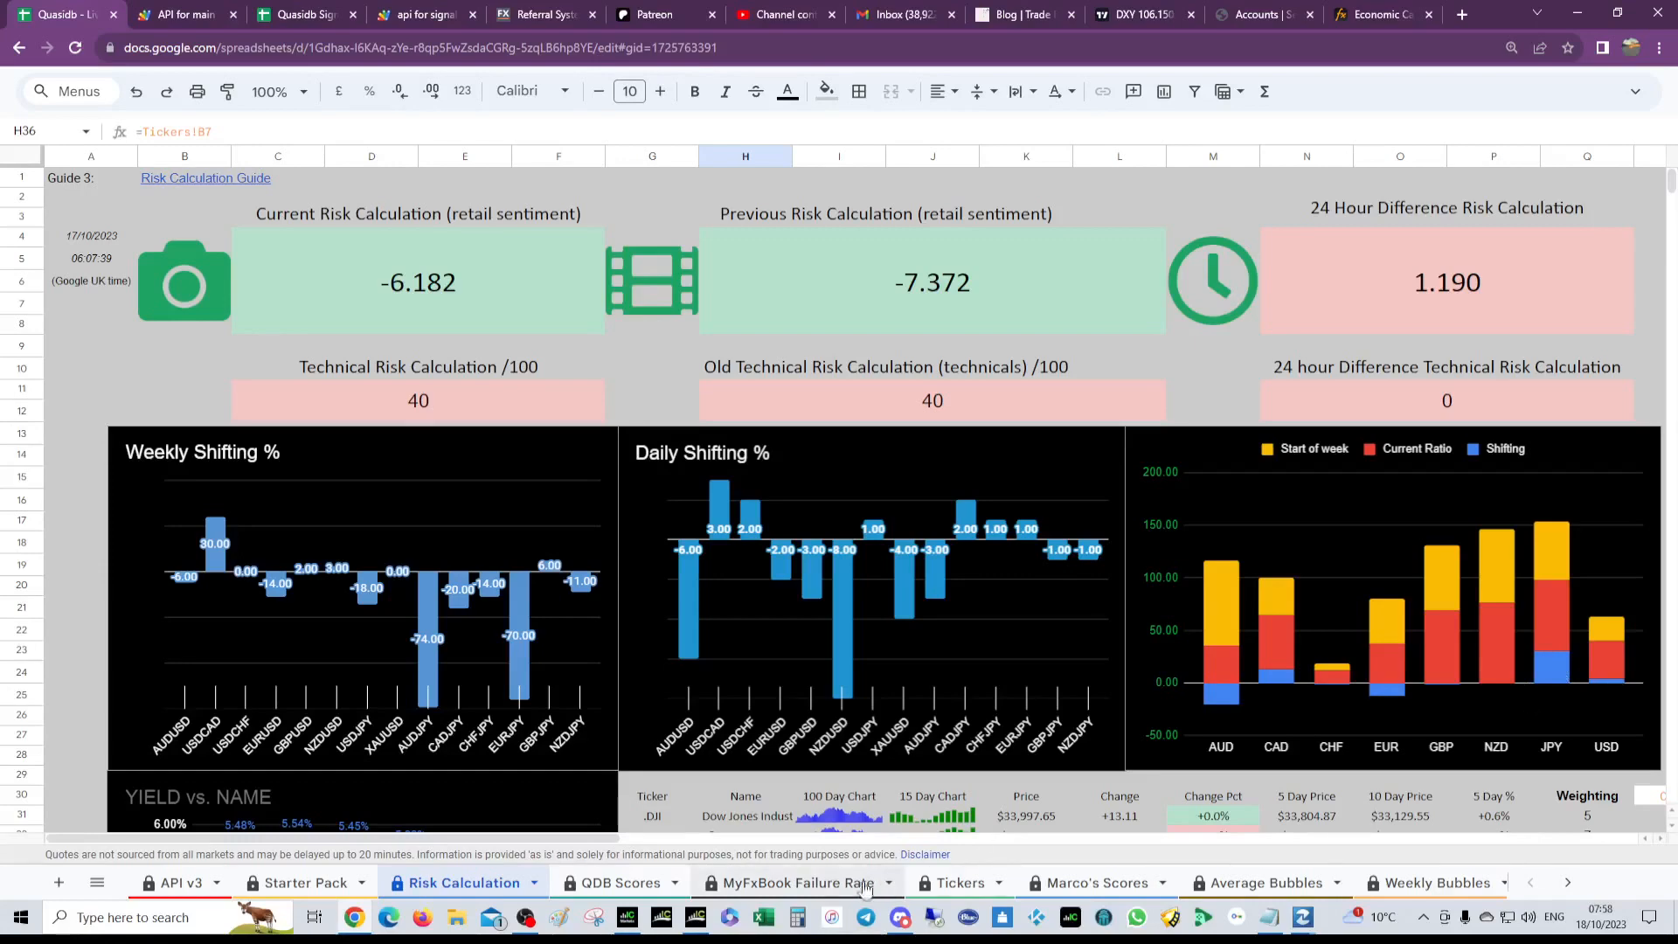
Step: Switch from the Risk Calculation charts to the QDB Scores sheet
click(619, 881)
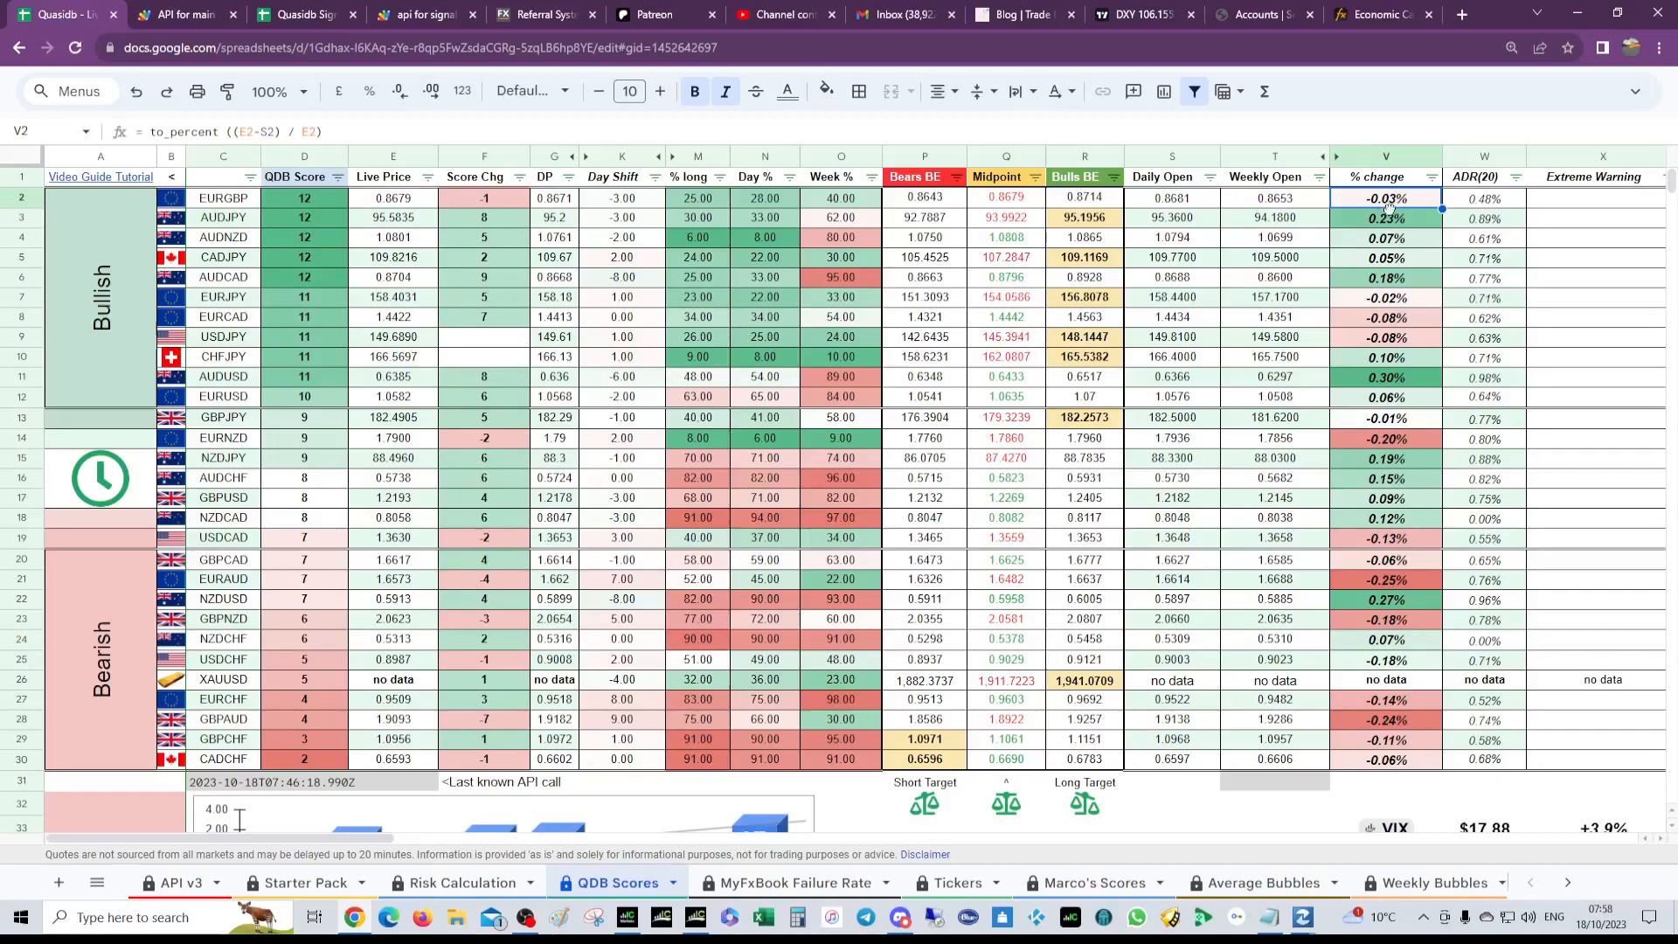
Step: Select a percent-change cell in the QDB Scores currency-pair ranking table
click(1386, 216)
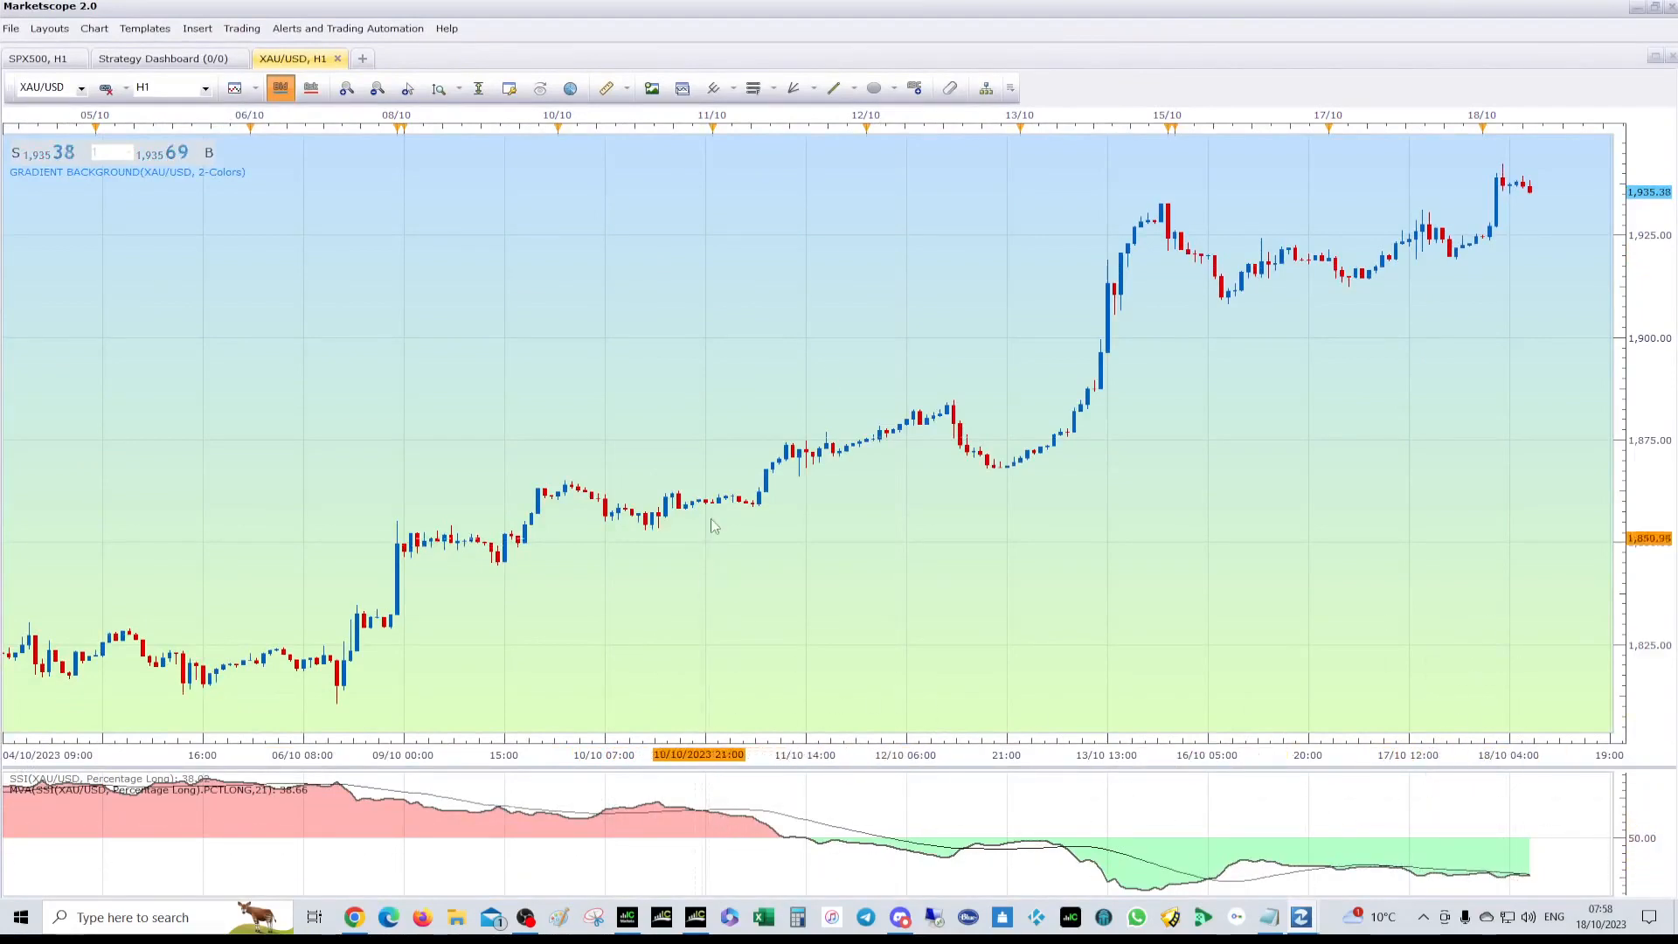
mouse_move(958, 857)
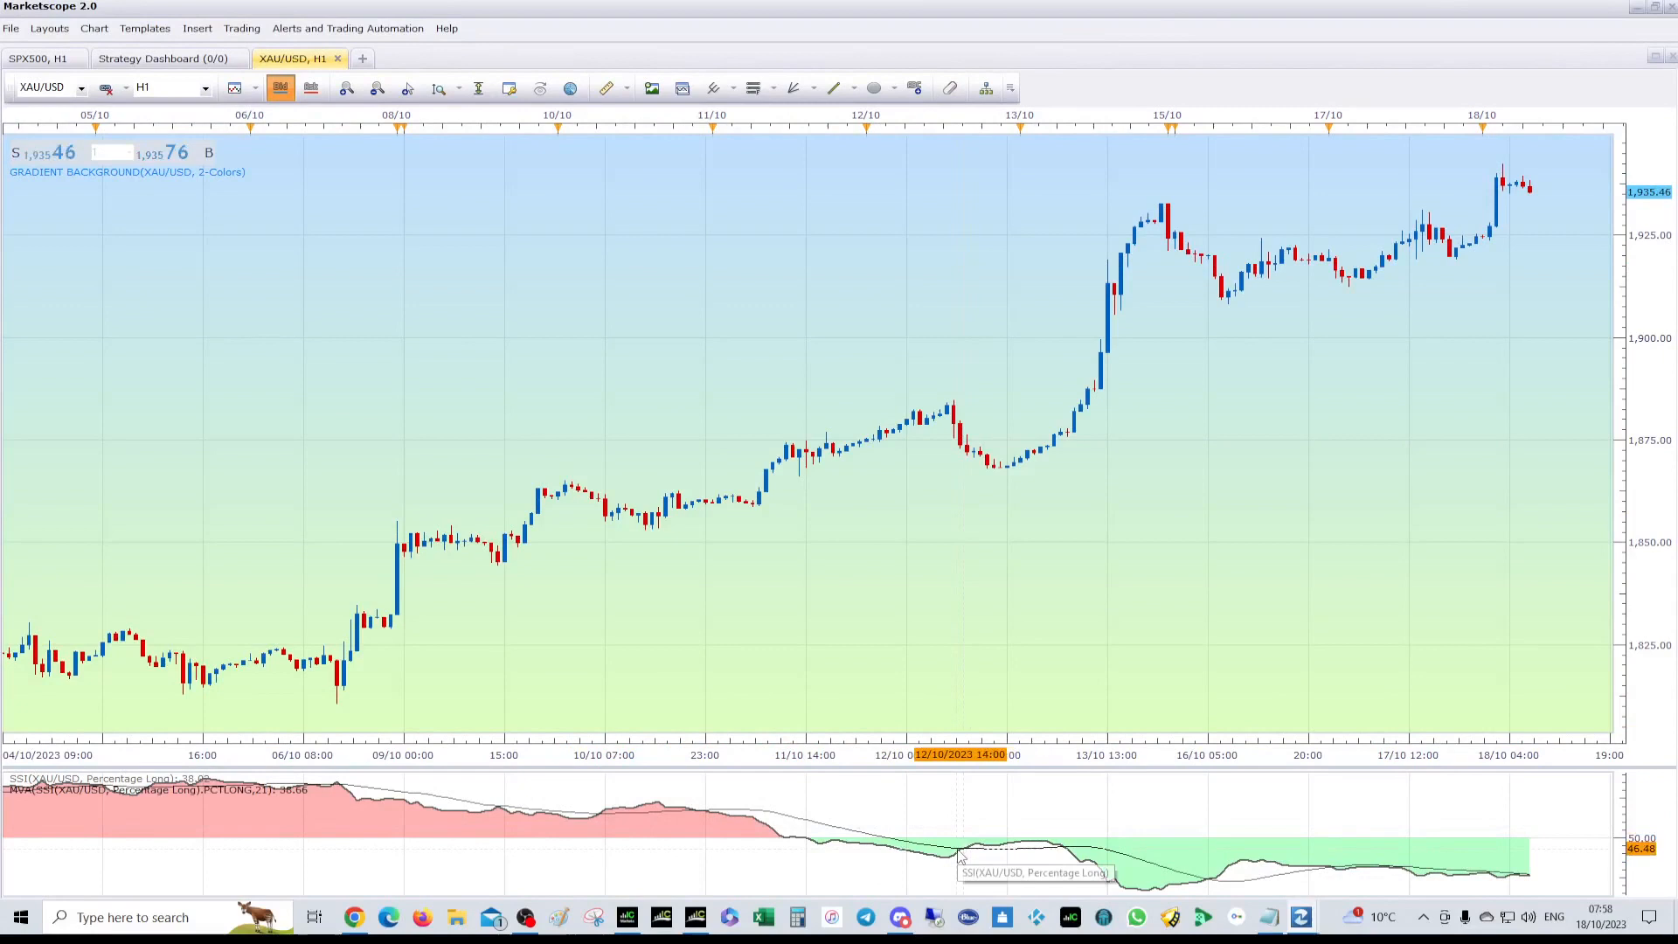
mouse_move(996, 472)
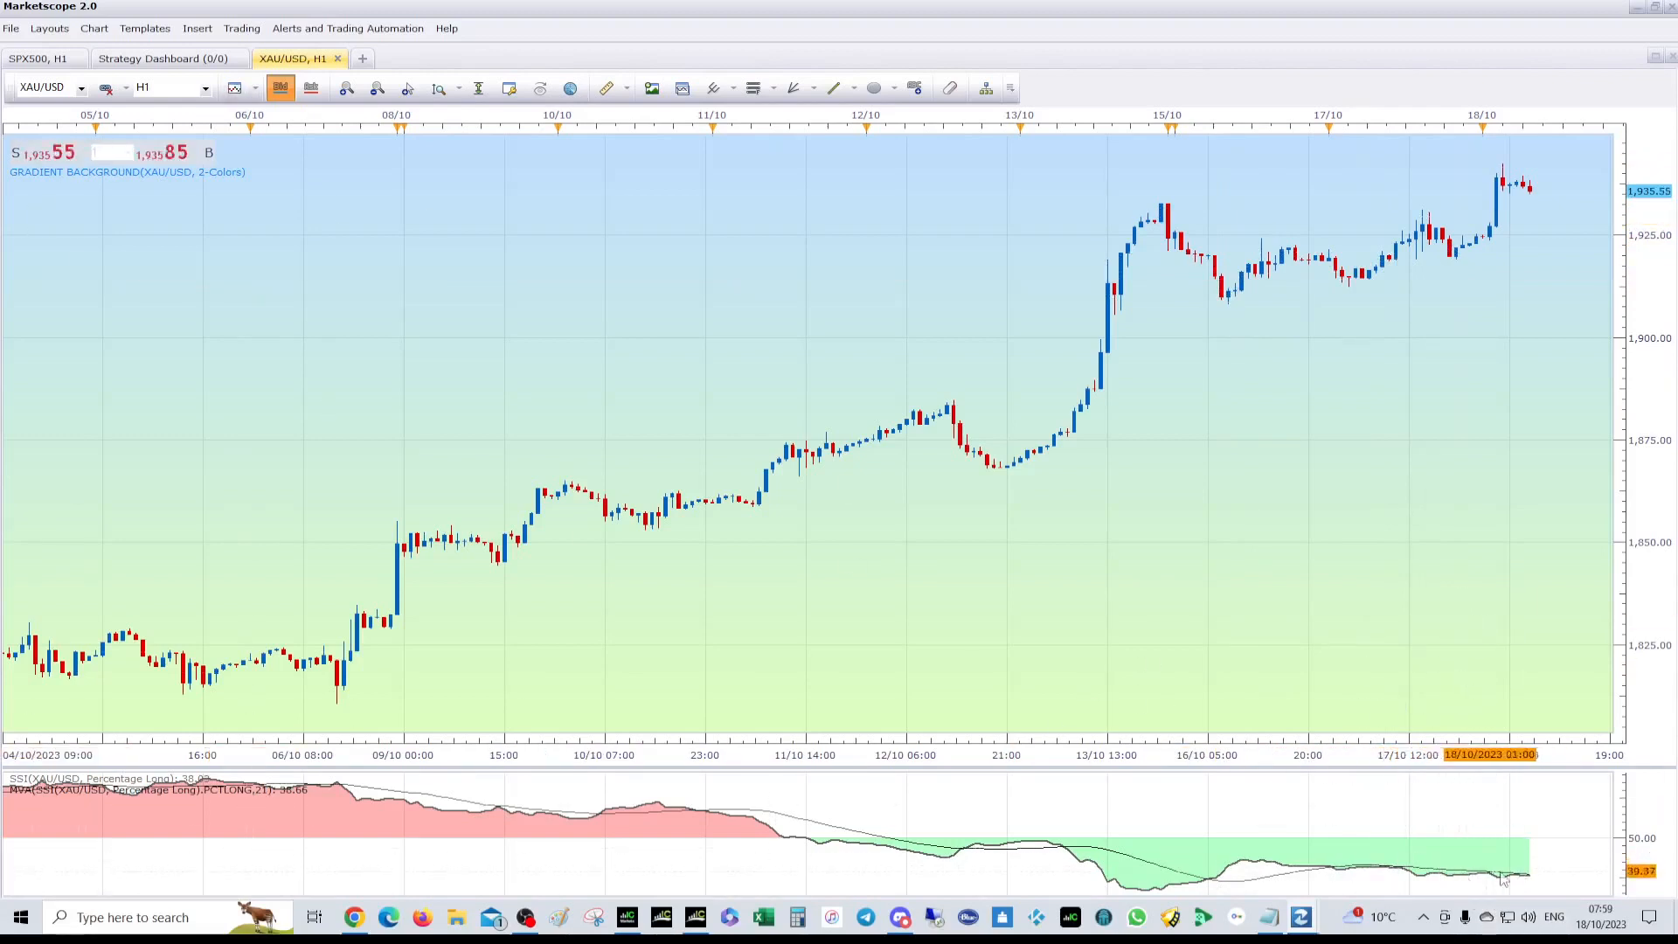
Step: Change the hourly XAU/USD sentiment chart to the SPX500 symbol
click(78, 88)
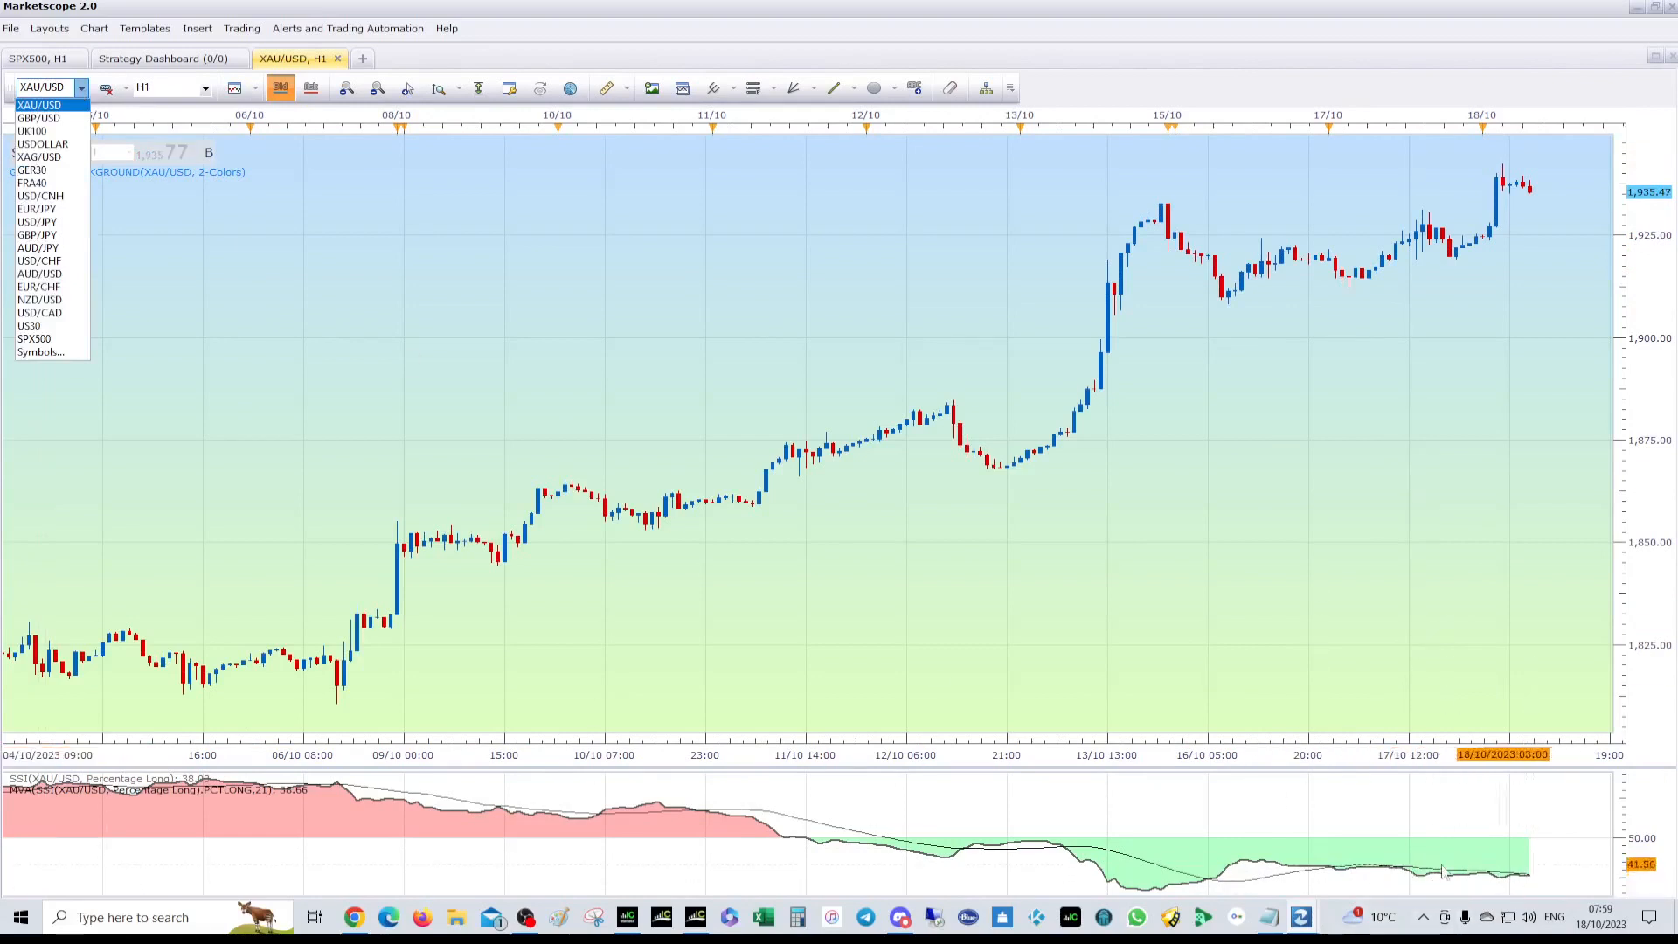
click(35, 337)
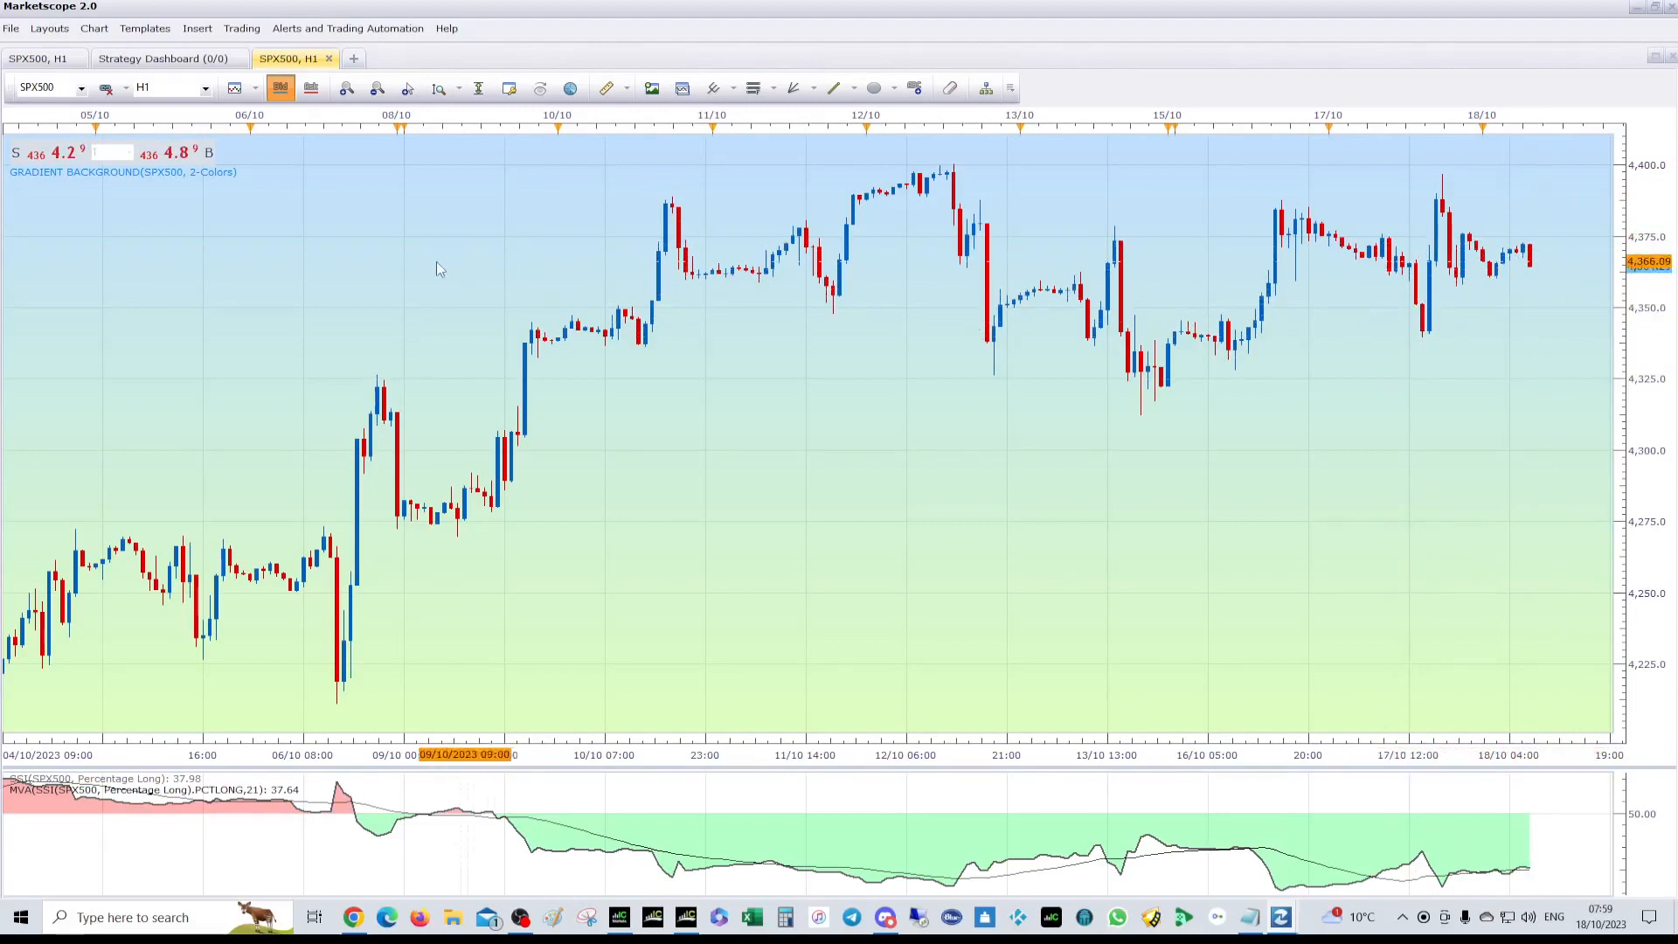
mouse_move(494, 266)
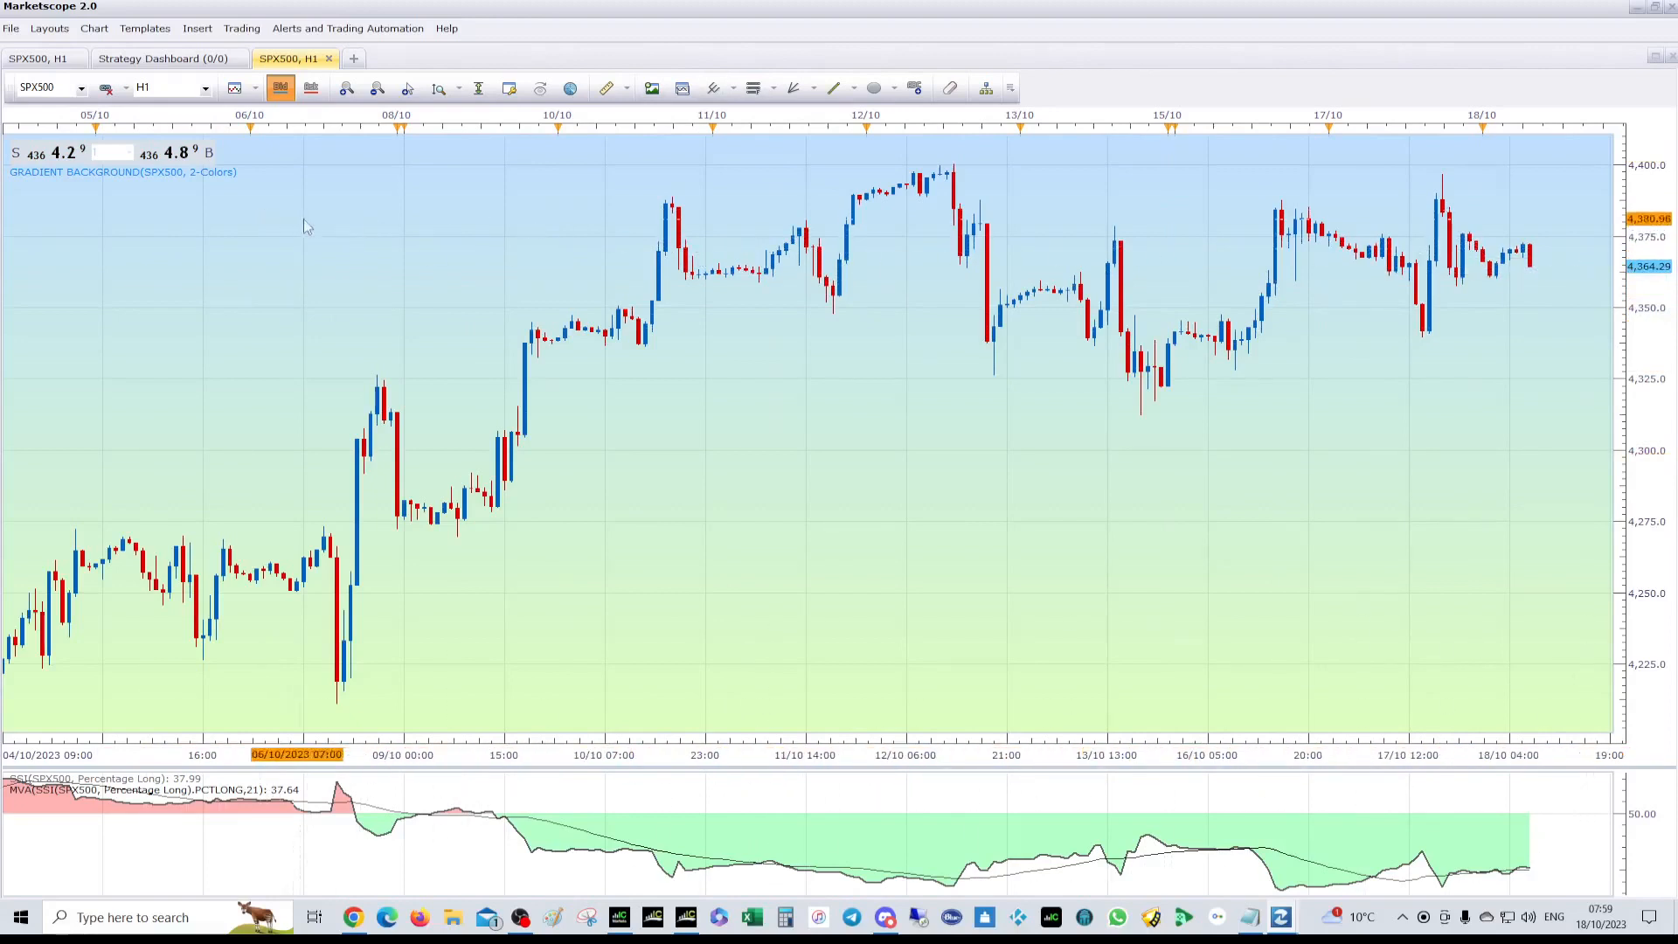
mouse_move(1190, 304)
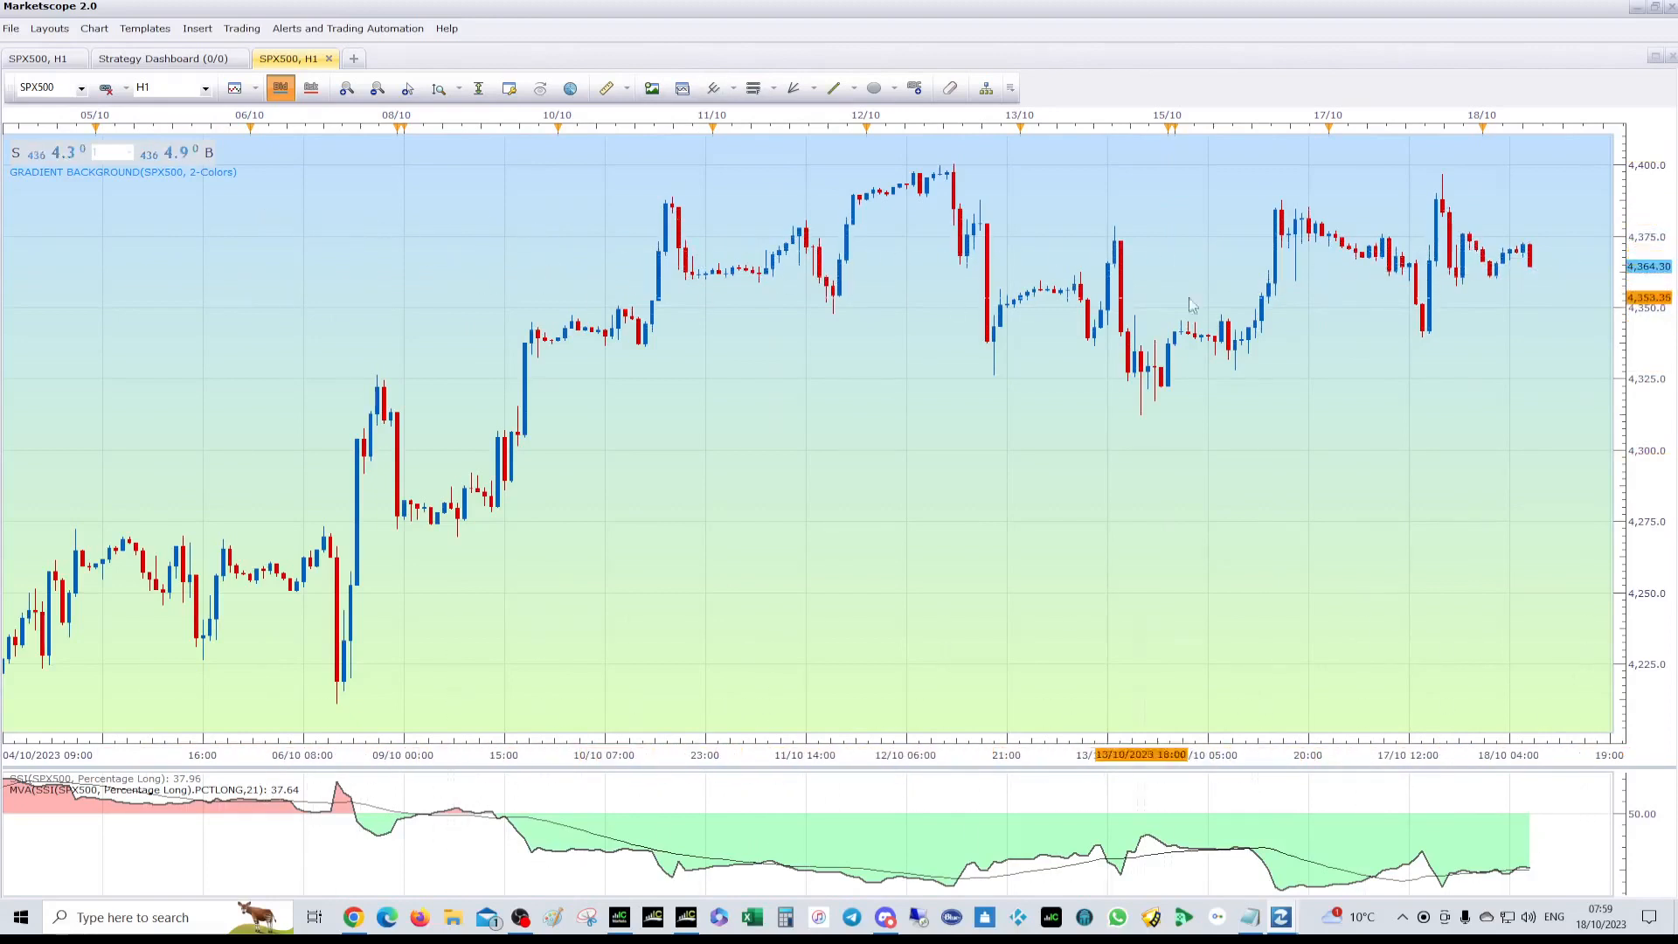
mouse_move(786, 312)
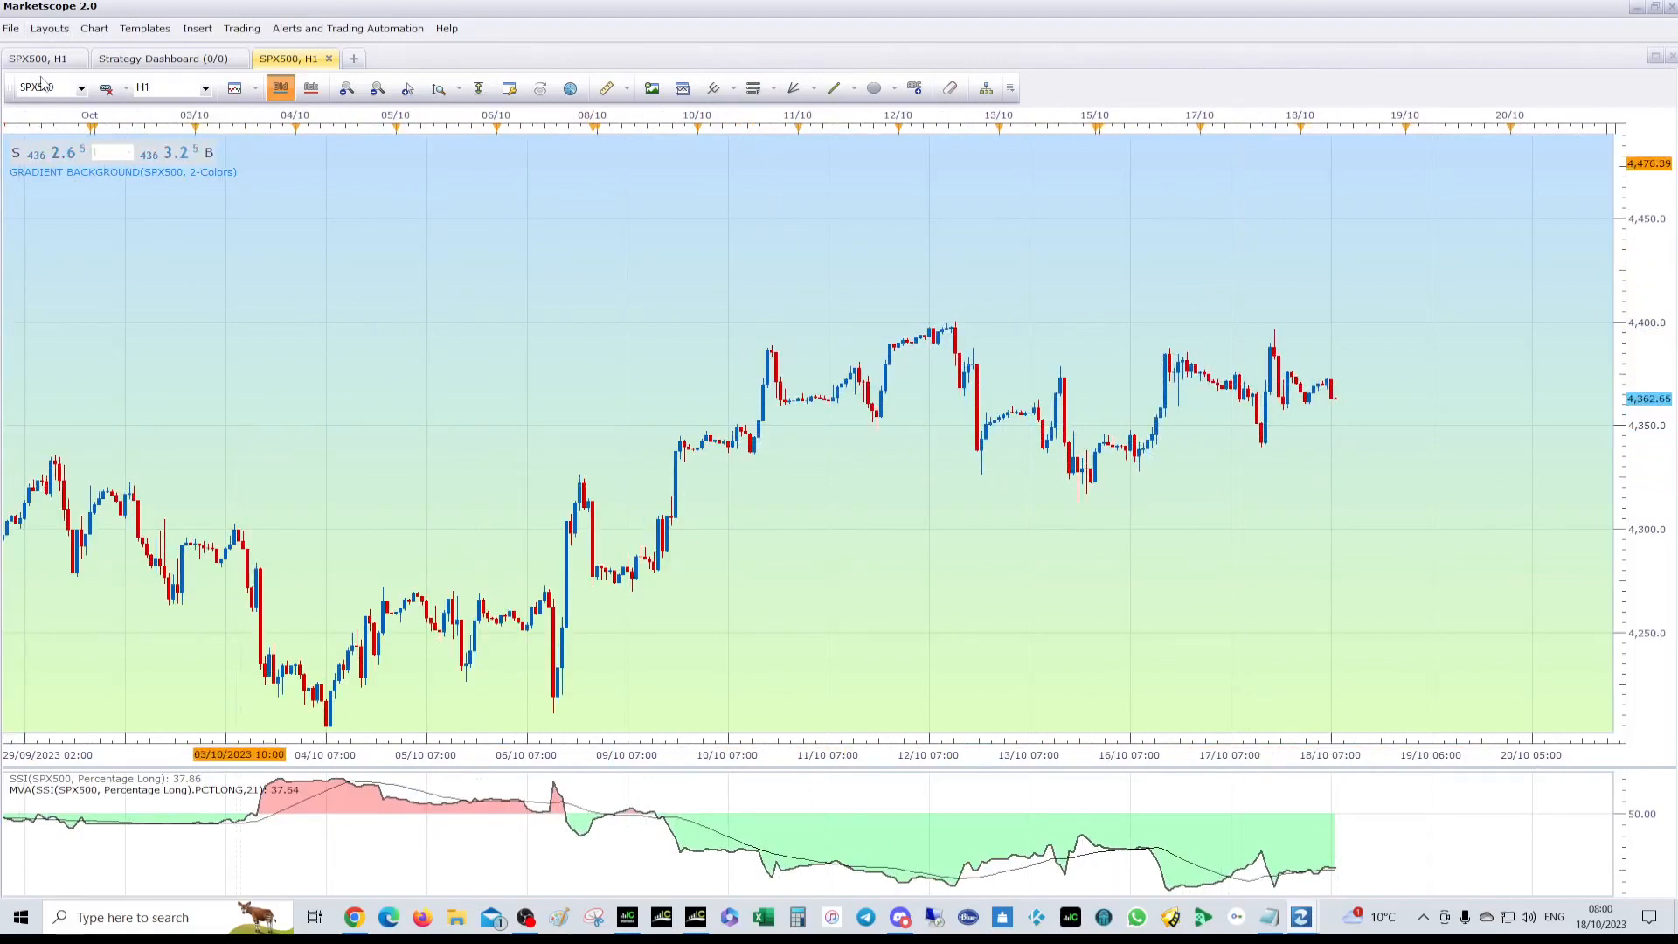
Step: Chart US30 hourly with its sentiment, then reopen the symbol list
click(390, 58)
text(US30)
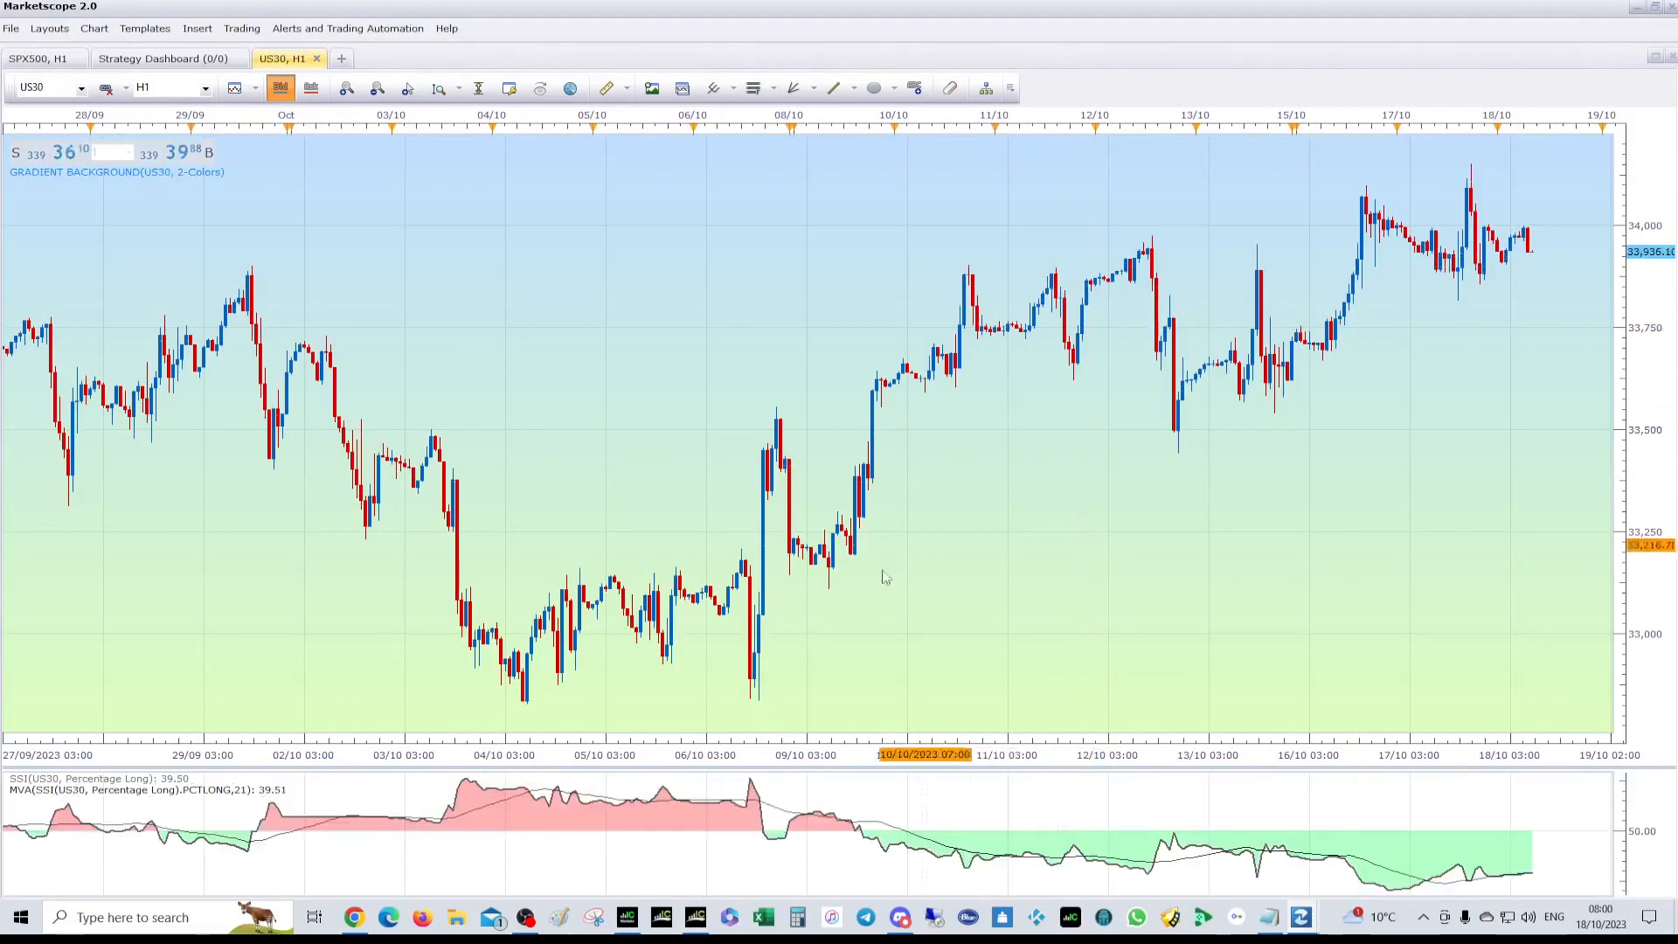
mouse_move(1334, 260)
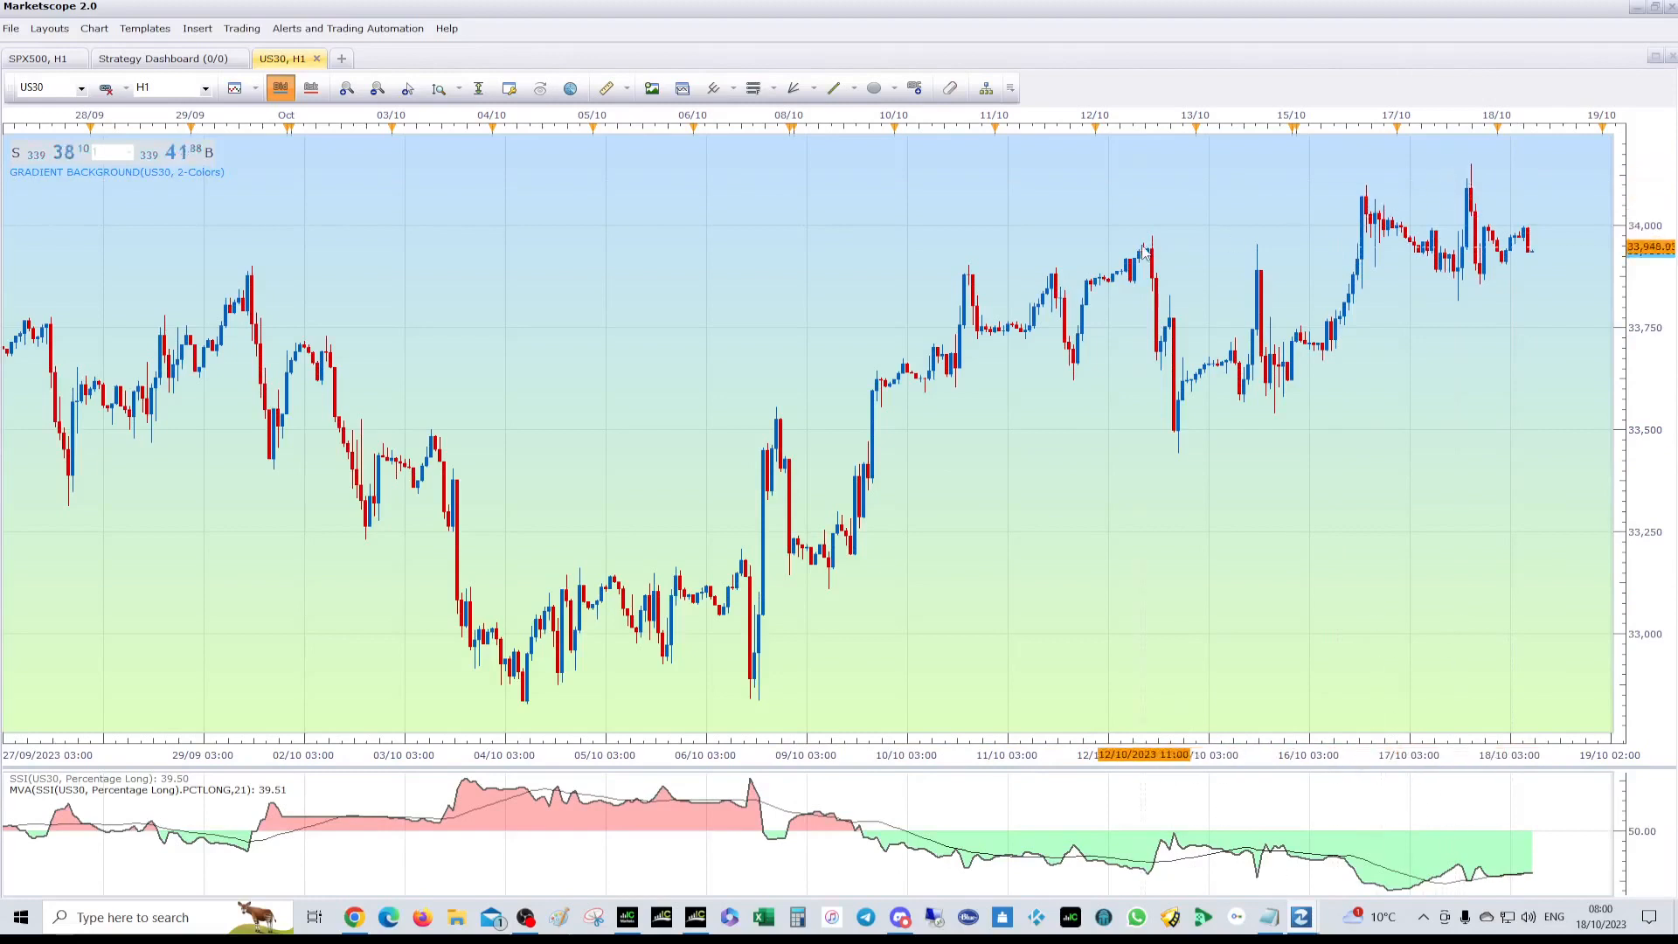
mouse_move(1509, 262)
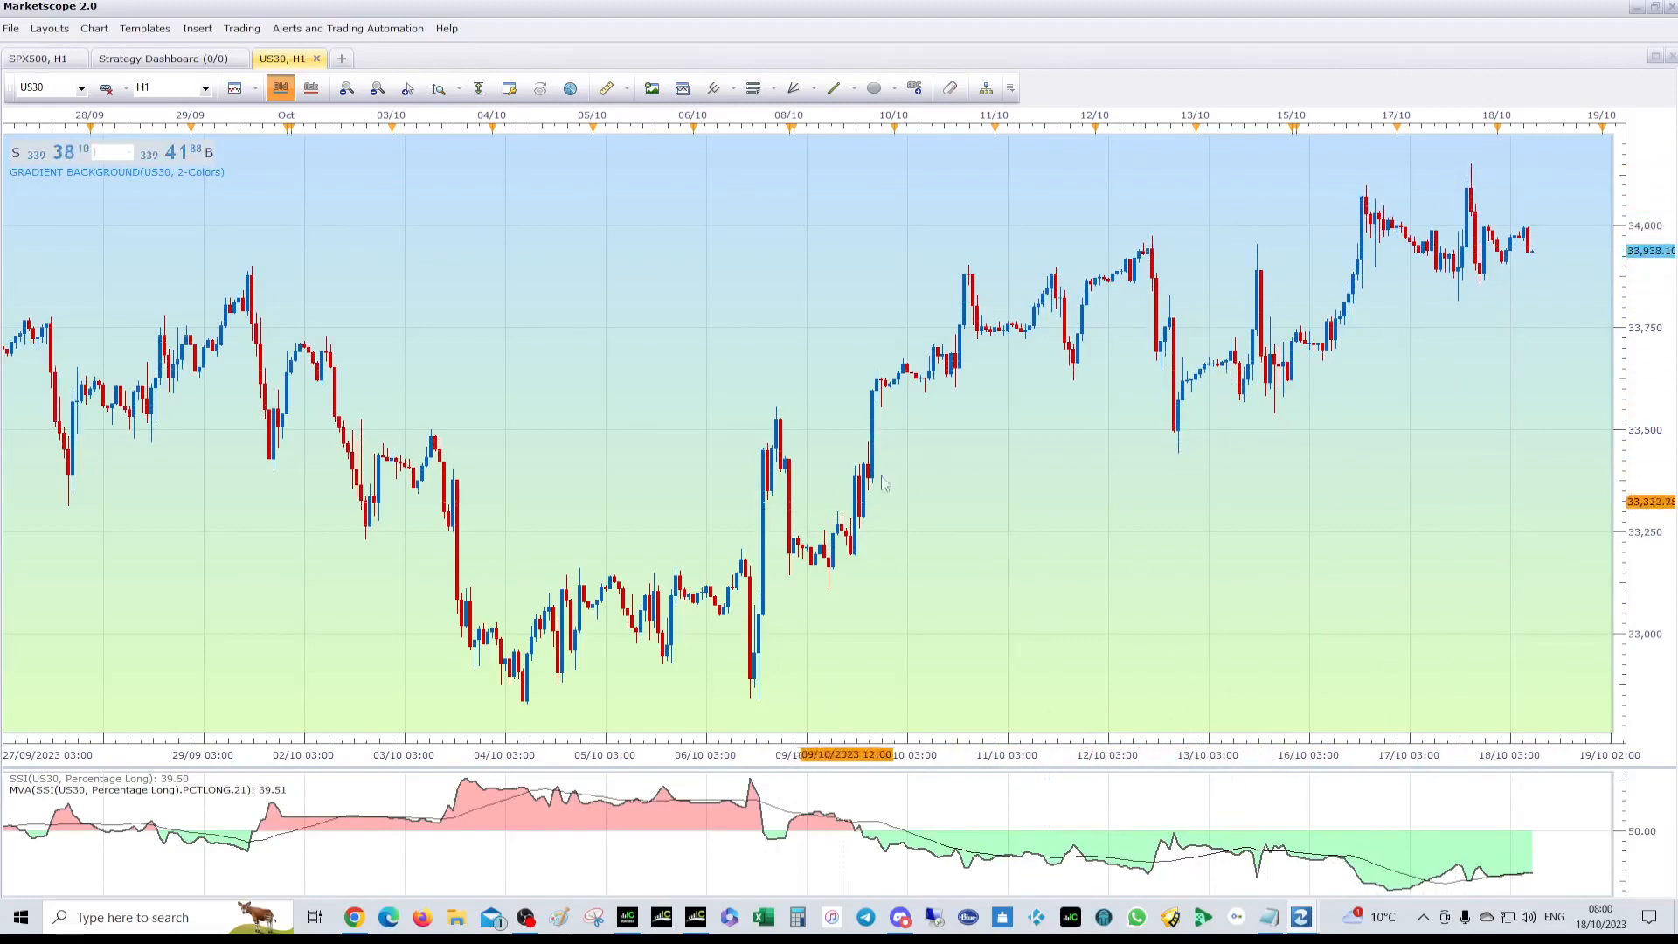
mouse_move(1332, 354)
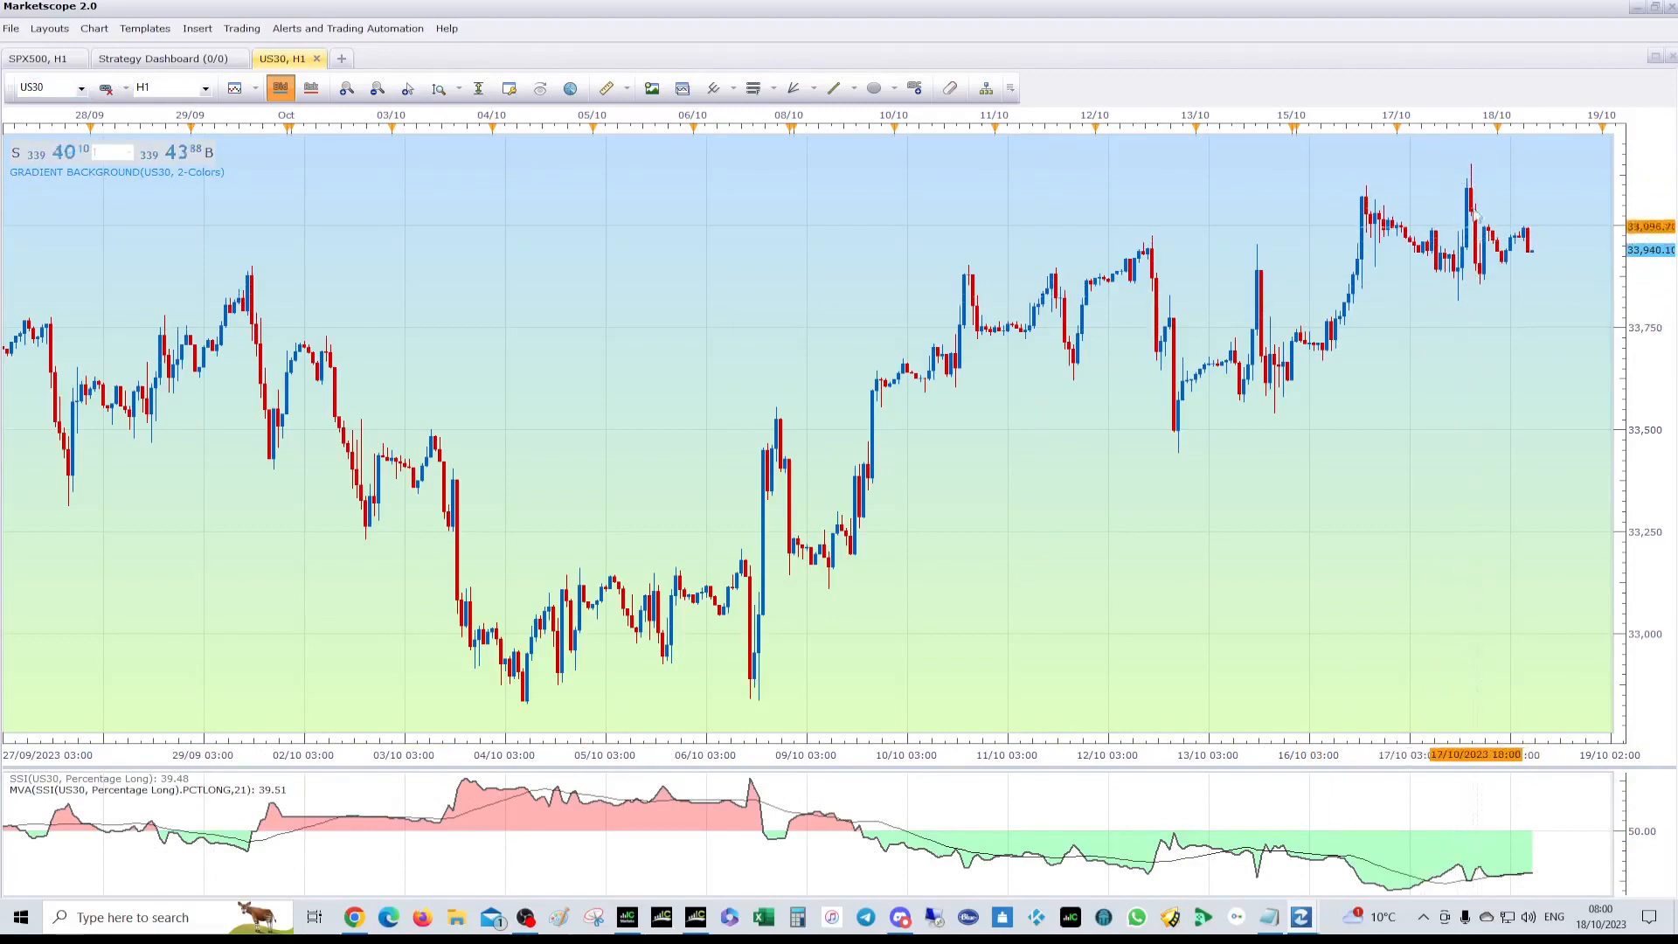
click(81, 87)
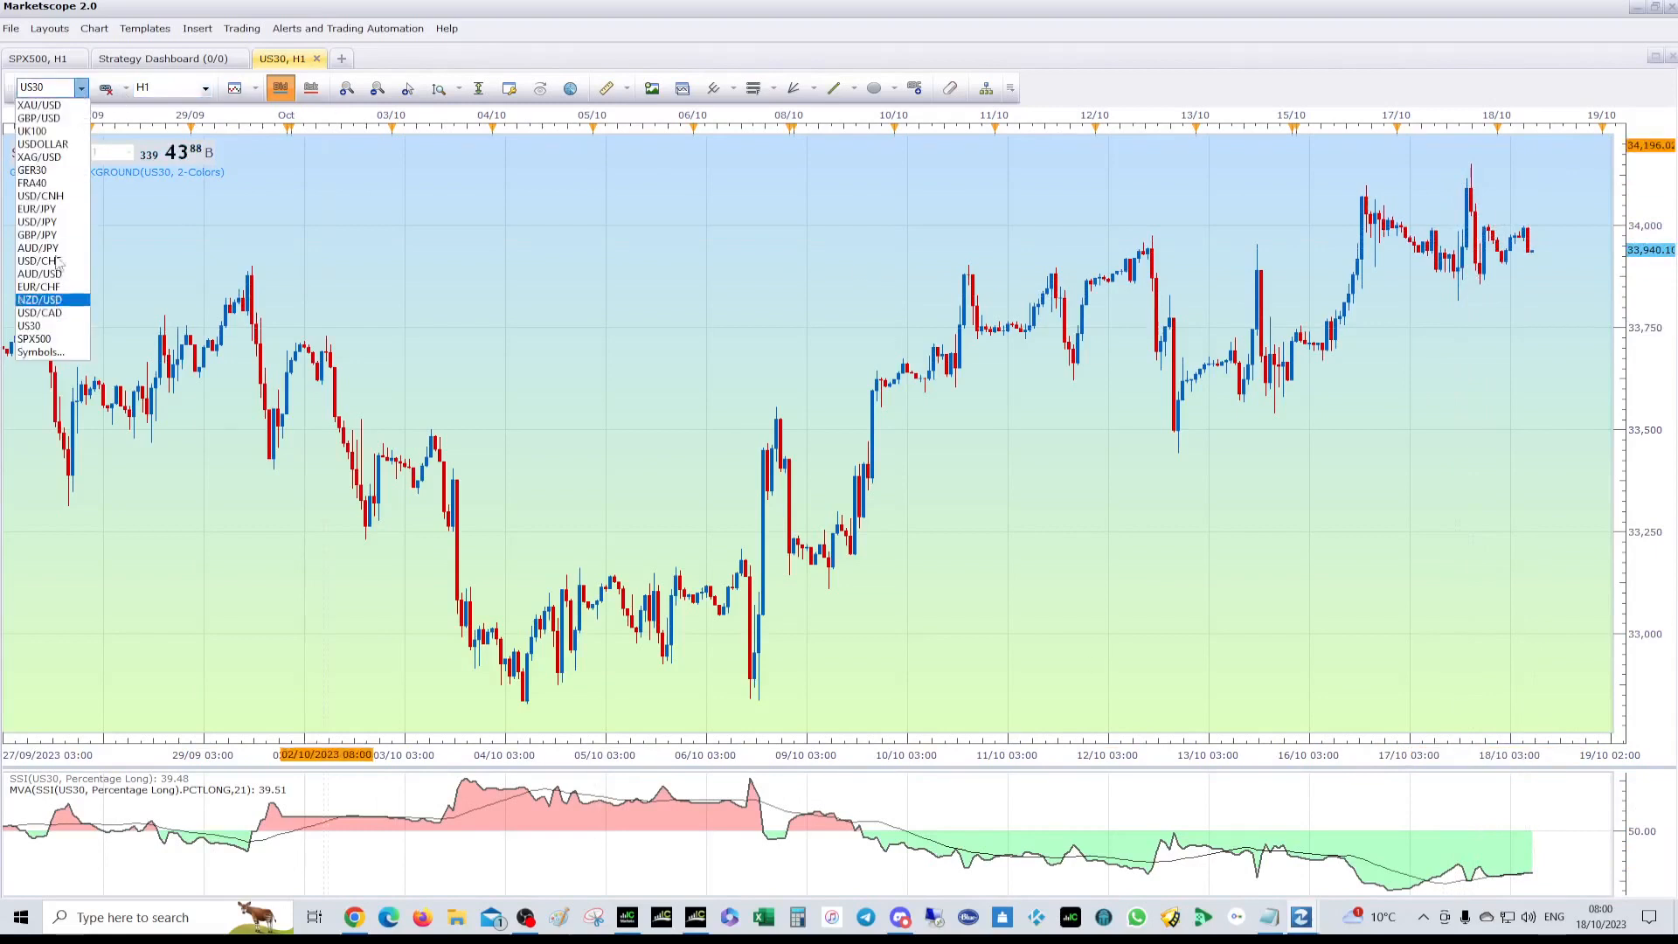
Step: Review GER30 hourly sentiment, switch back to SPX500 and reopen the symbol list
click(32, 170)
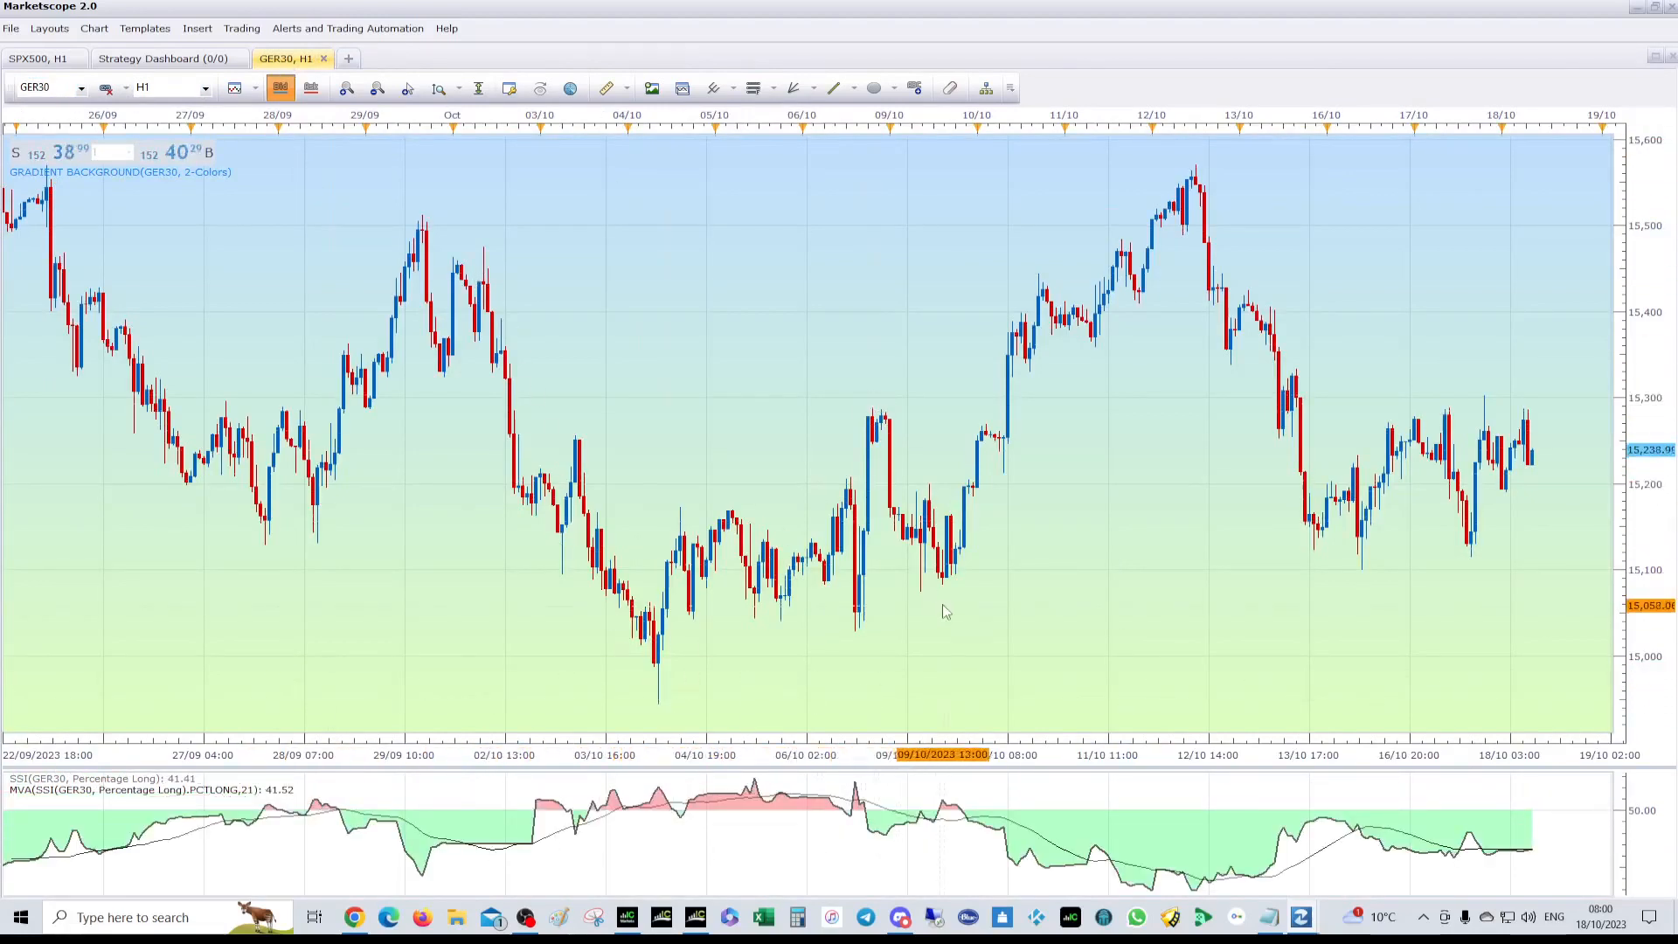
mouse_move(1501, 474)
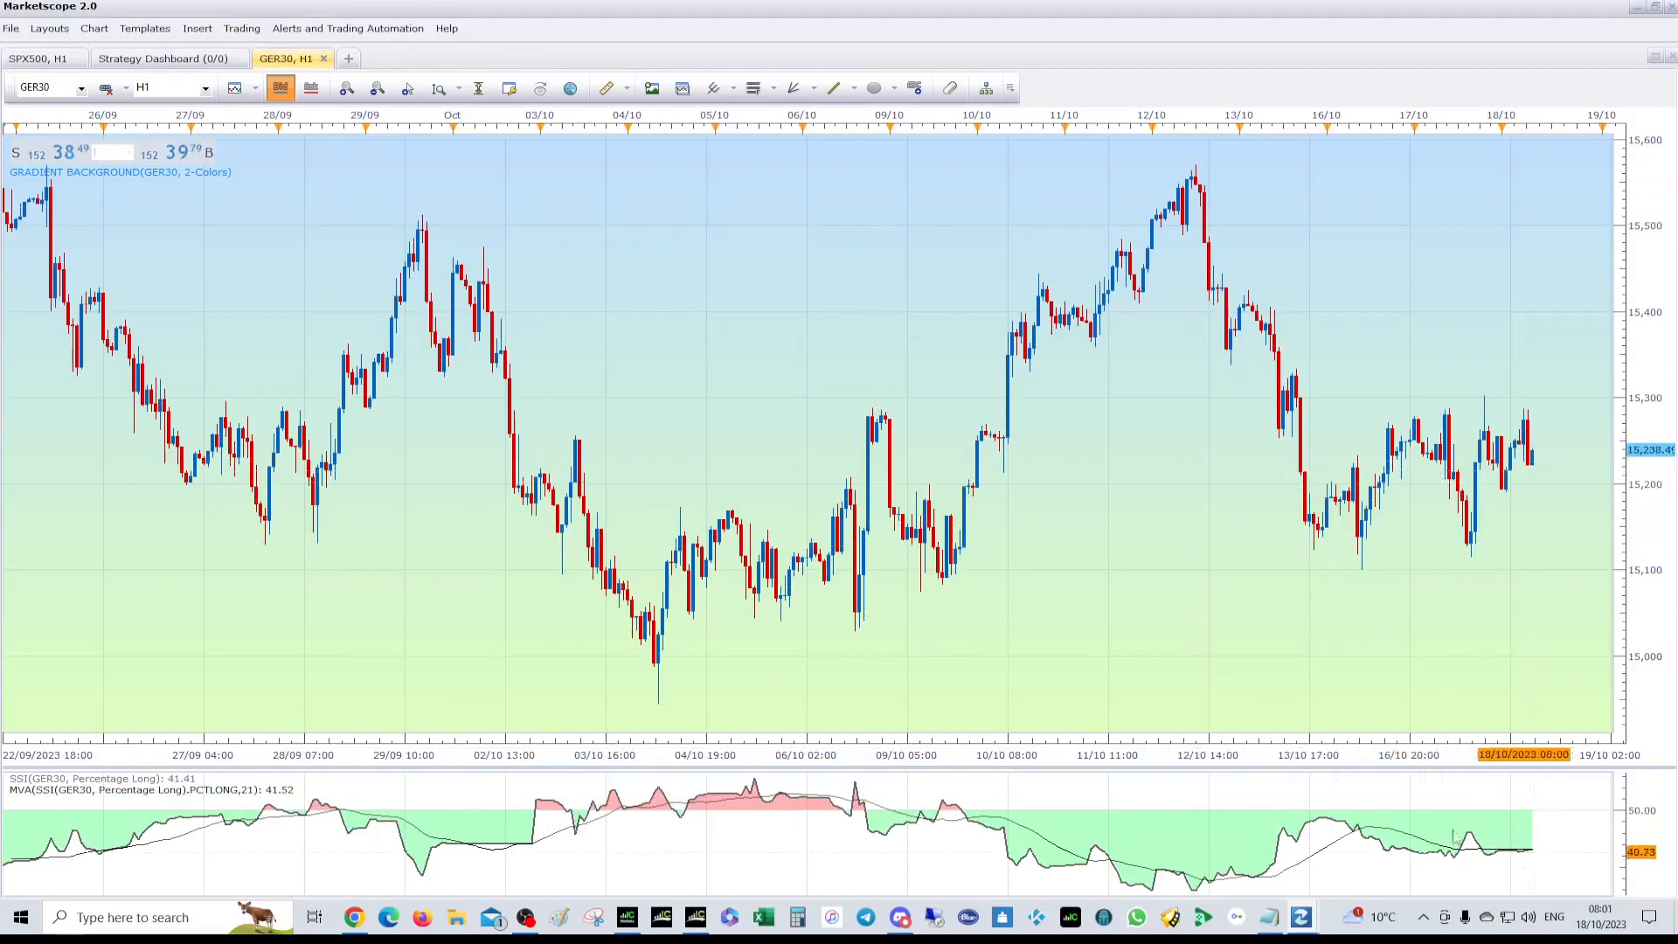
click(79, 87)
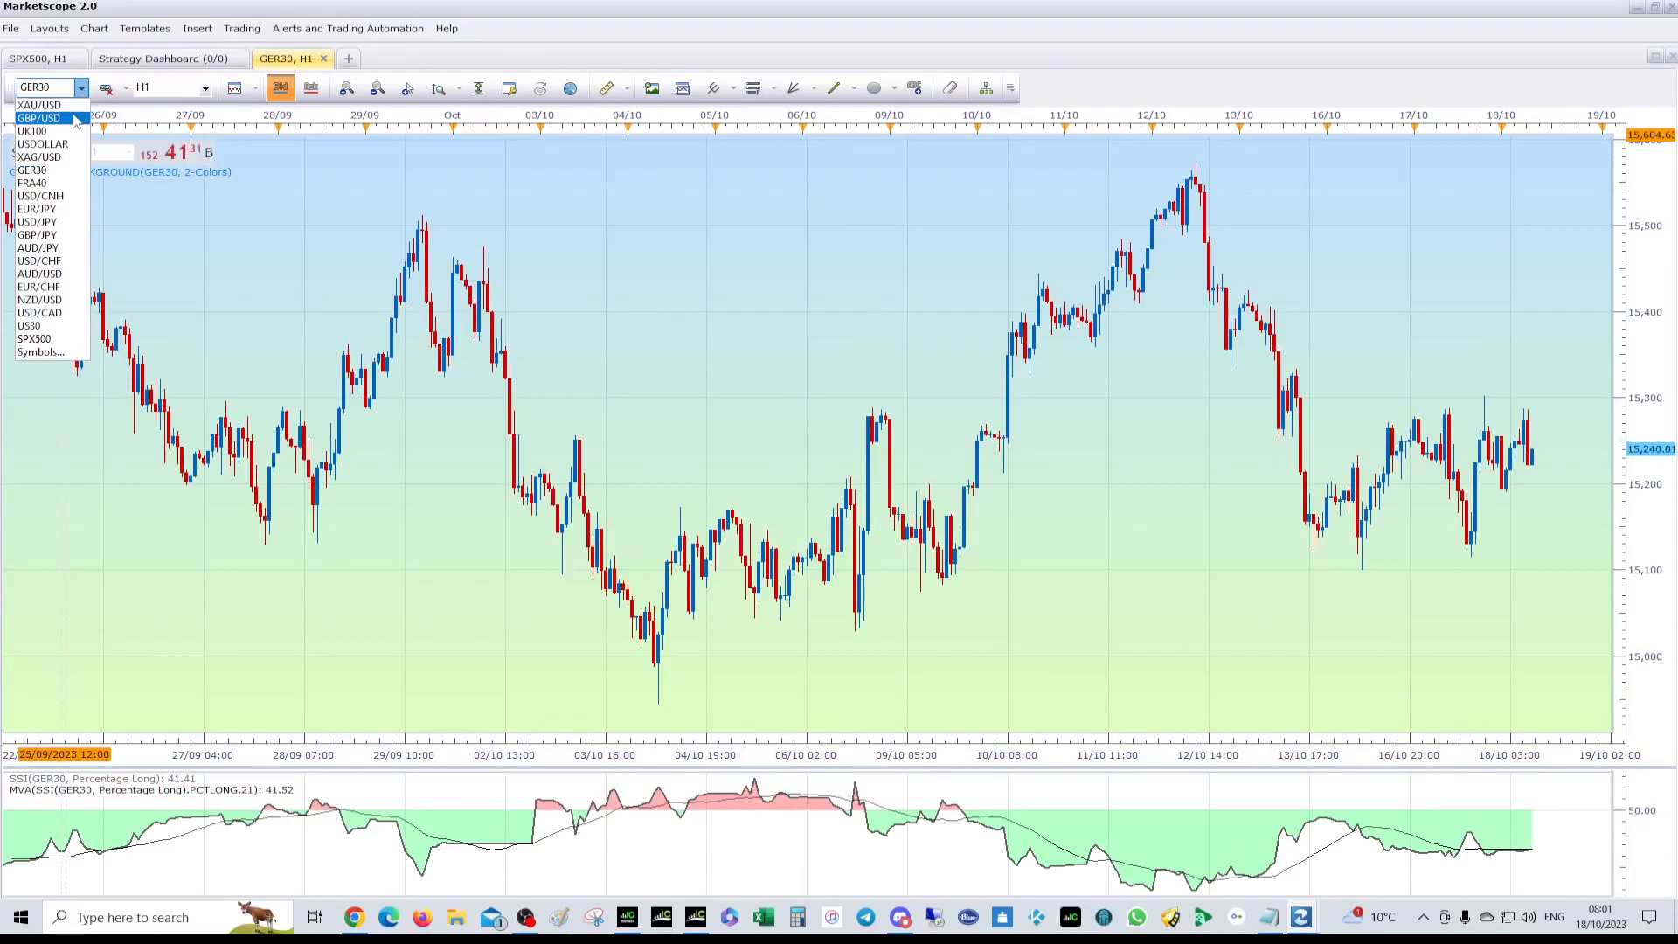
click(35, 337)
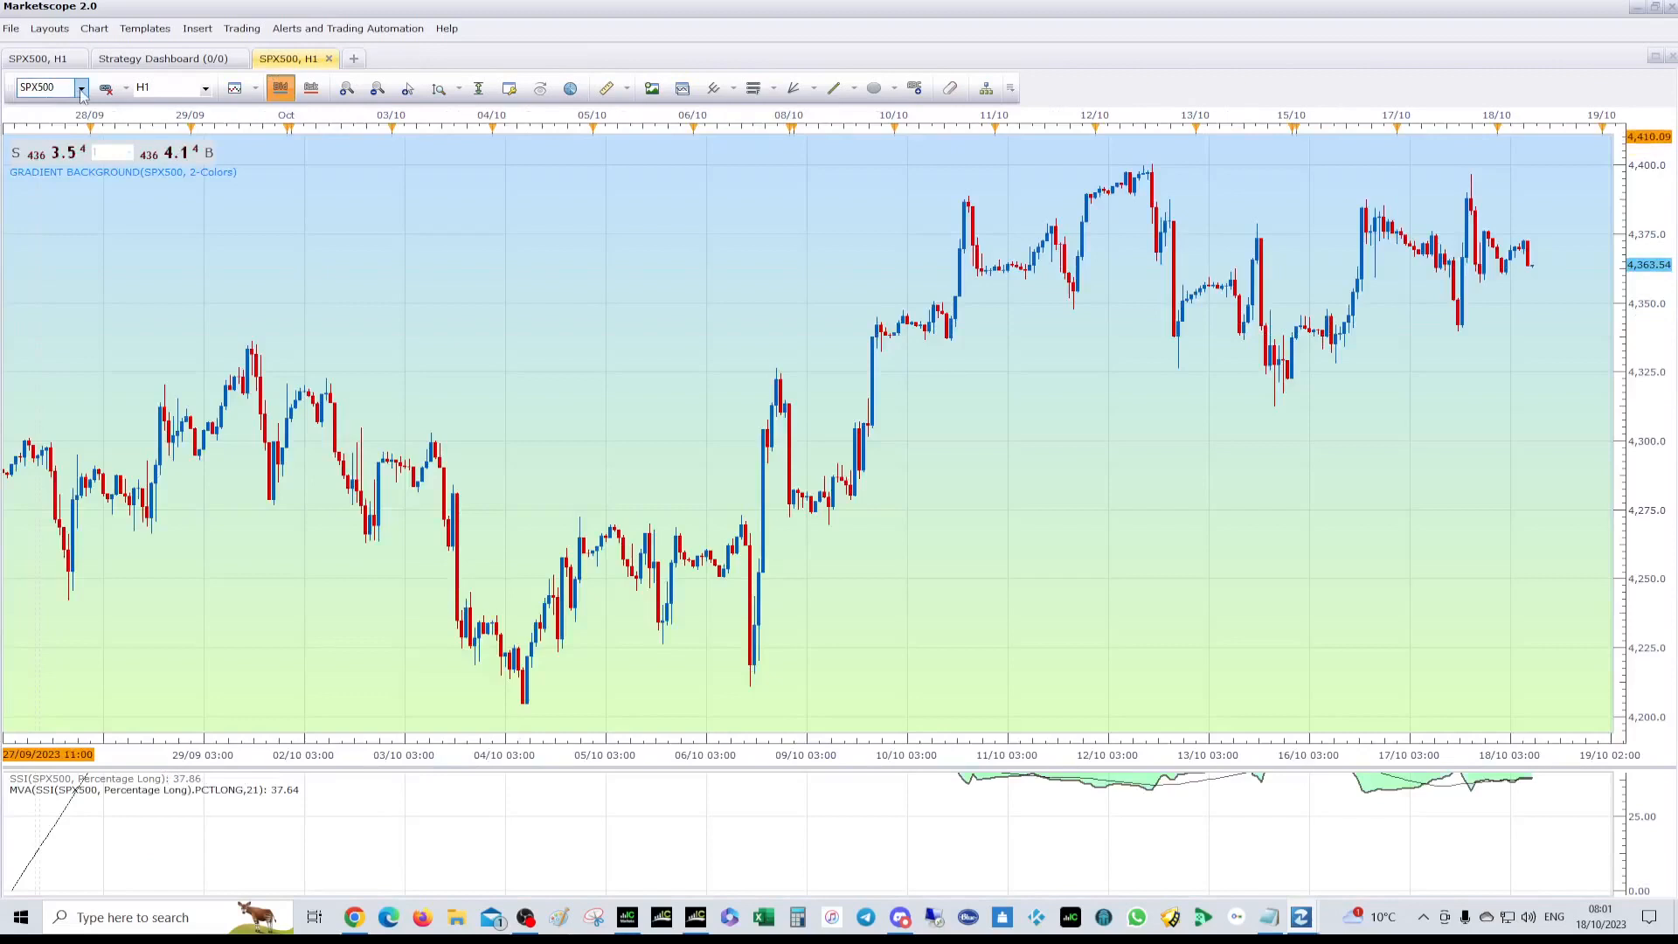
click(81, 88)
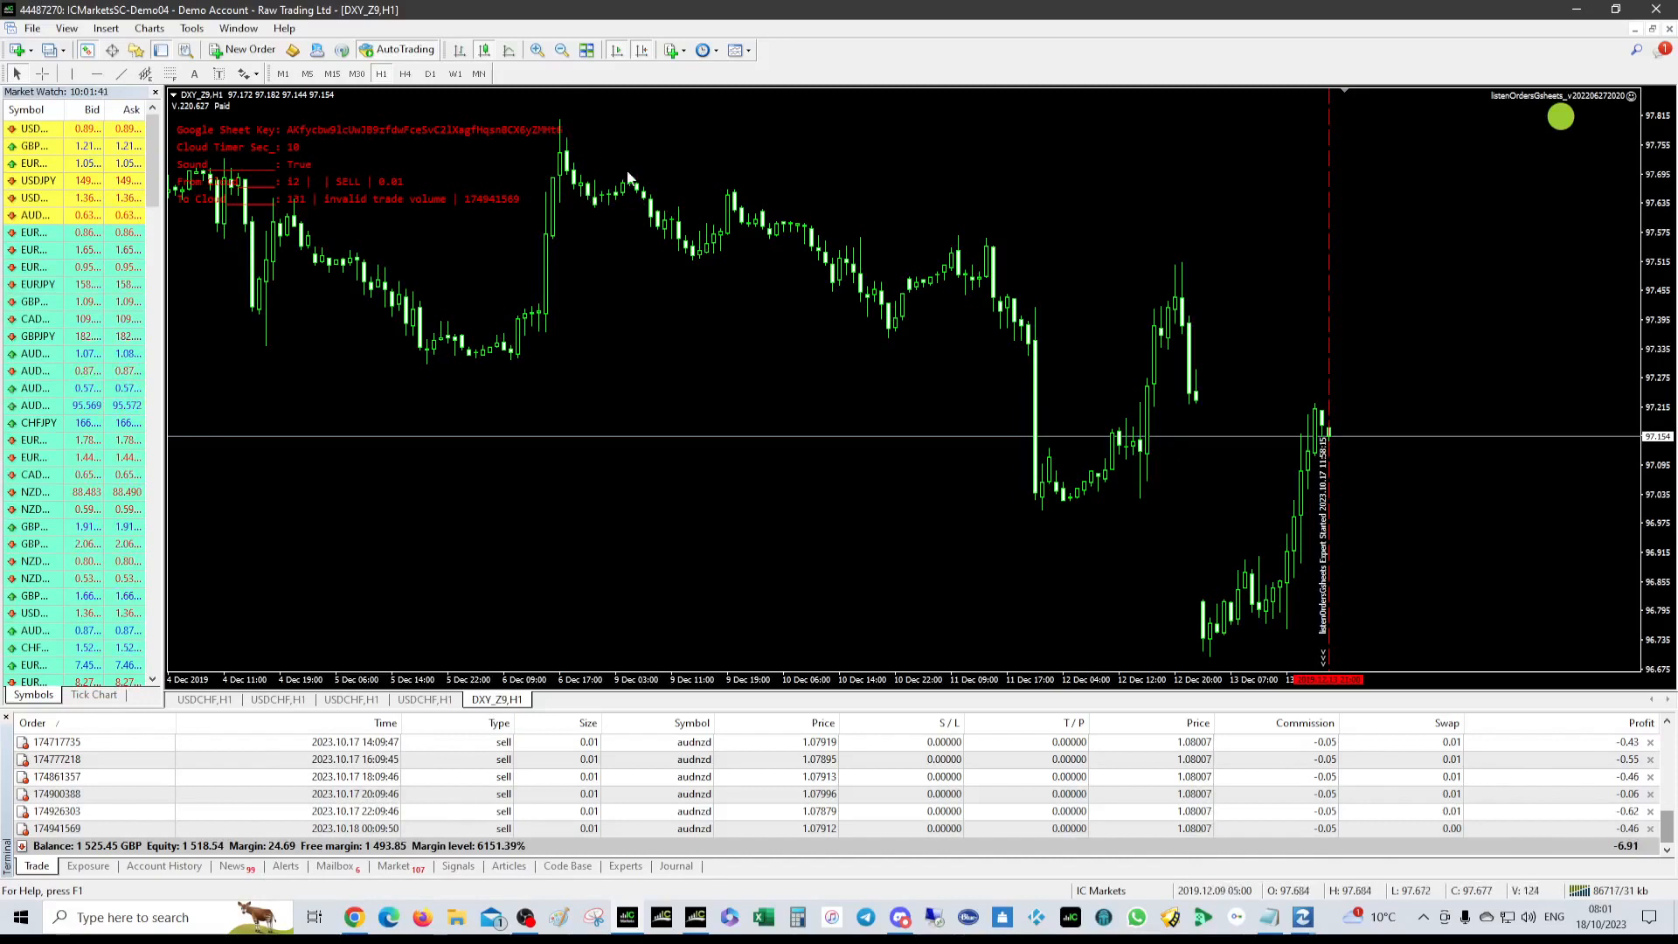
mouse_move(952, 379)
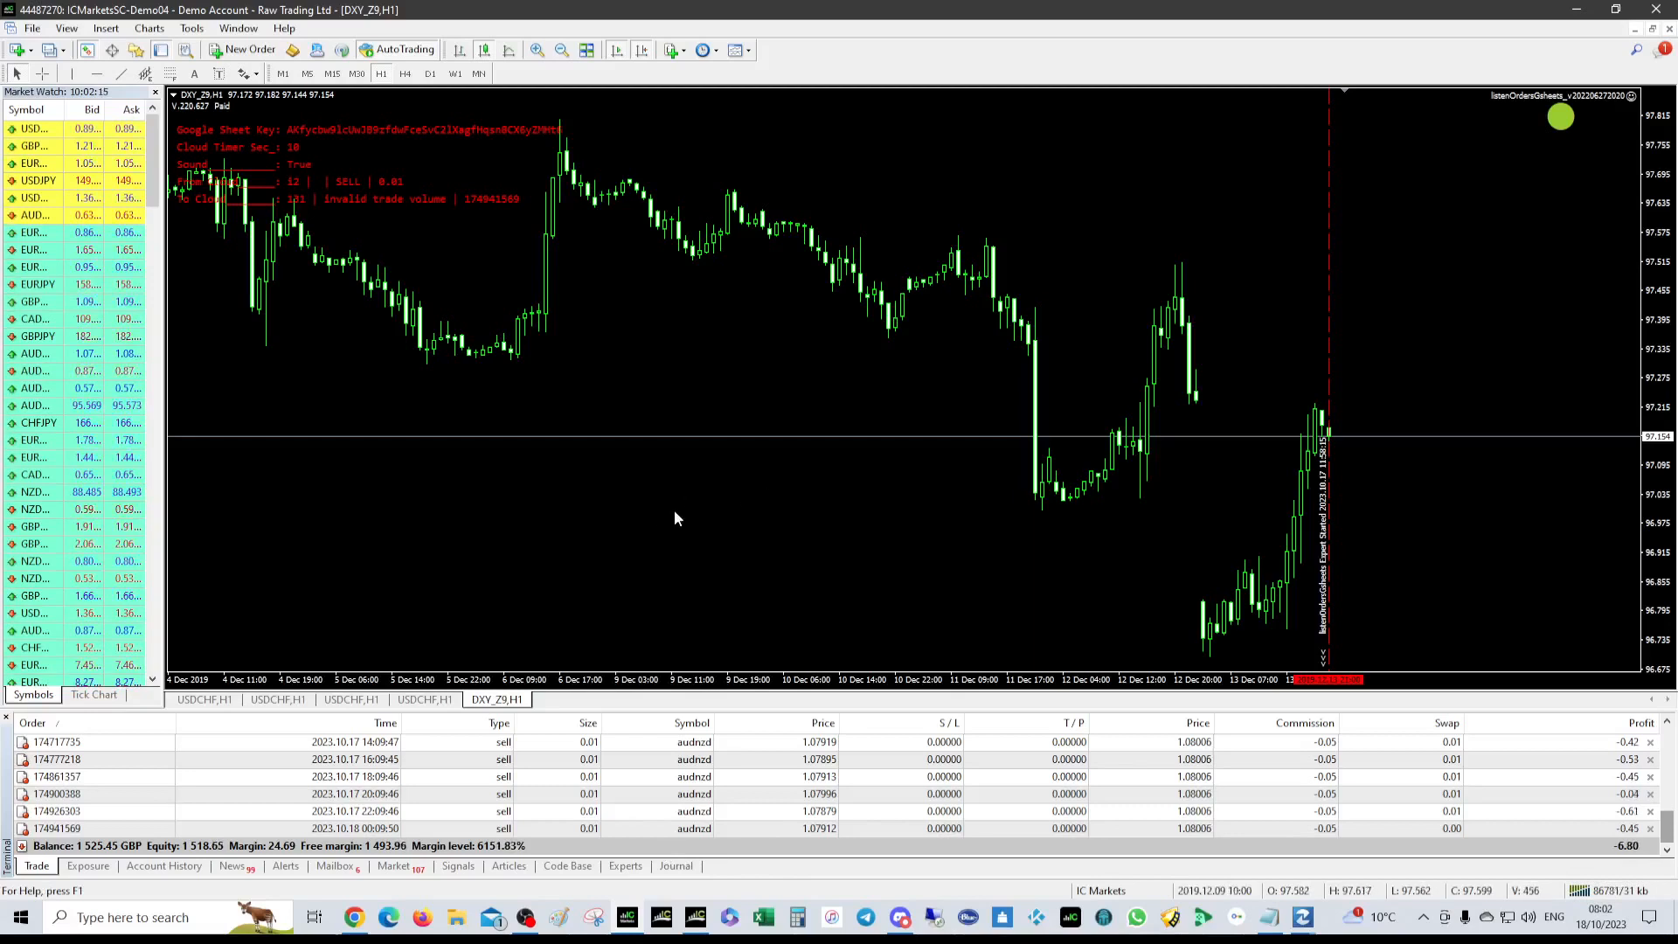
mouse_move(672, 536)
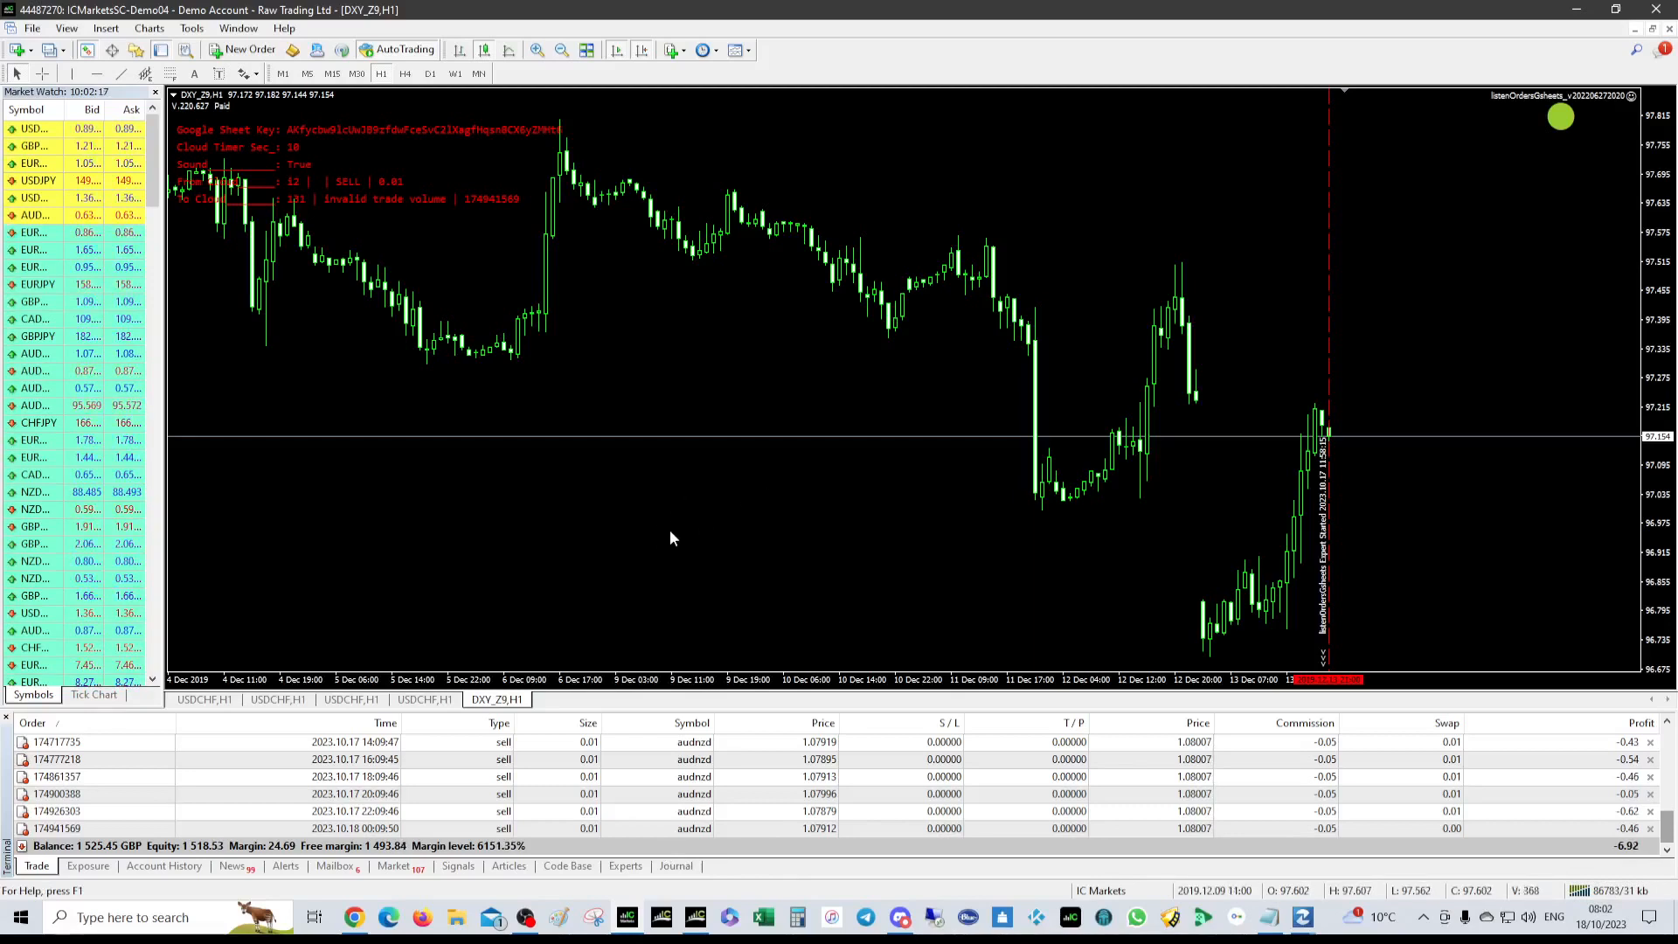